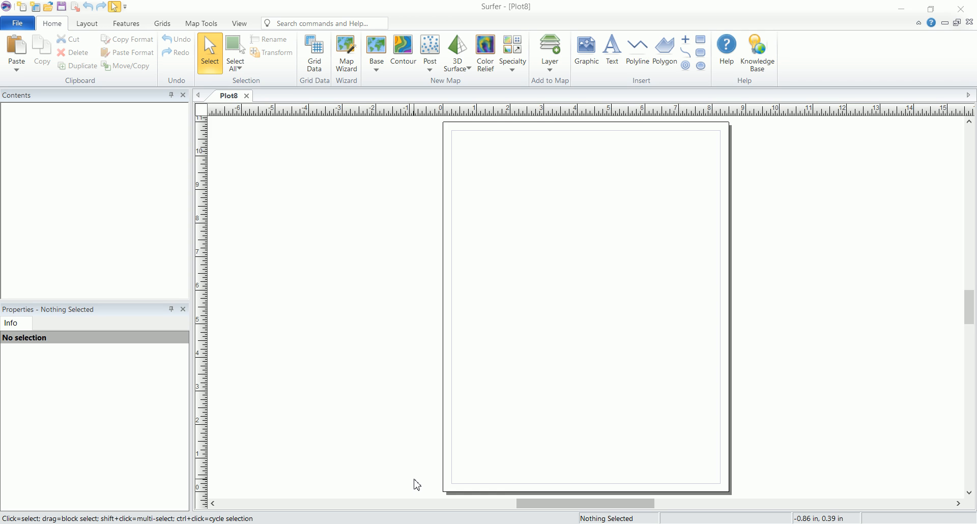
{"action": "mouse_move", "coordinate": [554, 370]}
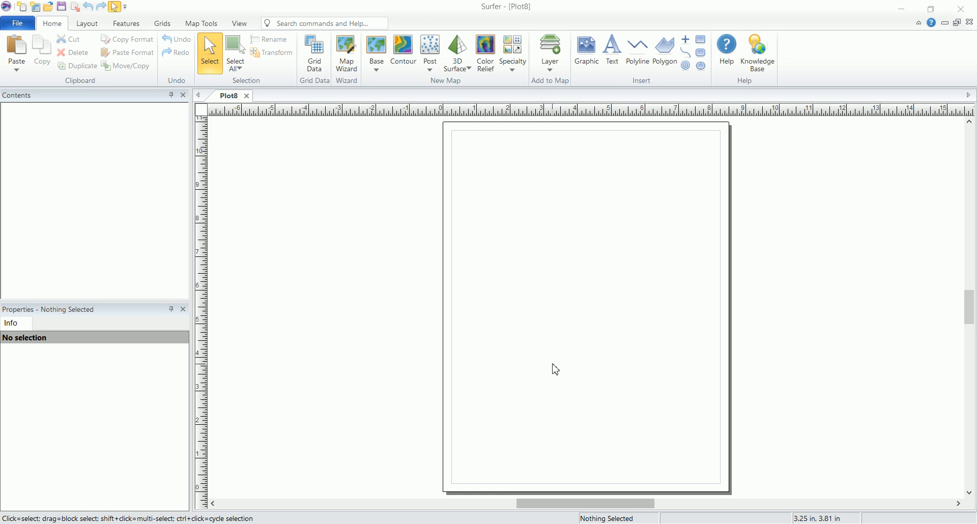
{"action": "mouse_move", "coordinate": [547, 341]}
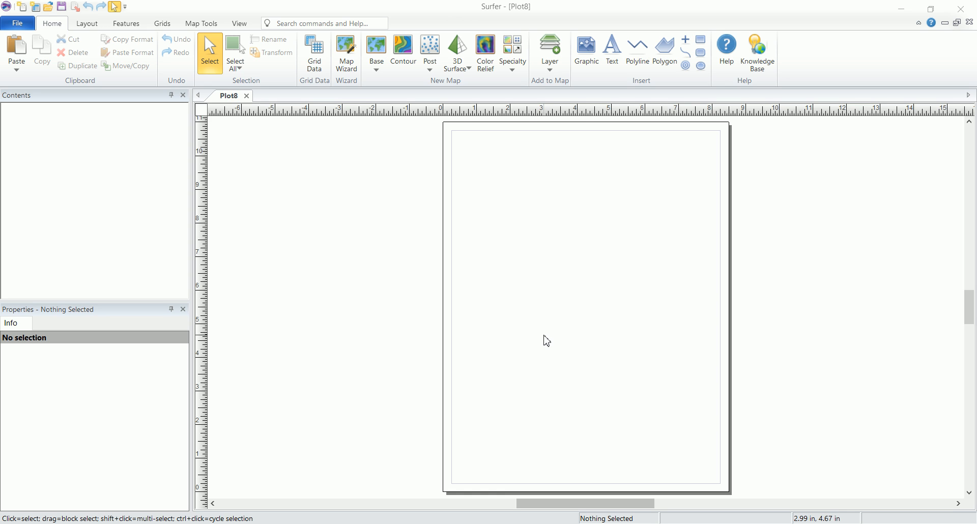
{"action": "mouse_move", "coordinate": [506, 235]}
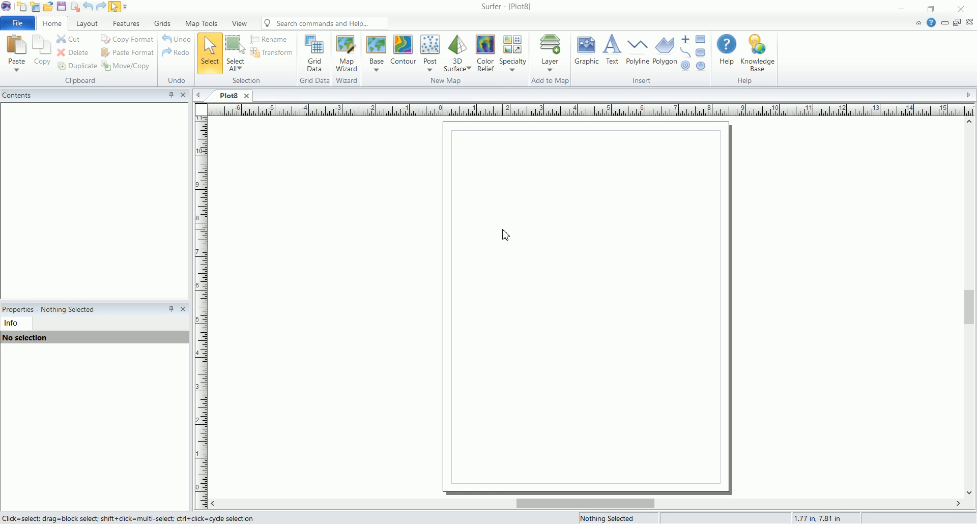
{"action": "mouse_move", "coordinate": [404, 51]}
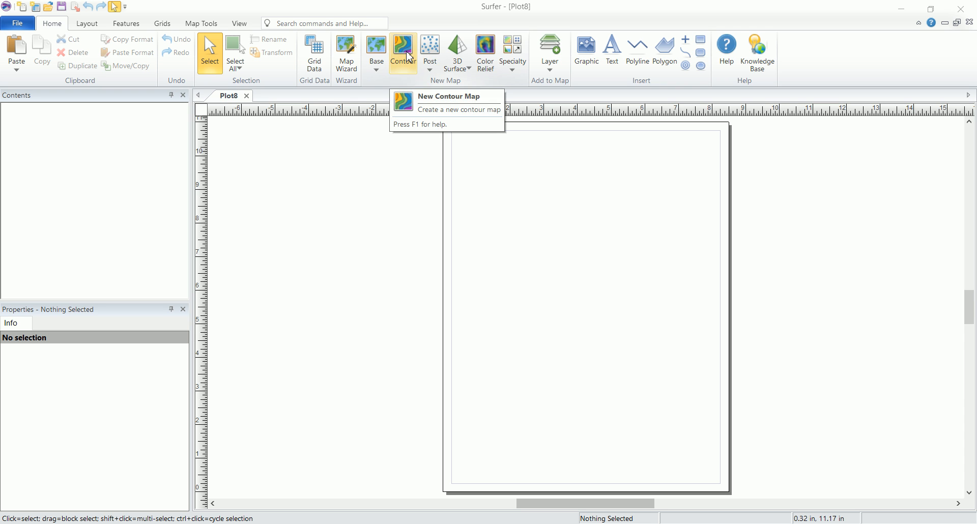
{"action": "mouse_move", "coordinate": [410, 183]}
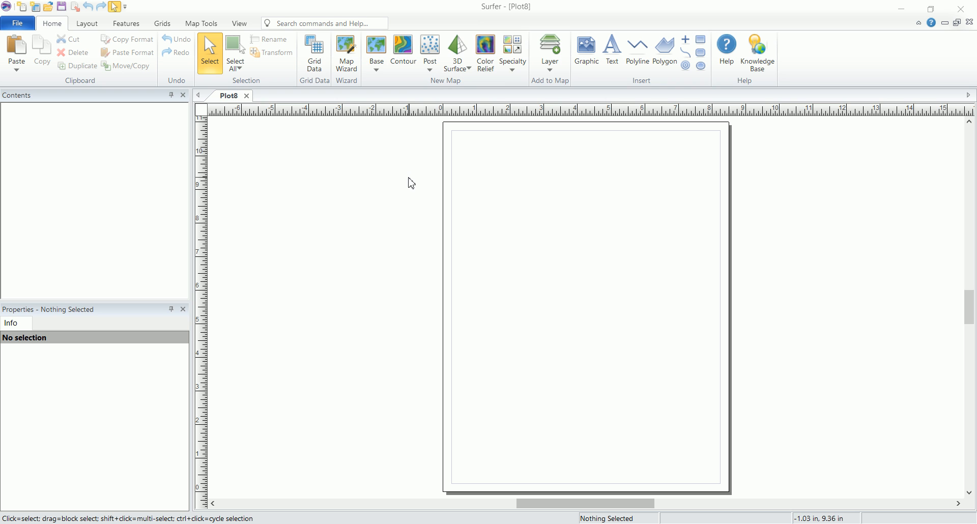
{"action": "mouse_move", "coordinate": [420, 170]}
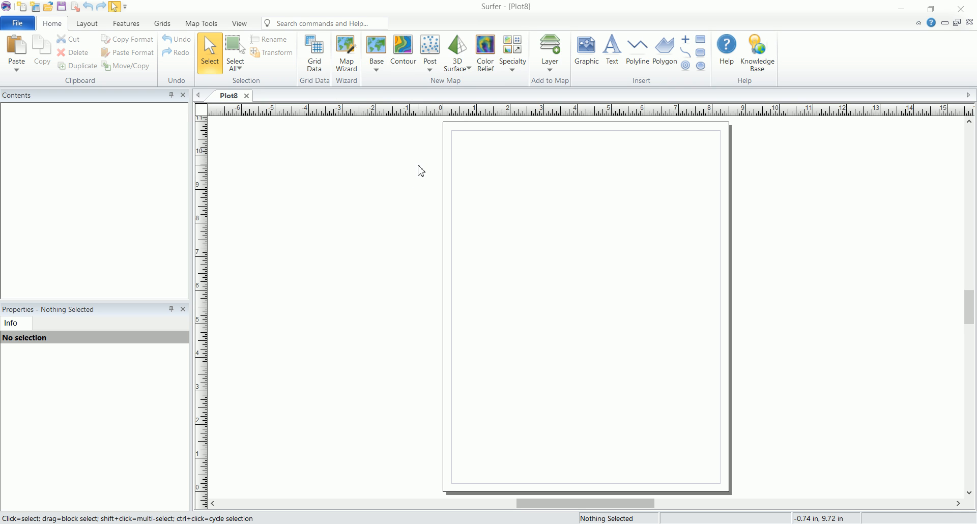
{"action": "mouse_move", "coordinate": [456, 90]}
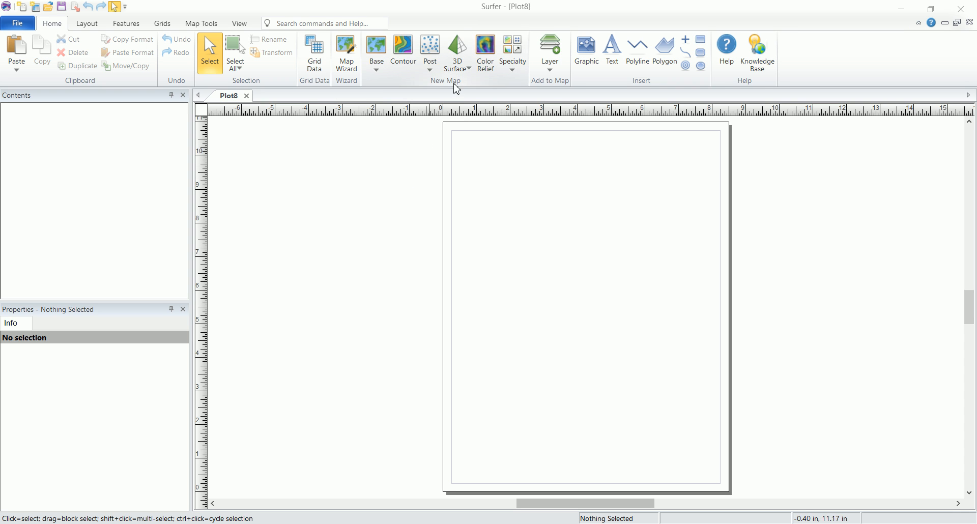
{"action": "mouse_move", "coordinate": [457, 49]}
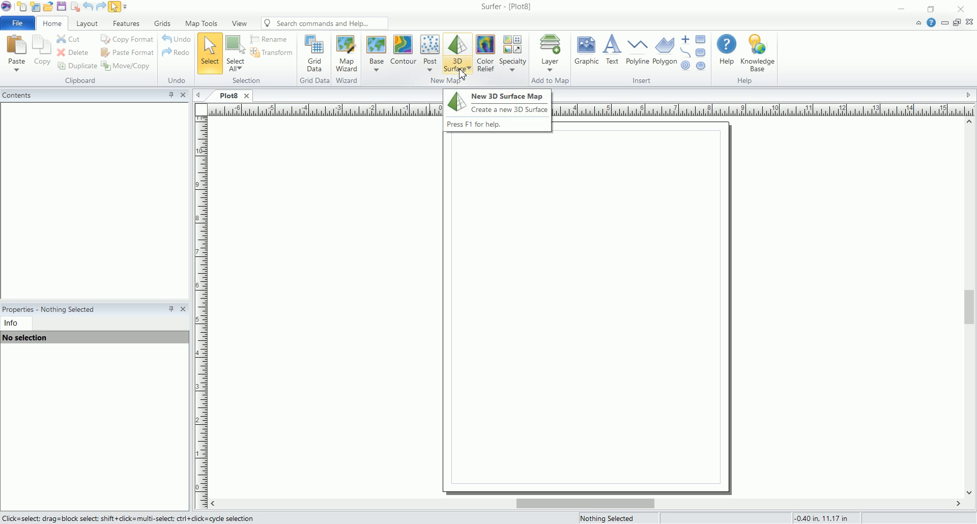
Start a new 3D Surface map and choose the '3D map' grid file in the training folder.
{"action": "left_click", "coordinate": [465, 69]}
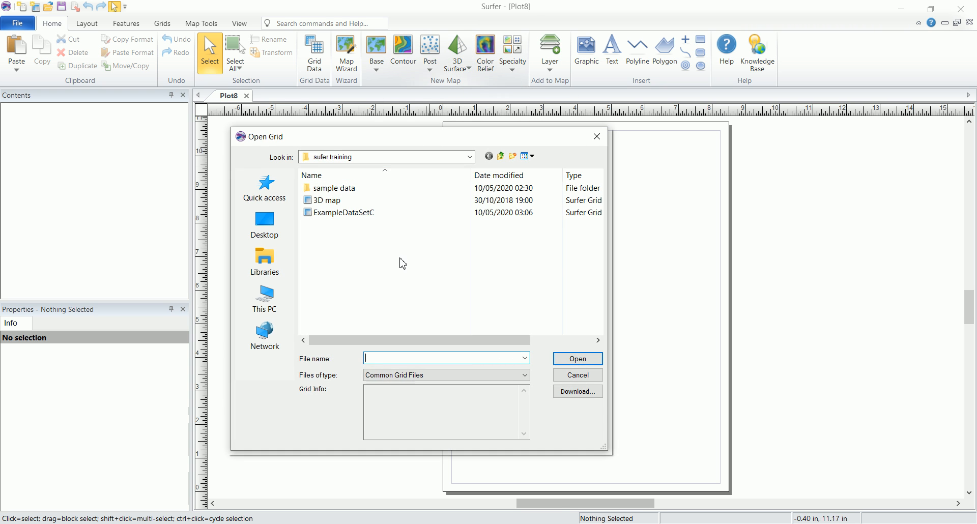
{"action": "mouse_move", "coordinate": [371, 276]}
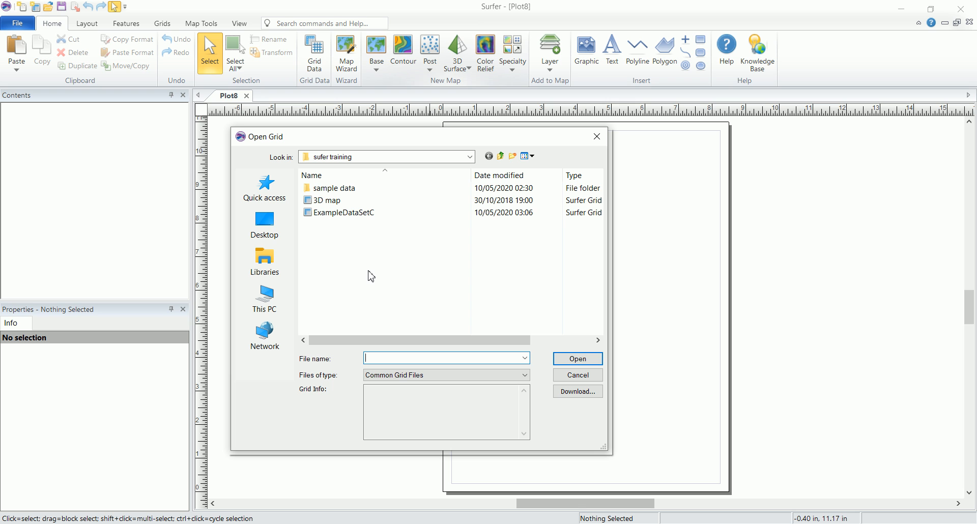
{"action": "mouse_move", "coordinate": [345, 250]}
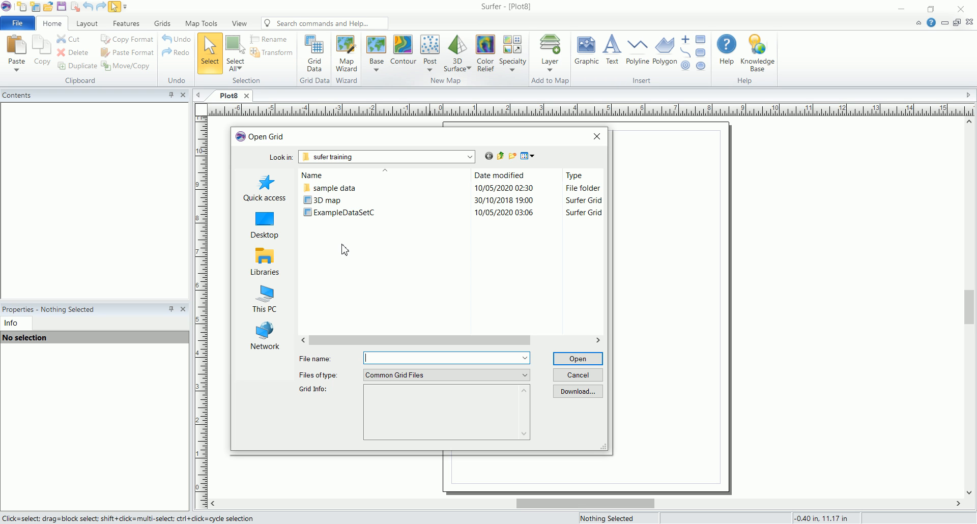
{"action": "mouse_move", "coordinate": [336, 234]}
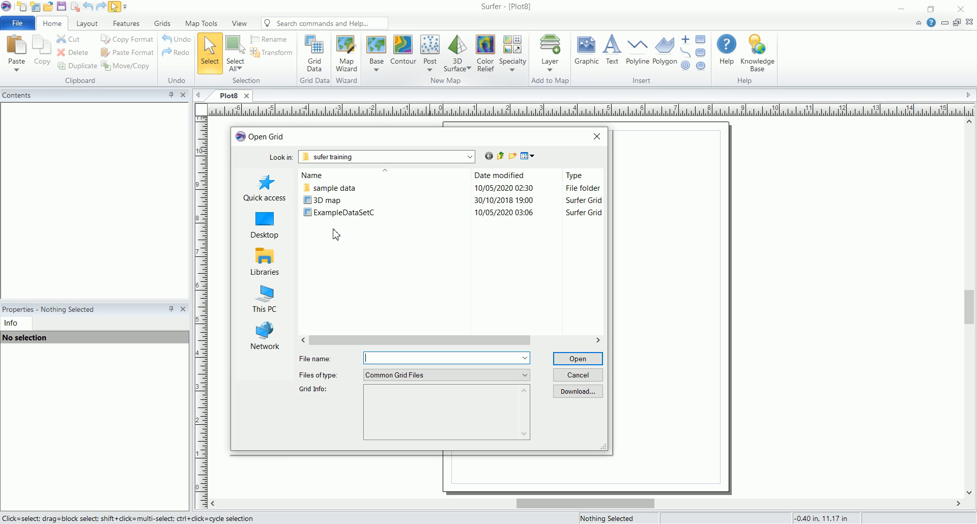
{"action": "left_click", "coordinate": [329, 201]}
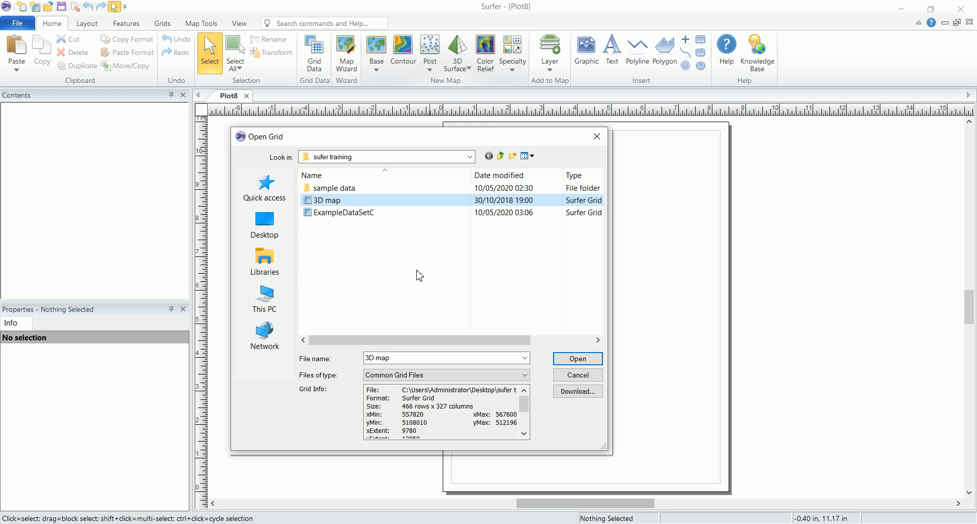
Load the chosen '3D map' grid to build the coloured 3D volcano surface with its axes.
{"action": "left_click", "coordinate": [576, 358]}
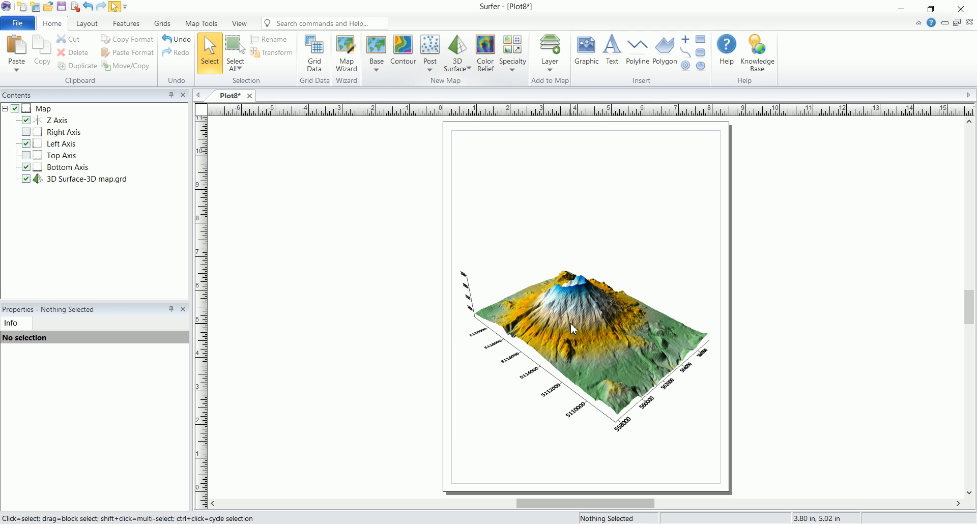
{"action": "mouse_move", "coordinate": [564, 306]}
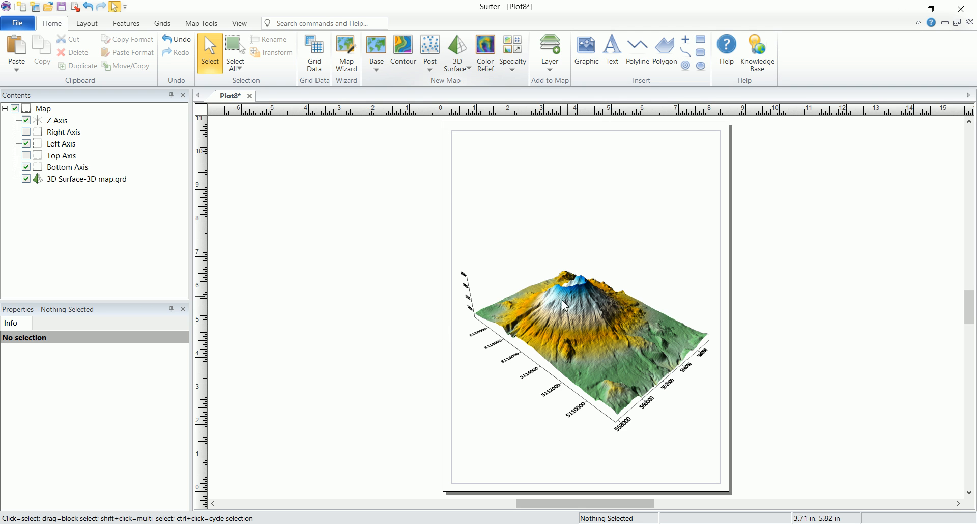
{"action": "mouse_move", "coordinate": [616, 345]}
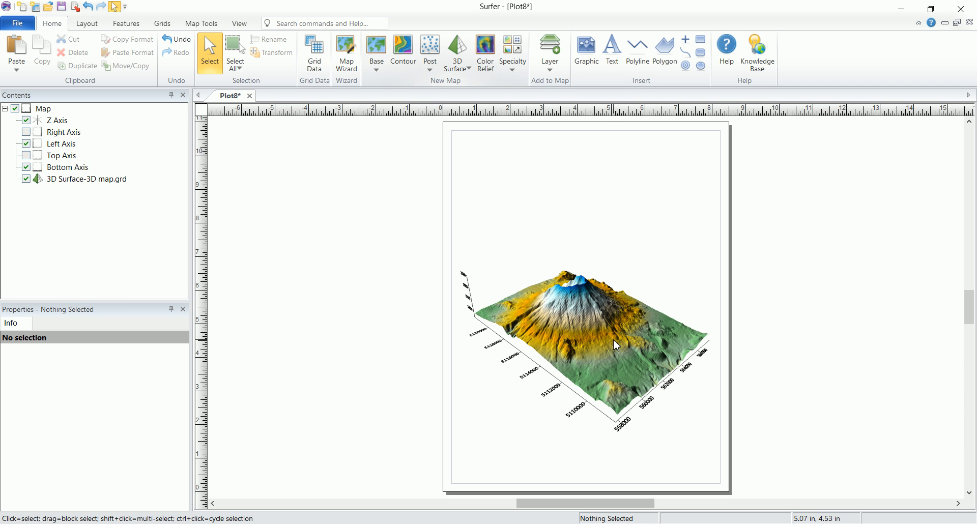
{"action": "mouse_move", "coordinate": [615, 346]}
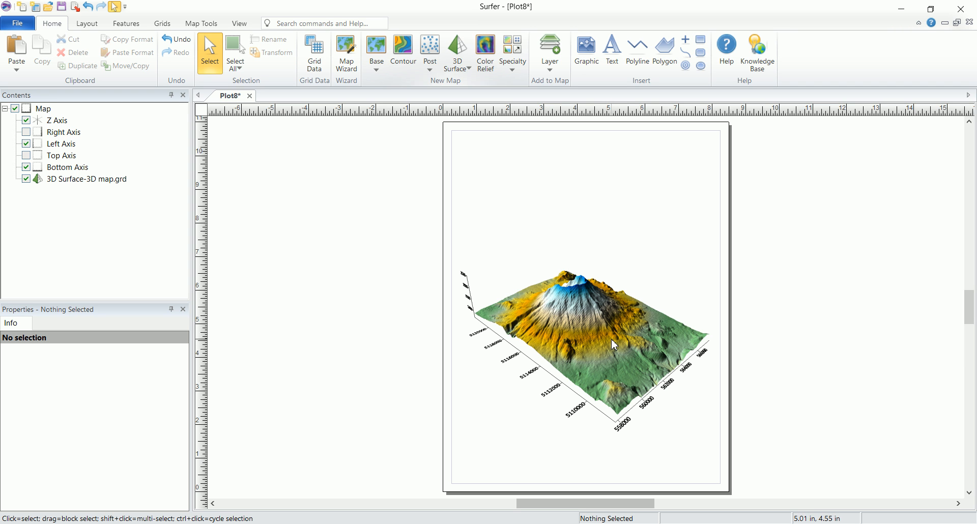
{"action": "mouse_move", "coordinate": [613, 346]}
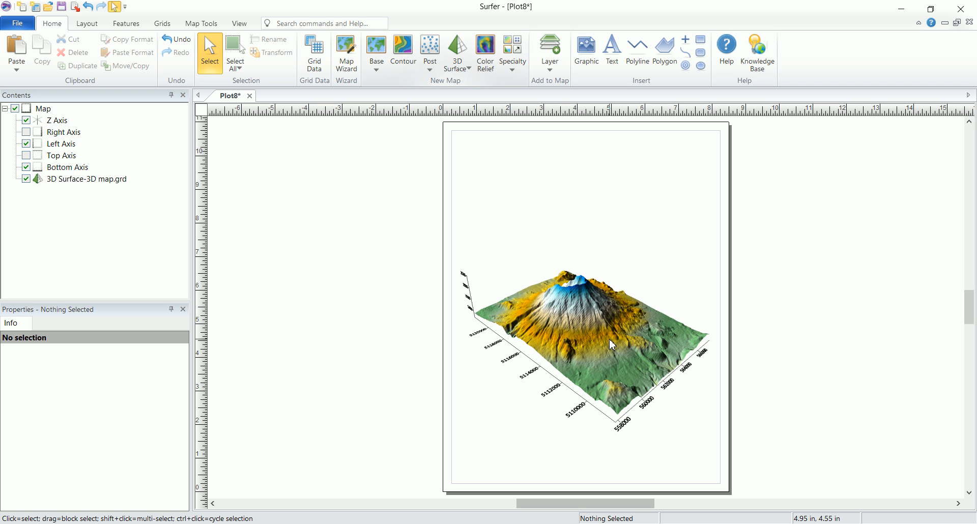
{"action": "mouse_move", "coordinate": [667, 314]}
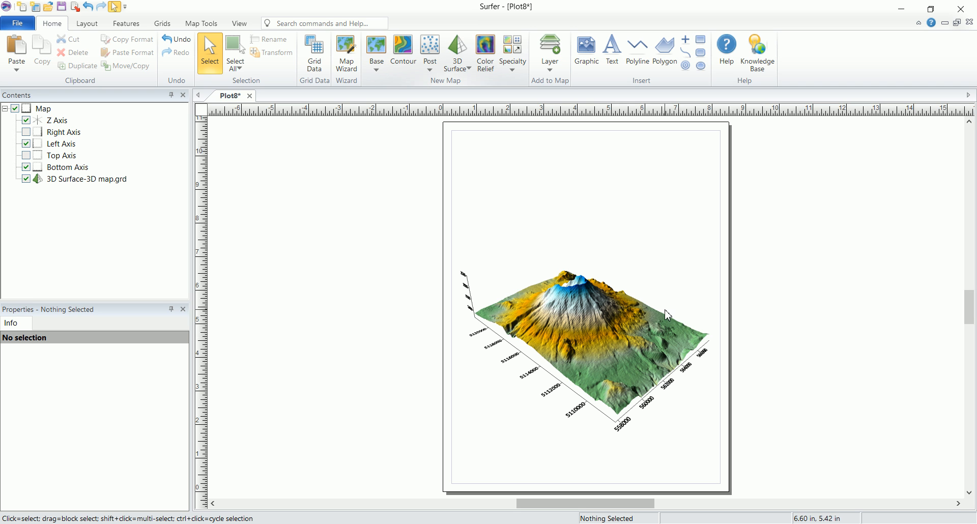
{"action": "mouse_move", "coordinate": [479, 353]}
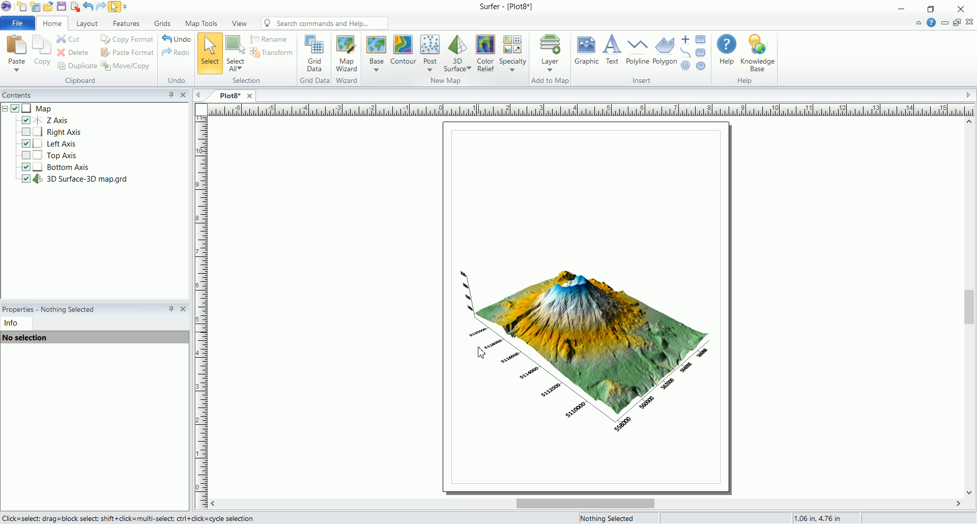
{"action": "mouse_move", "coordinate": [670, 360]}
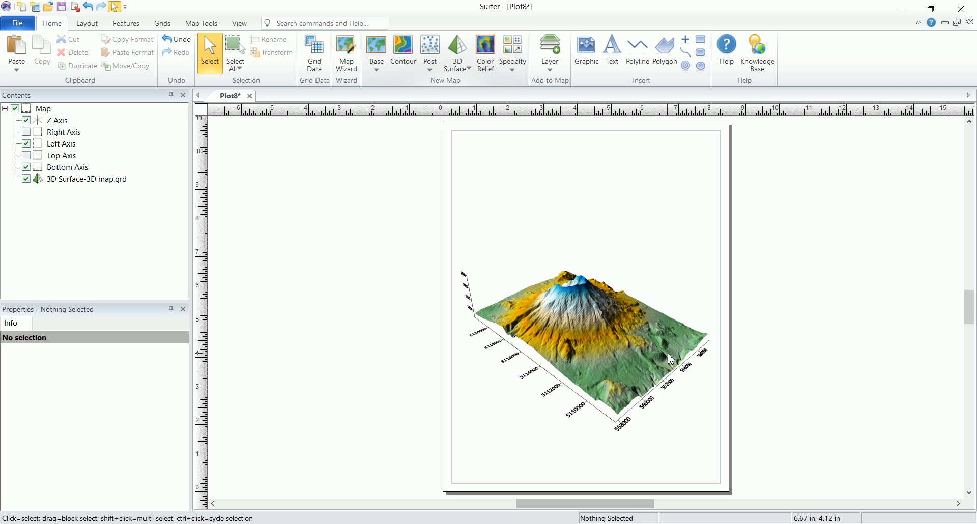
{"action": "mouse_move", "coordinate": [628, 274]}
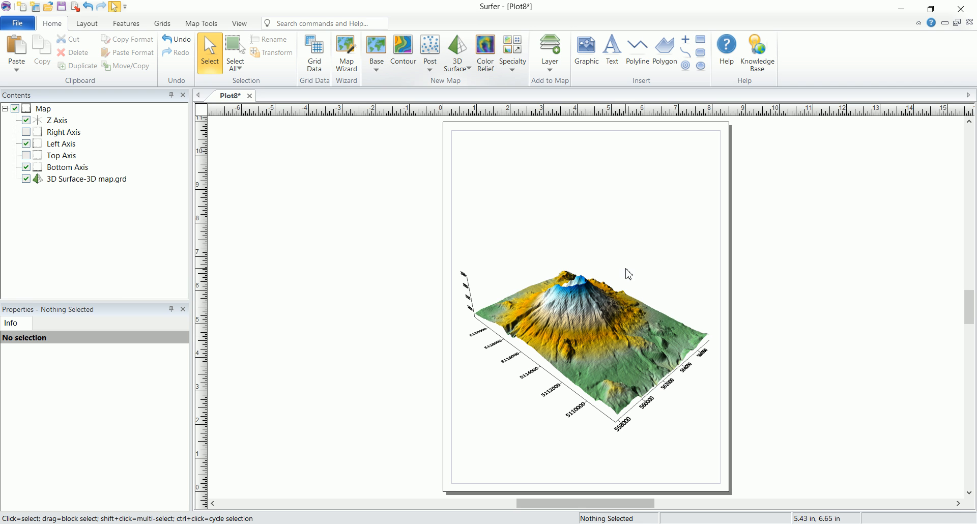
{"action": "mouse_move", "coordinate": [720, 334]}
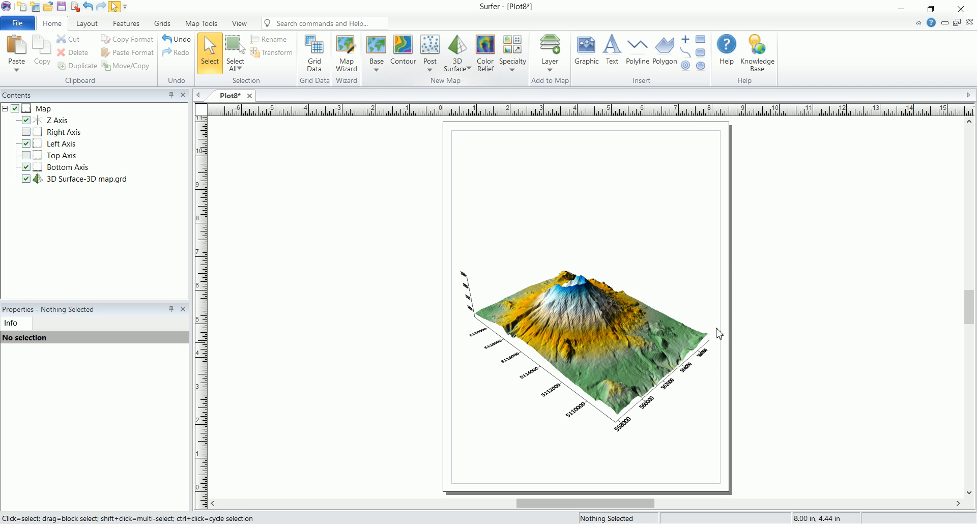
{"action": "mouse_move", "coordinate": [716, 281]}
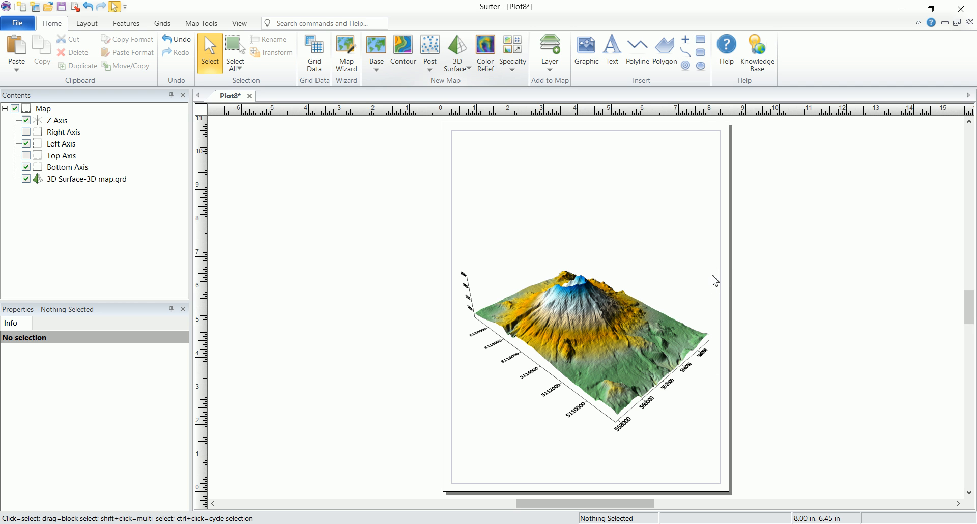
{"action": "mouse_move", "coordinate": [229, 123]}
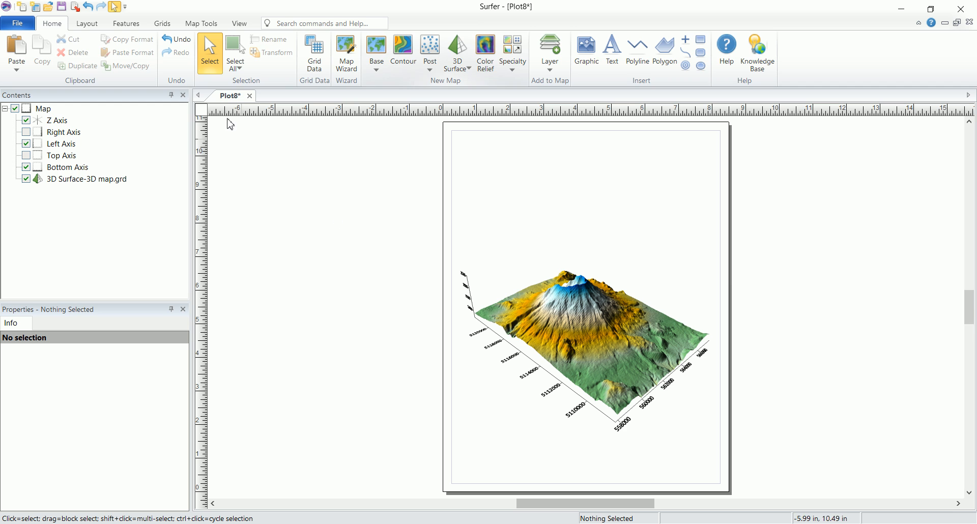
Turn the page to landscape orientation and nudge the 3D map on the page.
{"action": "left_click", "coordinate": [86, 24]}
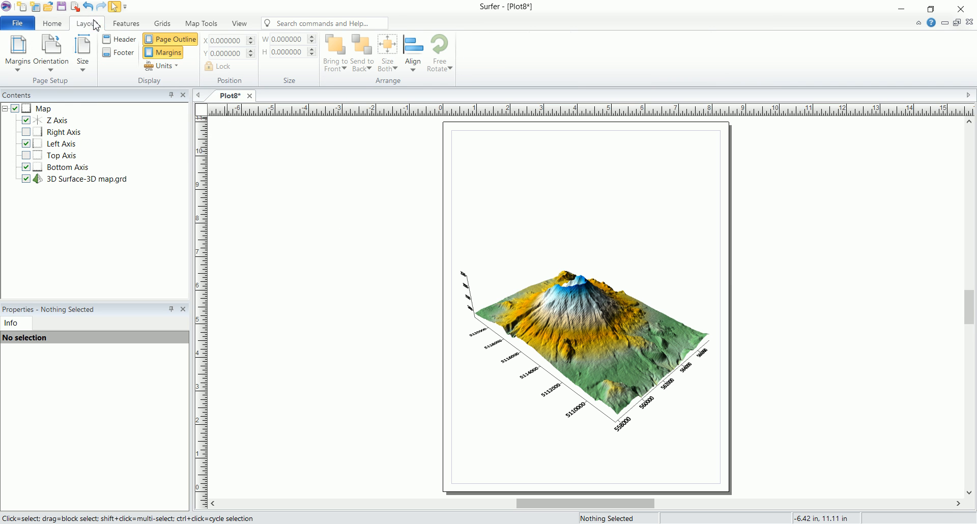
{"action": "left_click", "coordinate": [51, 52]}
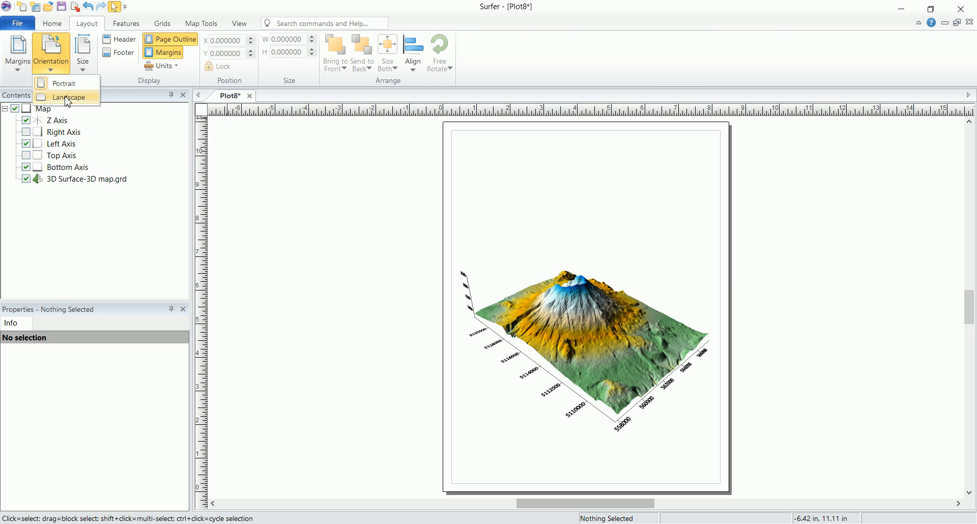
{"action": "mouse_move", "coordinate": [70, 98]}
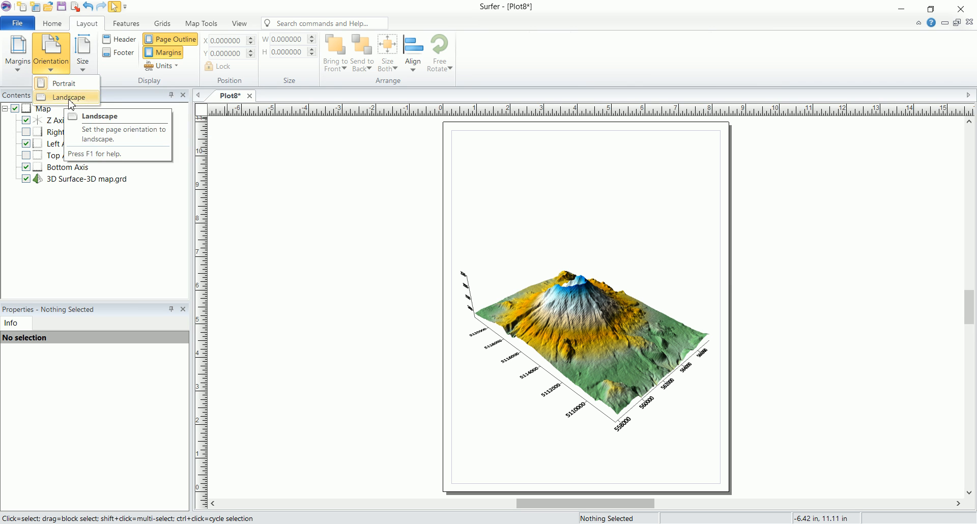
{"action": "left_click", "coordinate": [75, 97]}
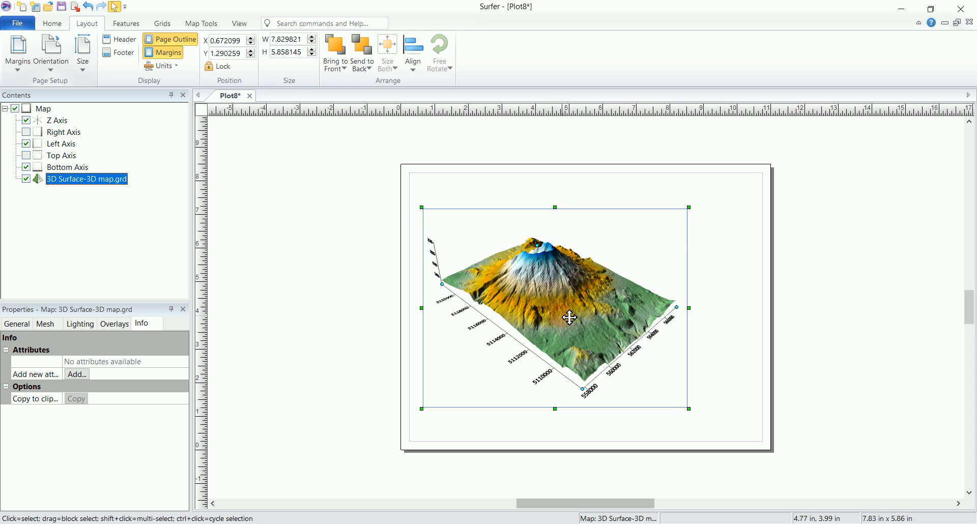
{"action": "left_click_drag", "start_coordinate": [569, 318], "coordinate": [558, 308]}
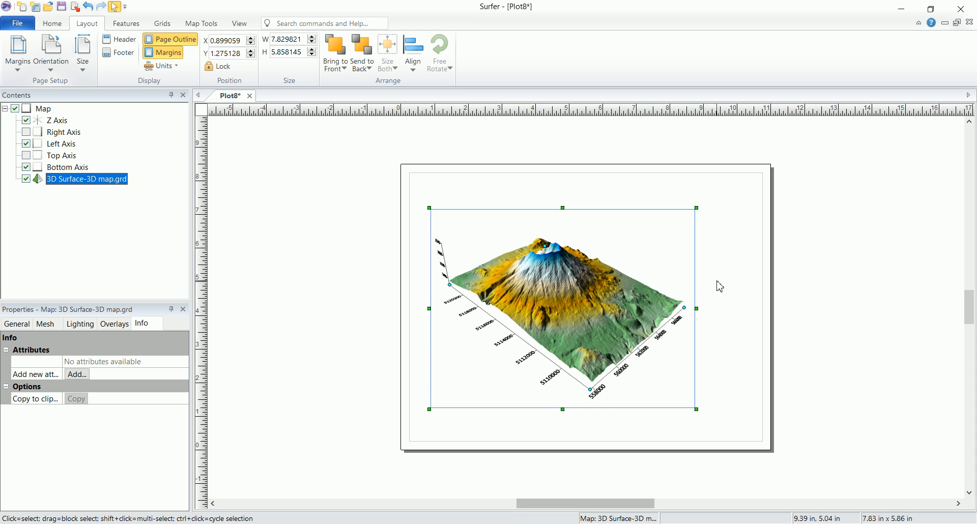
{"action": "mouse_move", "coordinate": [714, 334]}
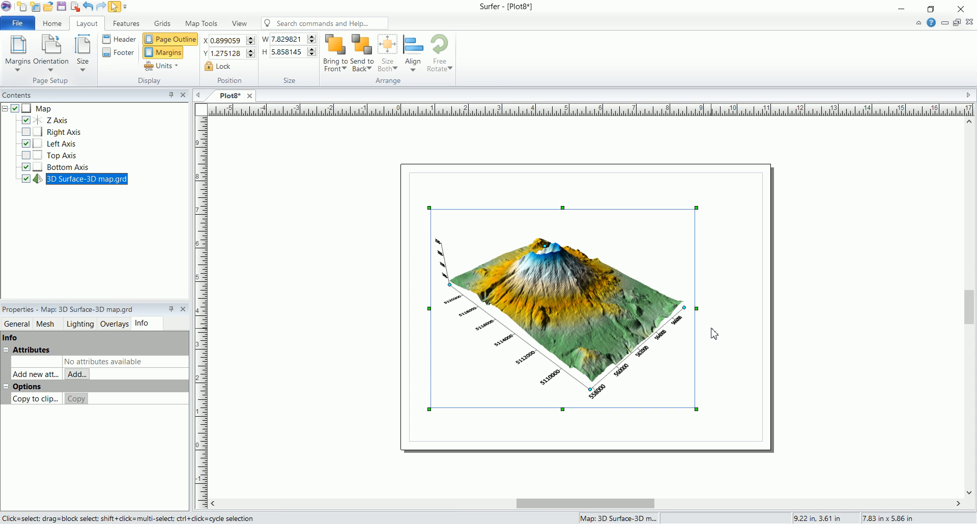
{"action": "mouse_move", "coordinate": [508, 299]}
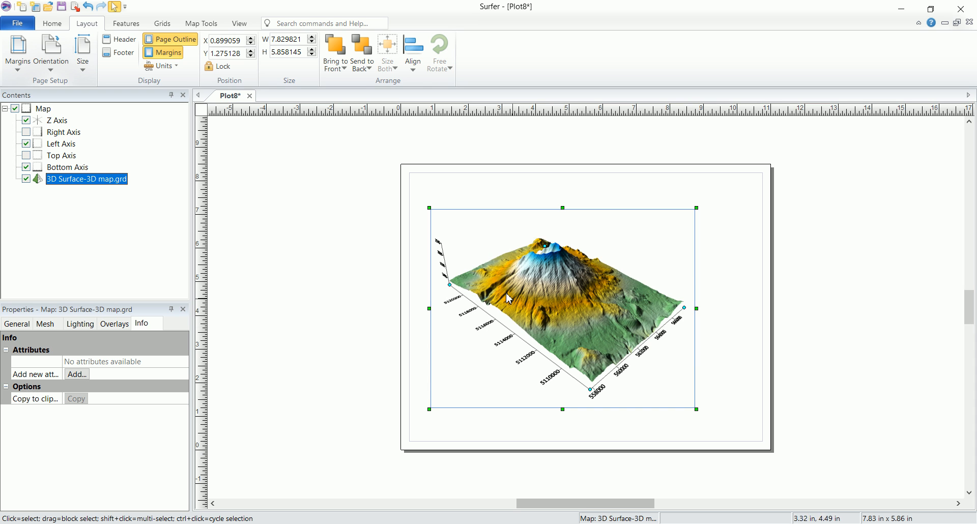
{"action": "mouse_move", "coordinate": [70, 160]}
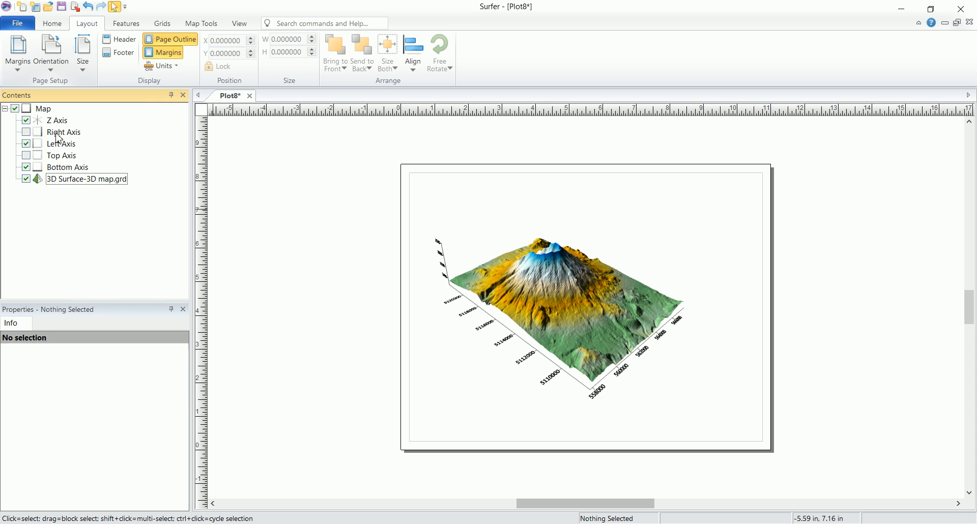
Toggle the Map tree and Z axis off and on, then move the 3D map right on the page.
{"action": "left_click", "coordinate": [5, 108]}
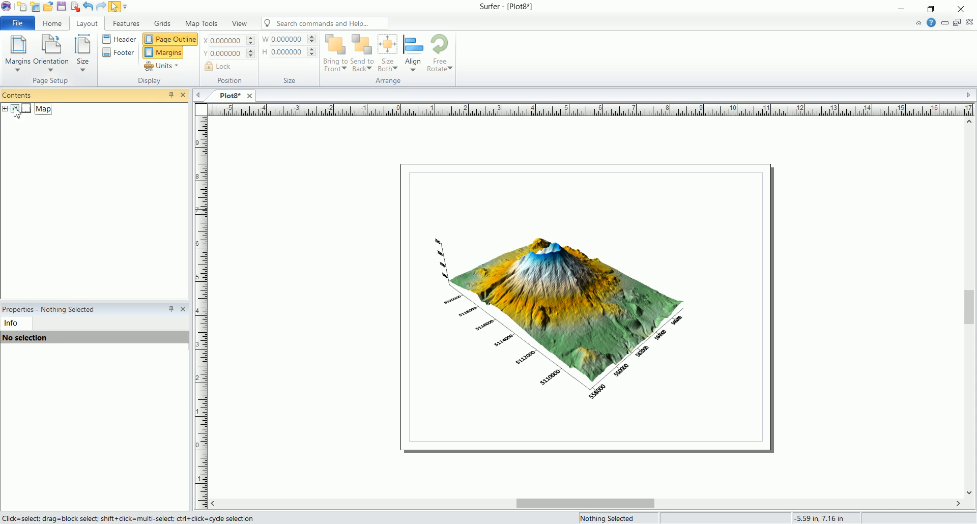
{"action": "left_click", "coordinate": [5, 108]}
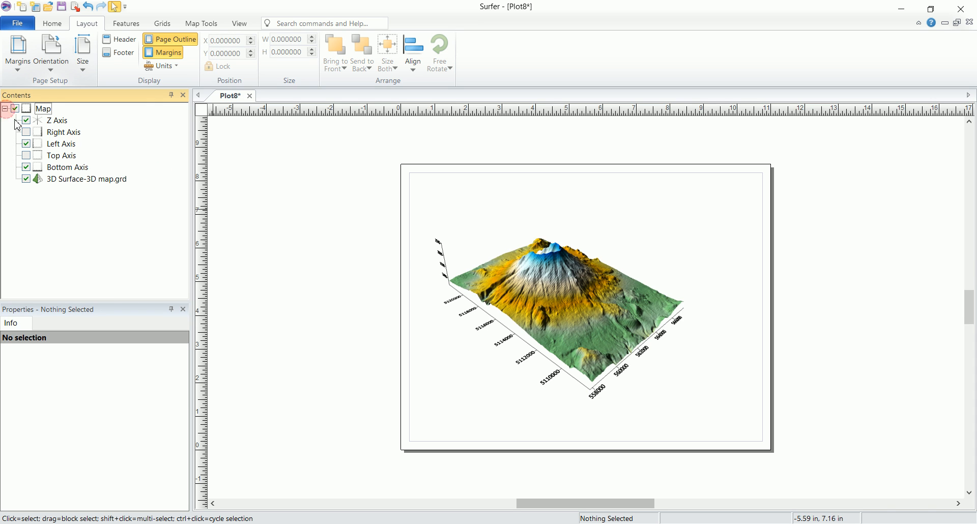
{"action": "mouse_move", "coordinate": [343, 279]}
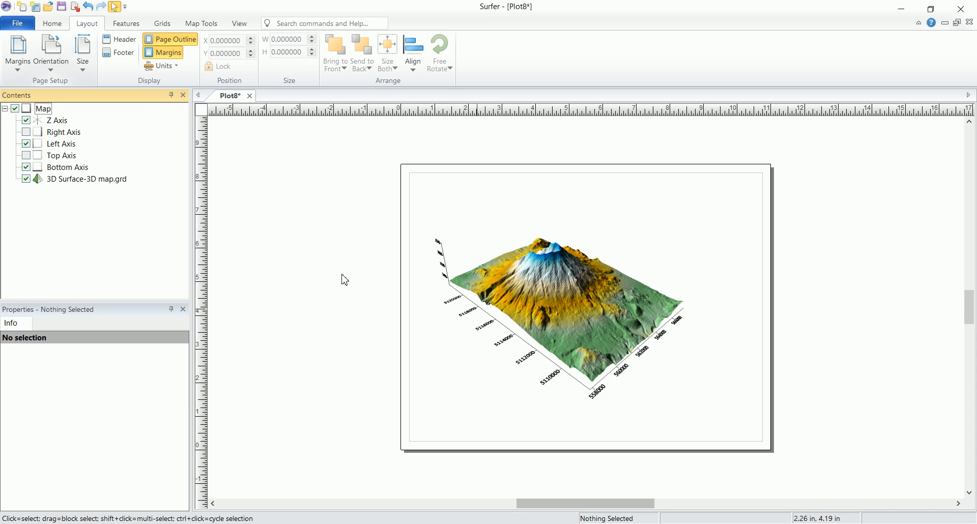
{"action": "left_click", "coordinate": [26, 121]}
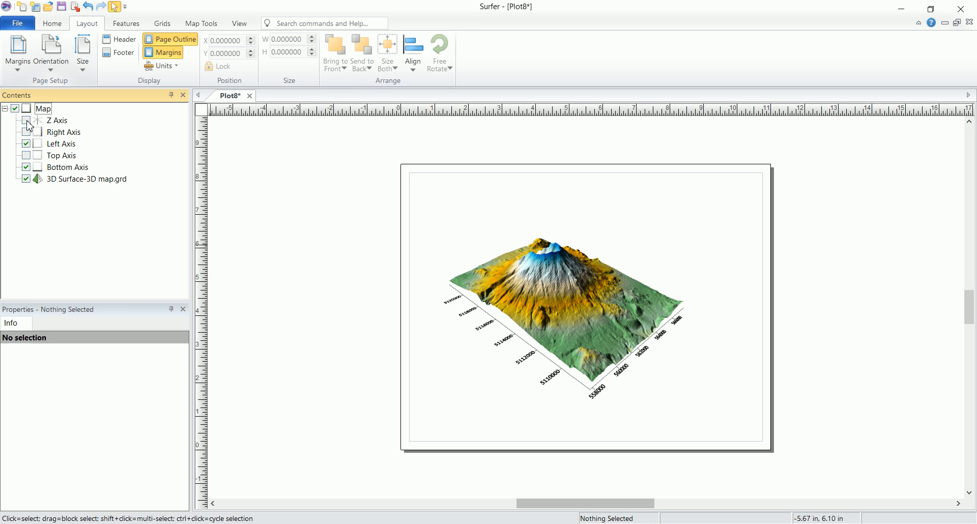
{"action": "left_click", "coordinate": [27, 120]}
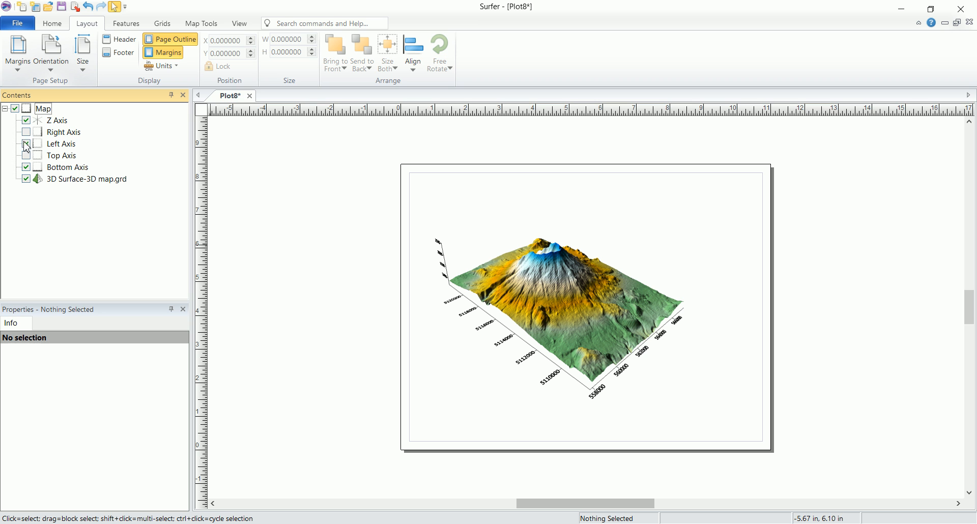
{"action": "left_click", "coordinate": [88, 179]}
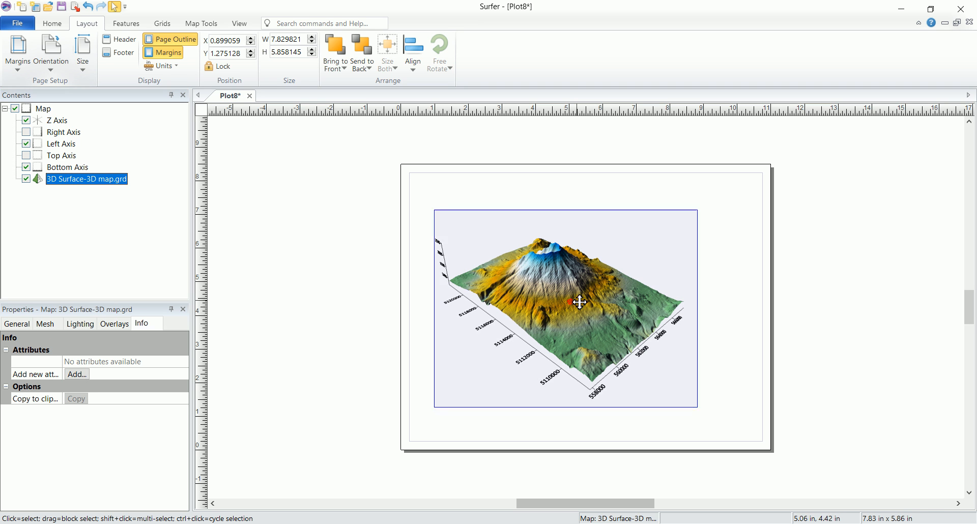
{"action": "left_click_drag", "start_coordinate": [581, 302], "coordinate": [505, 288]}
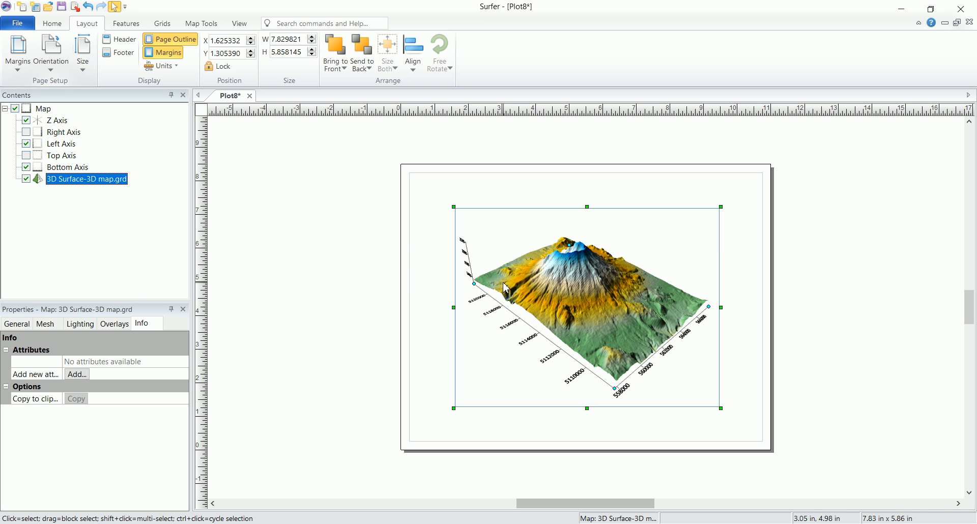
{"action": "mouse_move", "coordinate": [93, 243]}
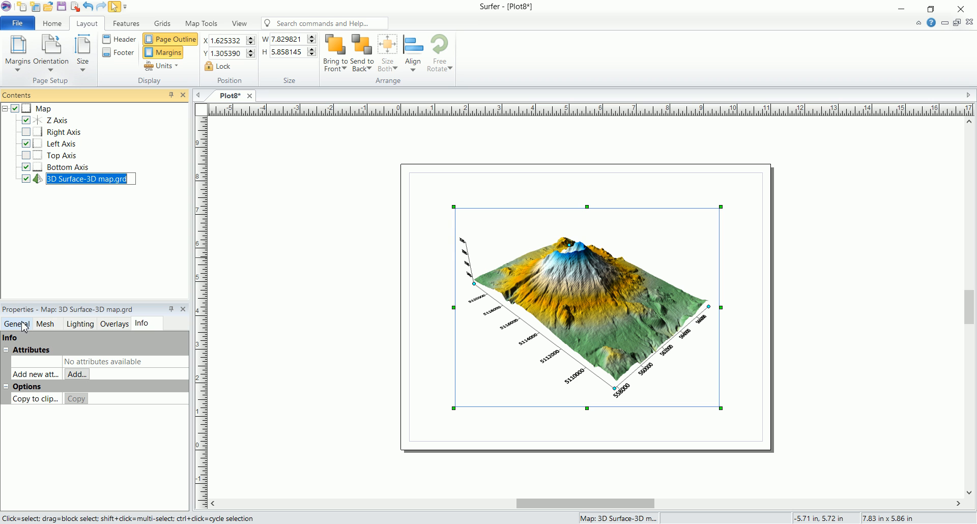
Review the surface's General settings: Terrain upper colour, Black lower colour, shininess 80.
{"action": "left_click", "coordinate": [16, 323]}
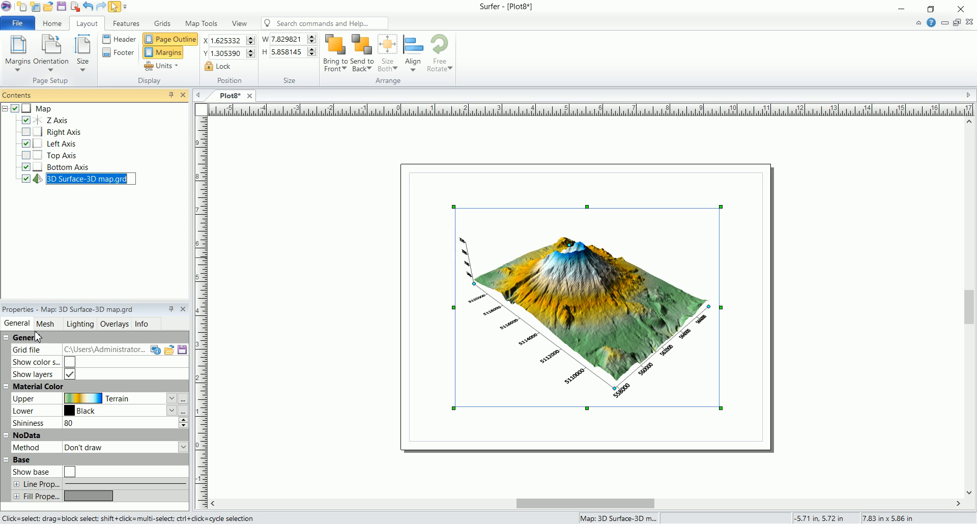
{"action": "mouse_move", "coordinate": [32, 356]}
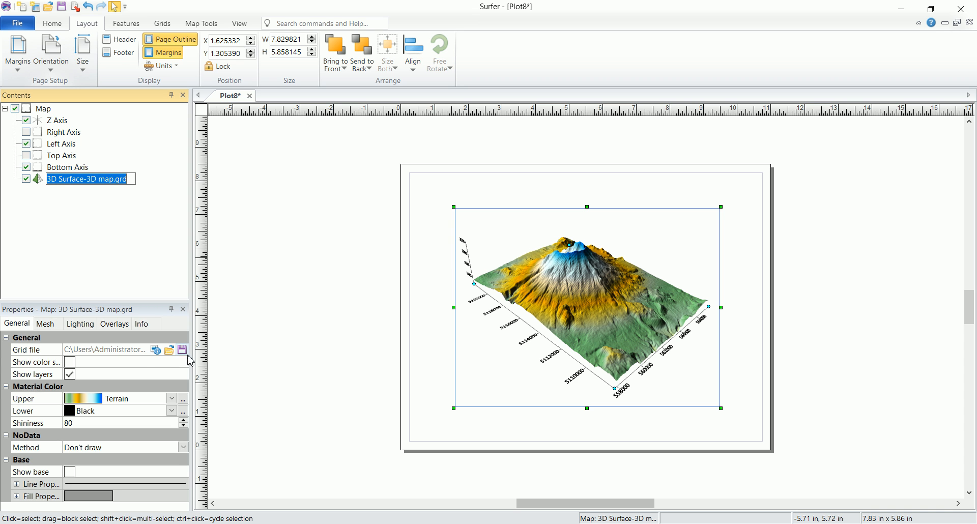
{"action": "mouse_move", "coordinate": [533, 318]}
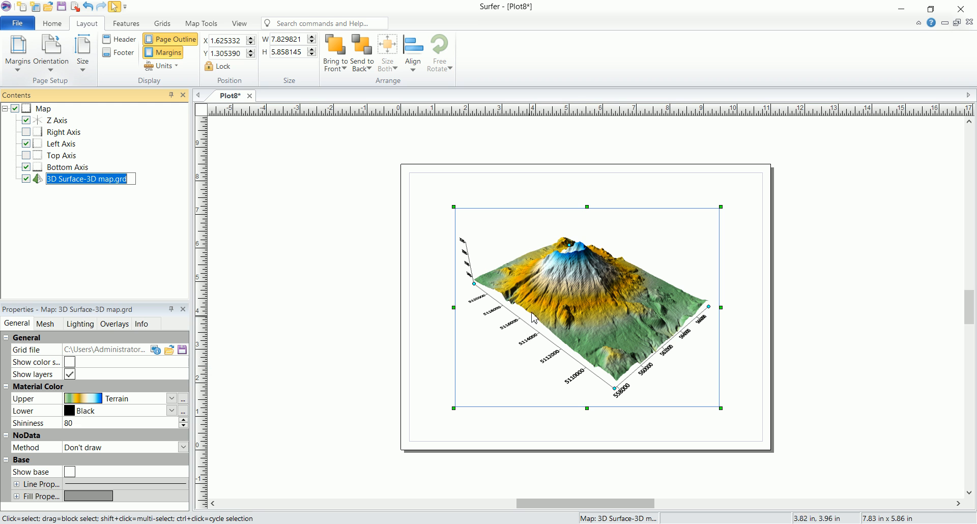
{"action": "mouse_move", "coordinate": [191, 231]}
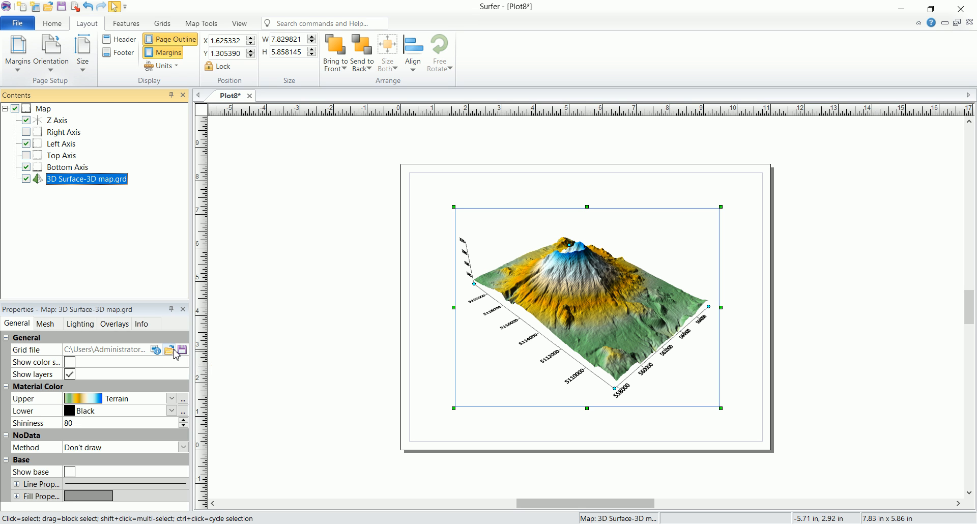
{"action": "mouse_move", "coordinate": [649, 305]}
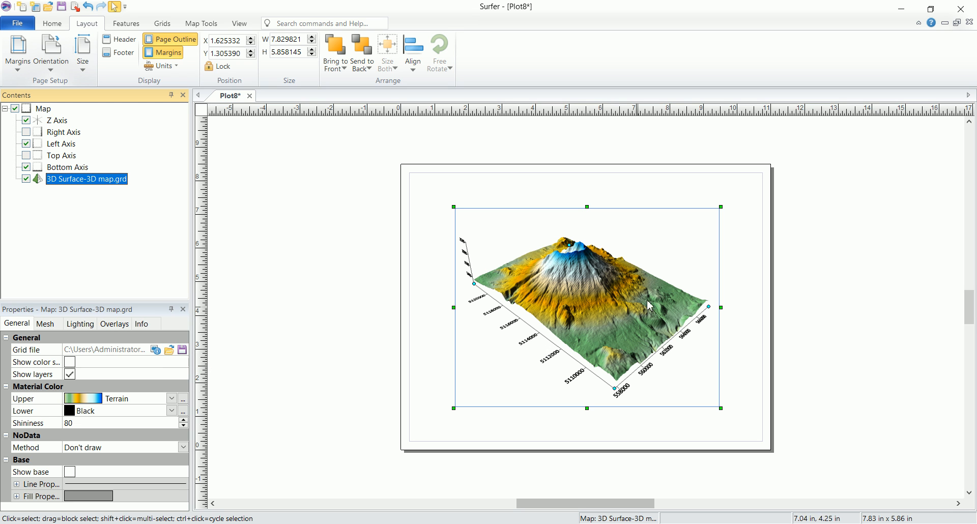
{"action": "mouse_move", "coordinate": [538, 273]}
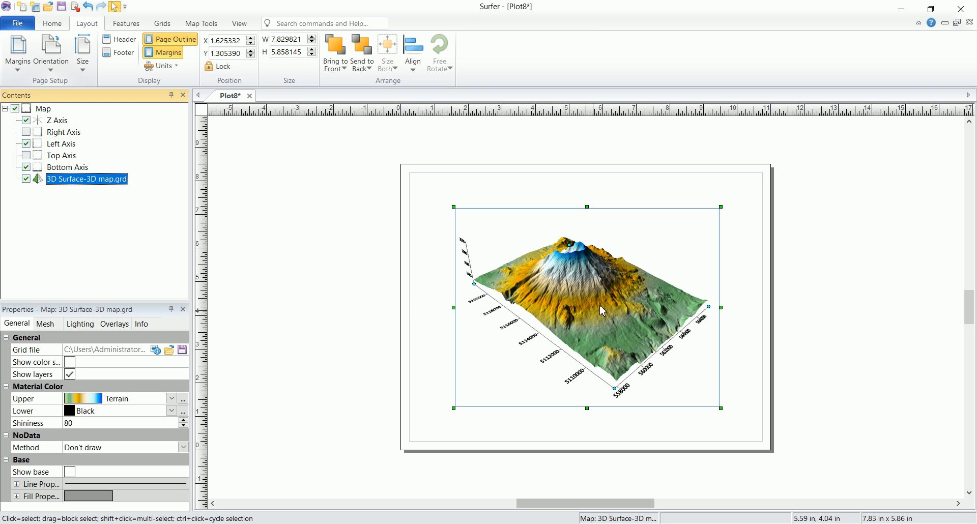
{"action": "left_click", "coordinate": [300, 298]}
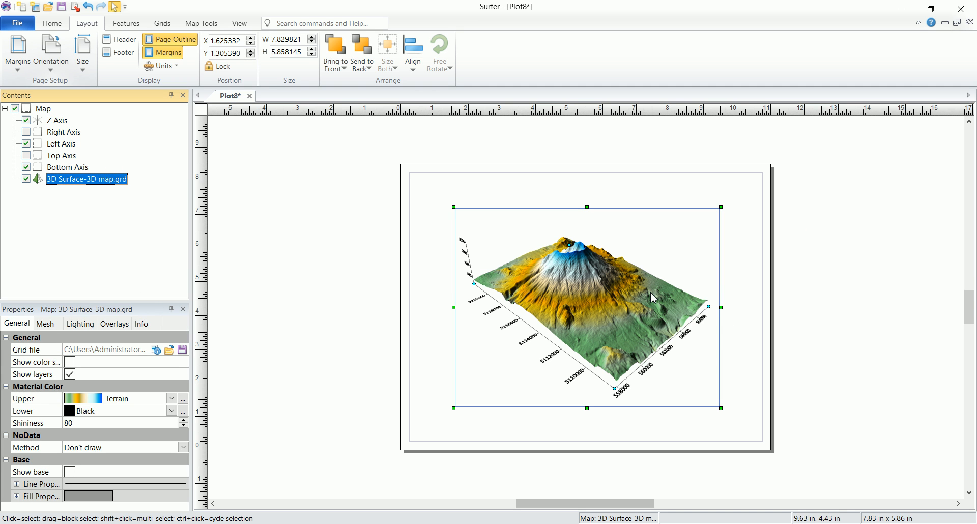
{"action": "mouse_move", "coordinate": [612, 349]}
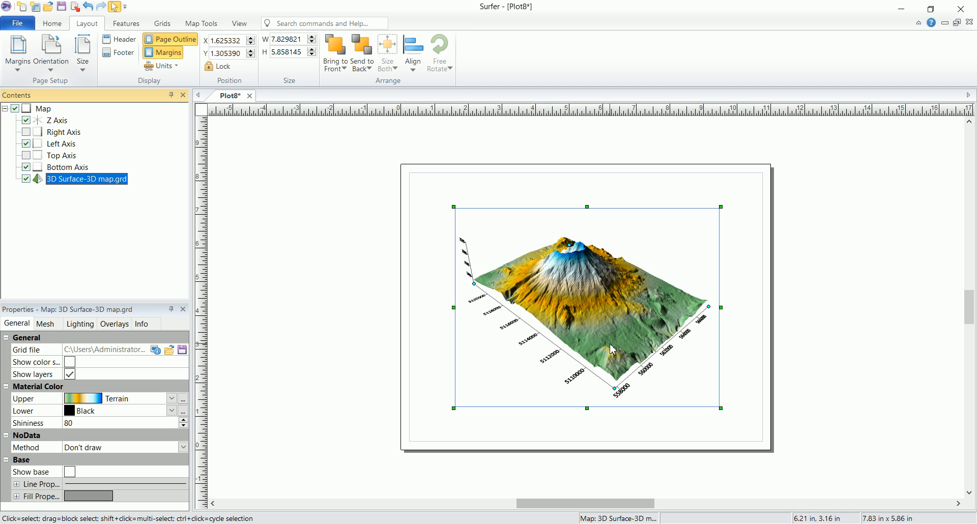
{"action": "mouse_move", "coordinate": [642, 332]}
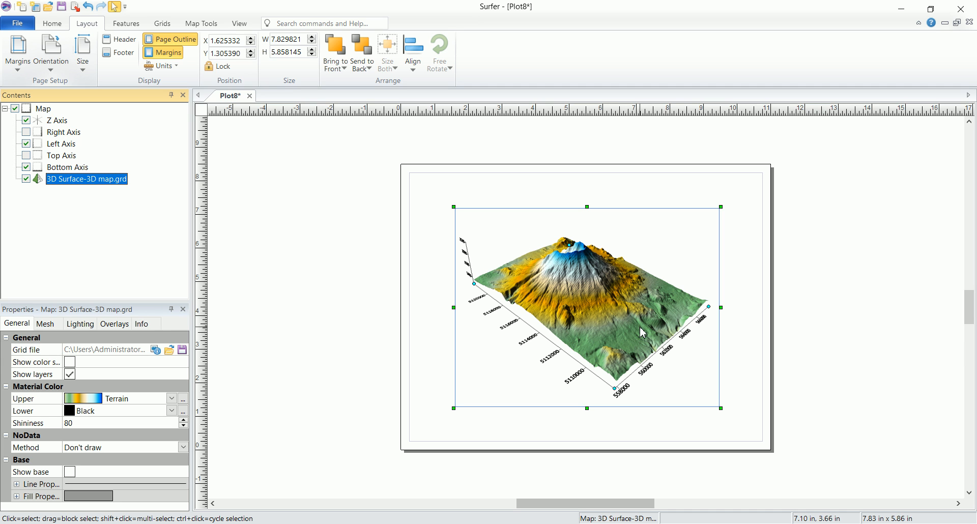
{"action": "mouse_move", "coordinate": [485, 297]}
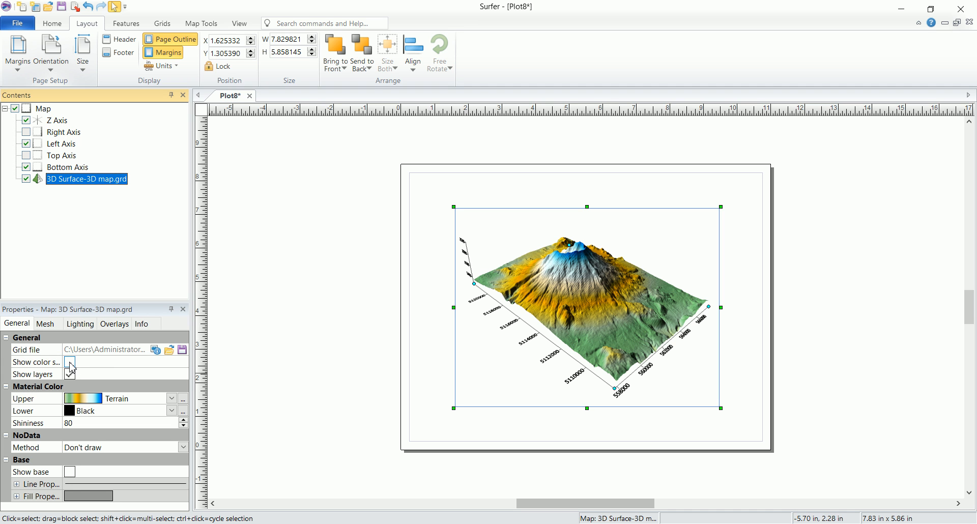
Add an elevation colour scale beside the volcano surface and reselect the 3D map.
{"action": "left_click", "coordinate": [70, 363]}
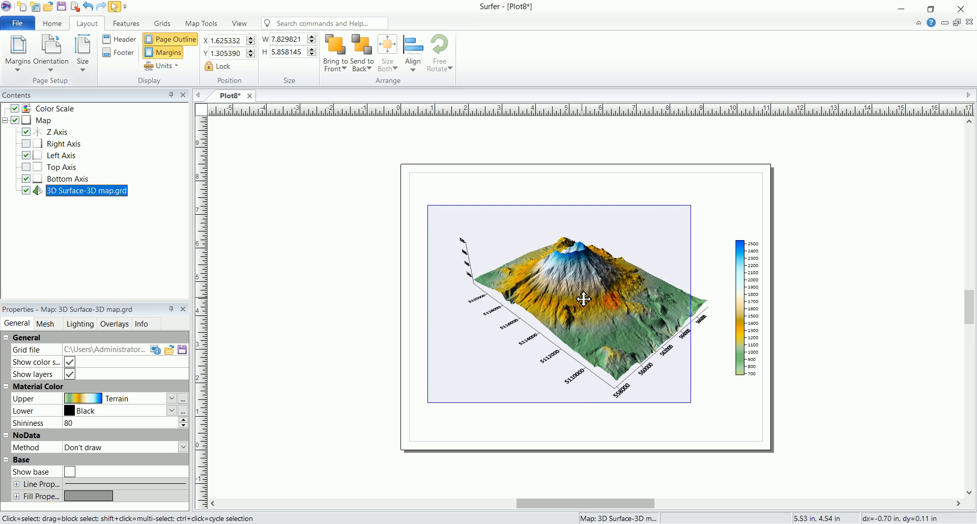
{"action": "left_click", "coordinate": [746, 310]}
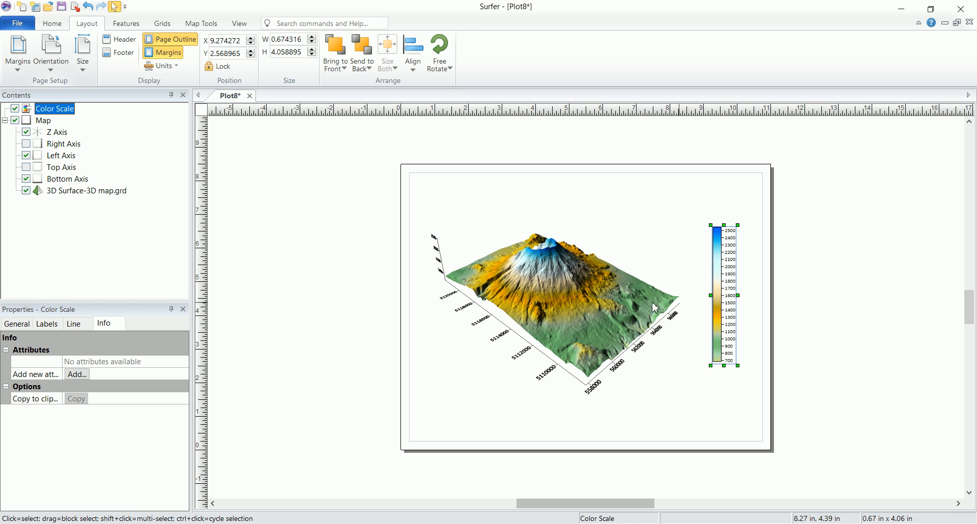
{"action": "left_click", "coordinate": [87, 190]}
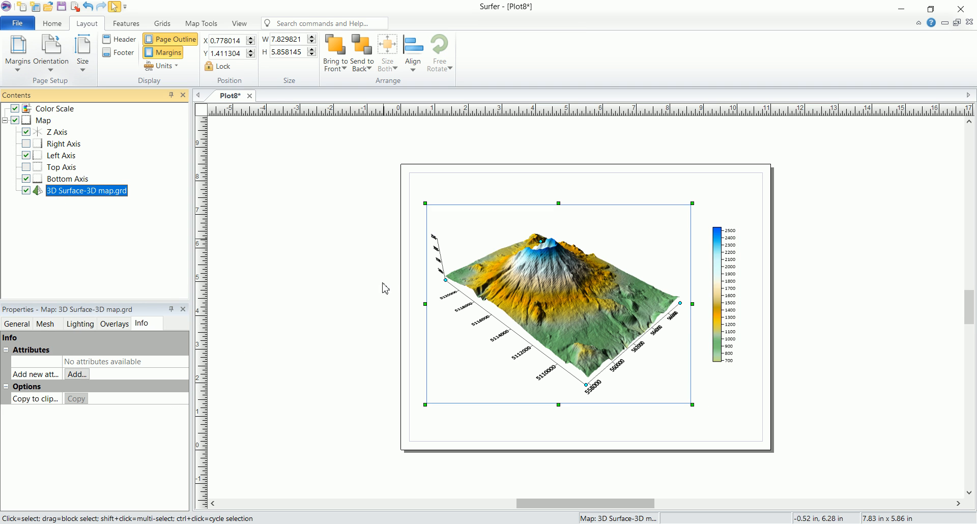
{"action": "mouse_move", "coordinate": [704, 190]}
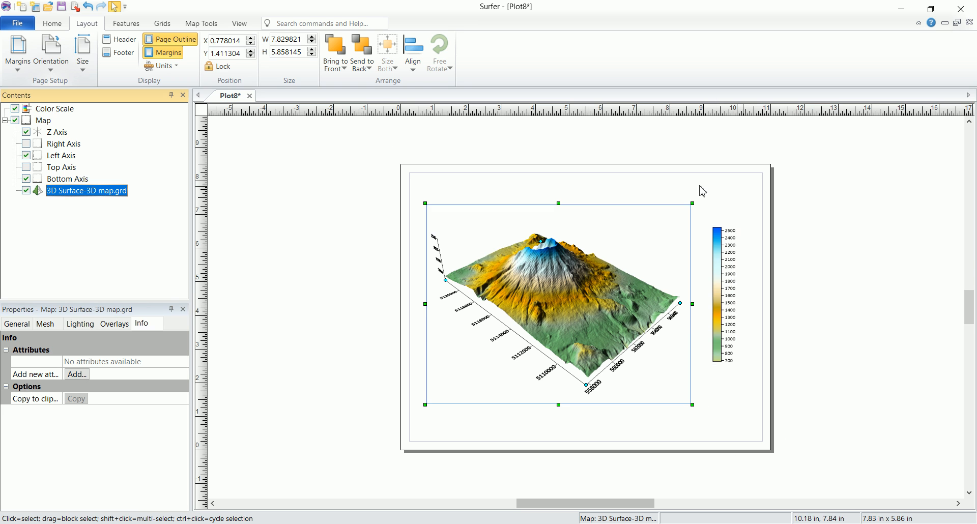
{"action": "left_click", "coordinate": [50, 51]}
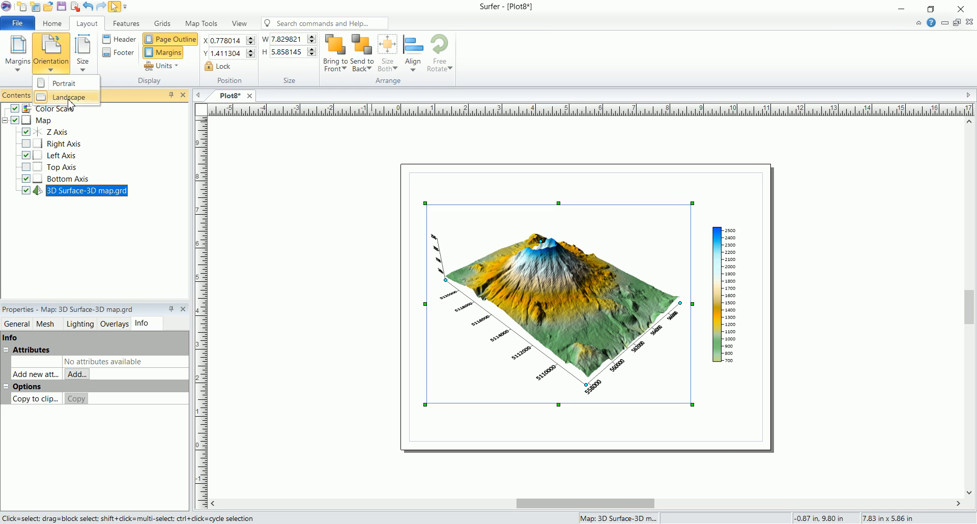
{"action": "mouse_move", "coordinate": [523, 183]}
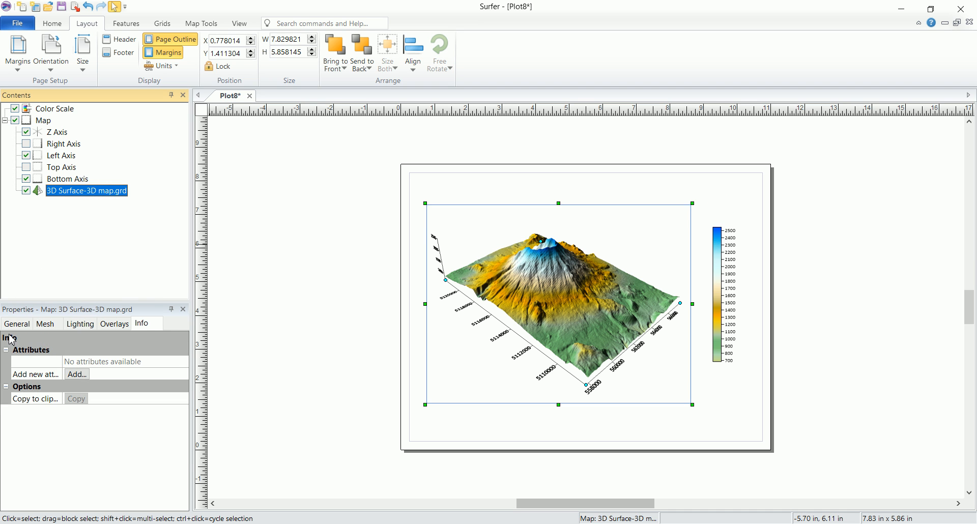
Review the surface's General properties and browse the Features and Home ribbon commands.
{"action": "left_click", "coordinate": [18, 323]}
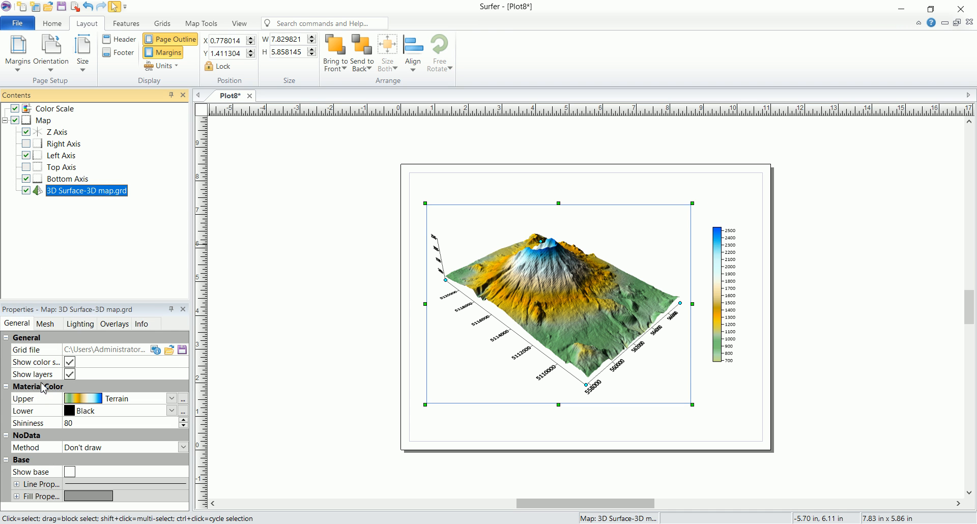
{"action": "mouse_move", "coordinate": [38, 379]}
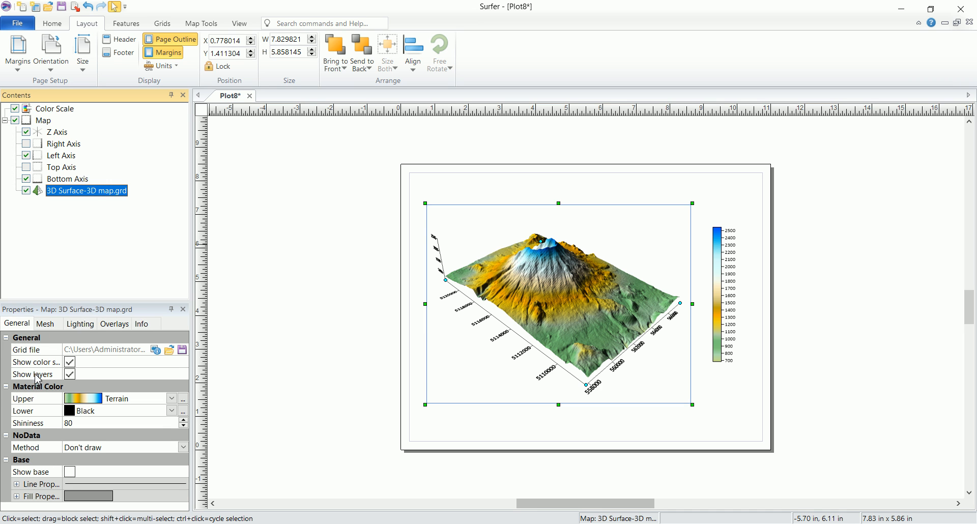
{"action": "mouse_move", "coordinate": [520, 317]}
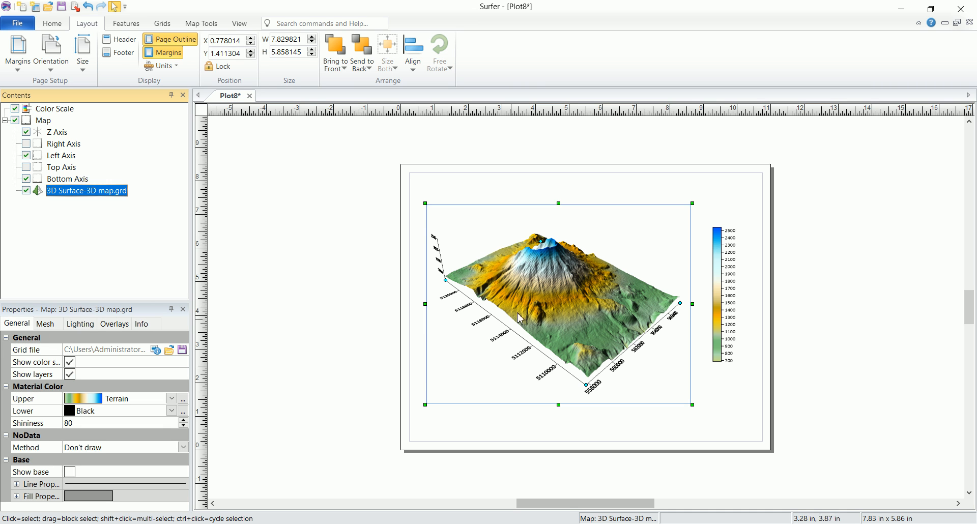
{"action": "mouse_move", "coordinate": [586, 373]}
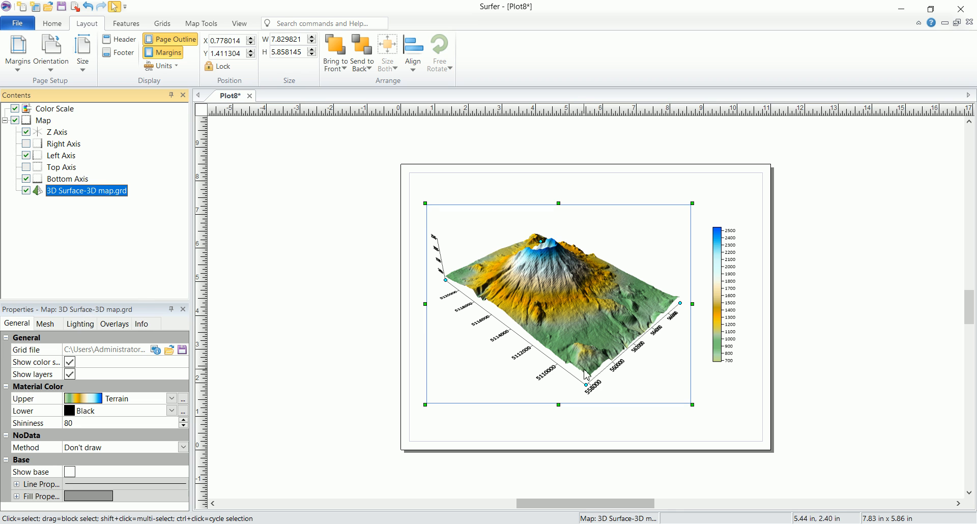
{"action": "mouse_move", "coordinate": [458, 259]}
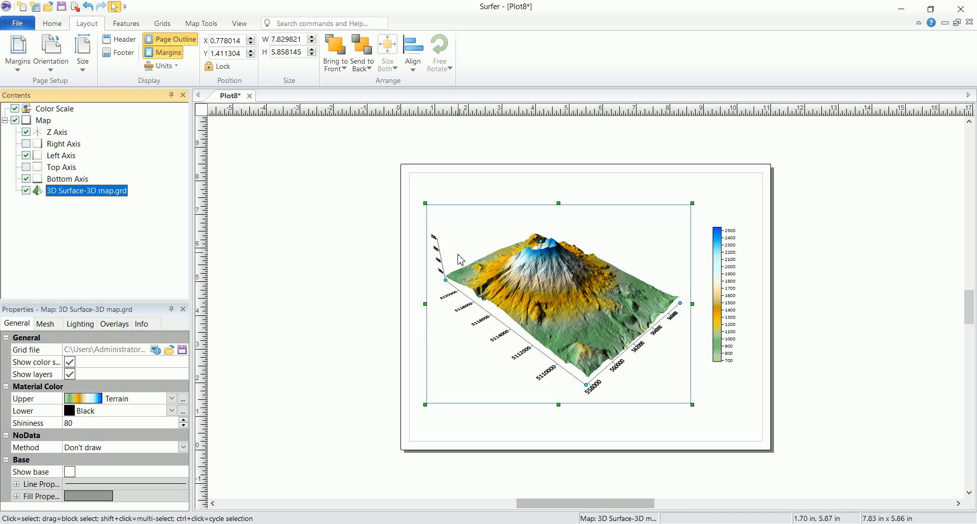
{"action": "mouse_move", "coordinate": [565, 321]}
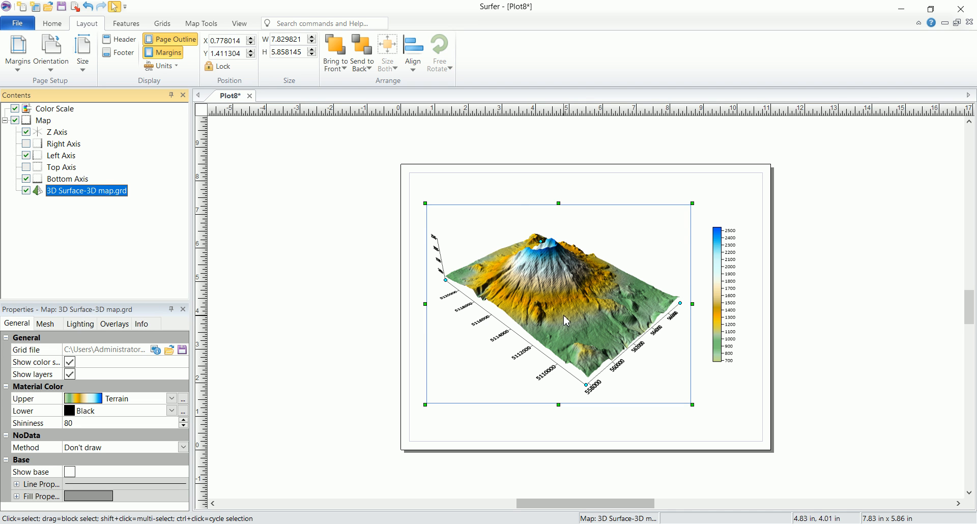
{"action": "left_click", "coordinate": [508, 243]}
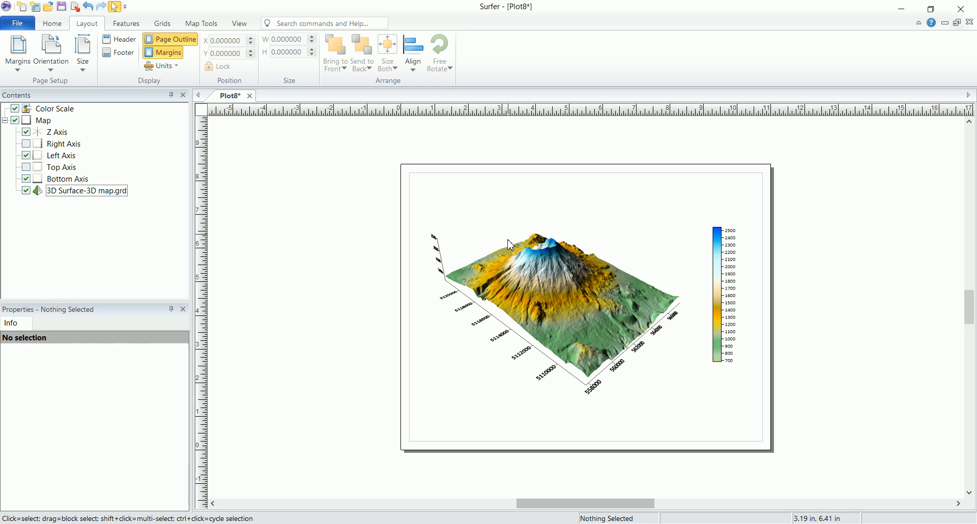
{"action": "mouse_move", "coordinate": [452, 274]}
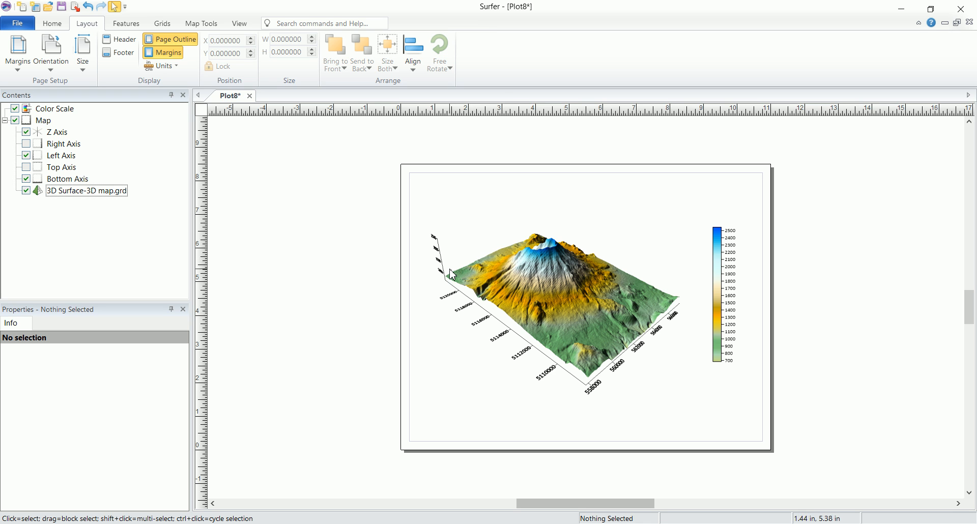
{"action": "mouse_move", "coordinate": [616, 366]}
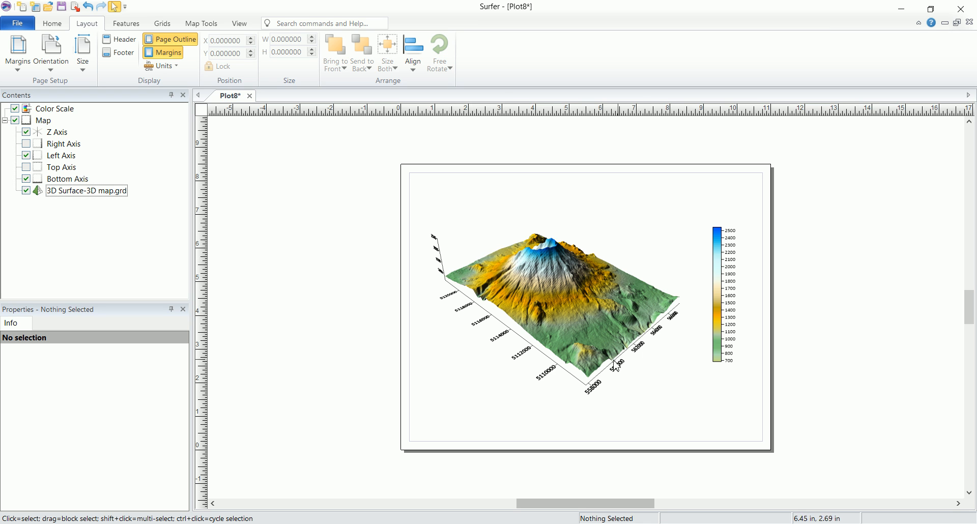
{"action": "mouse_move", "coordinate": [548, 261]}
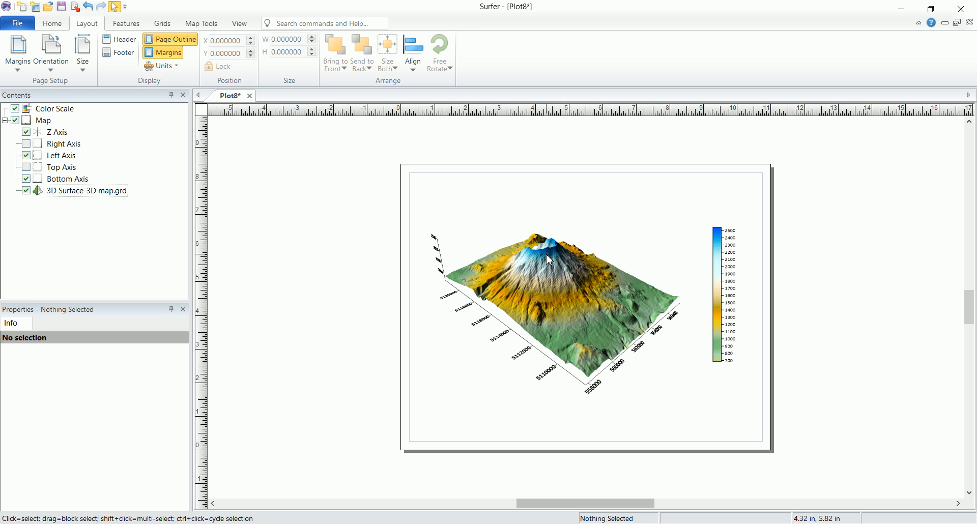
{"action": "mouse_move", "coordinate": [552, 264]}
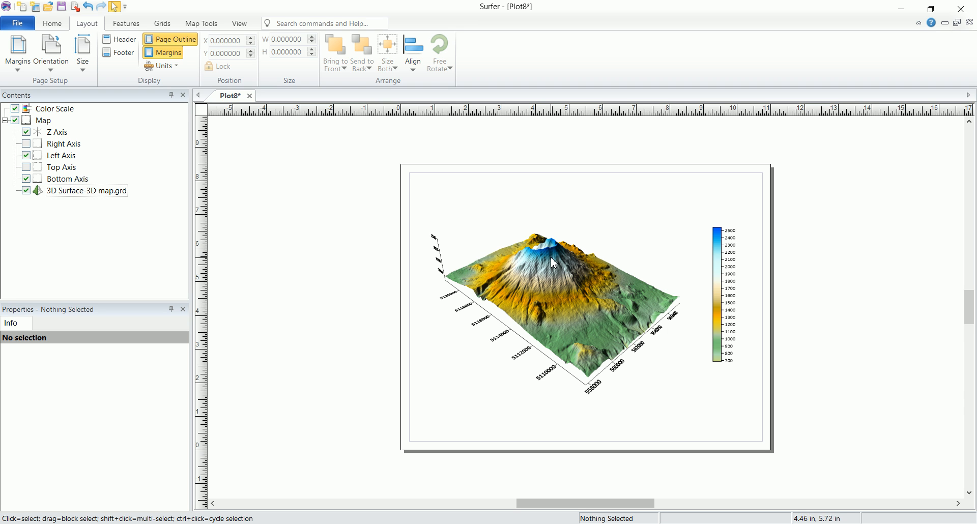
{"action": "mouse_move", "coordinate": [543, 243]}
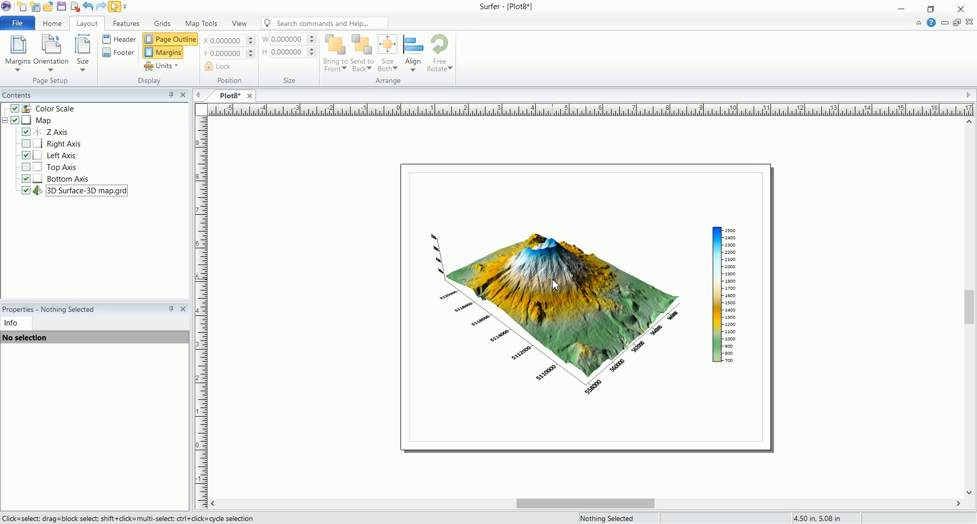
{"action": "mouse_move", "coordinate": [585, 268]}
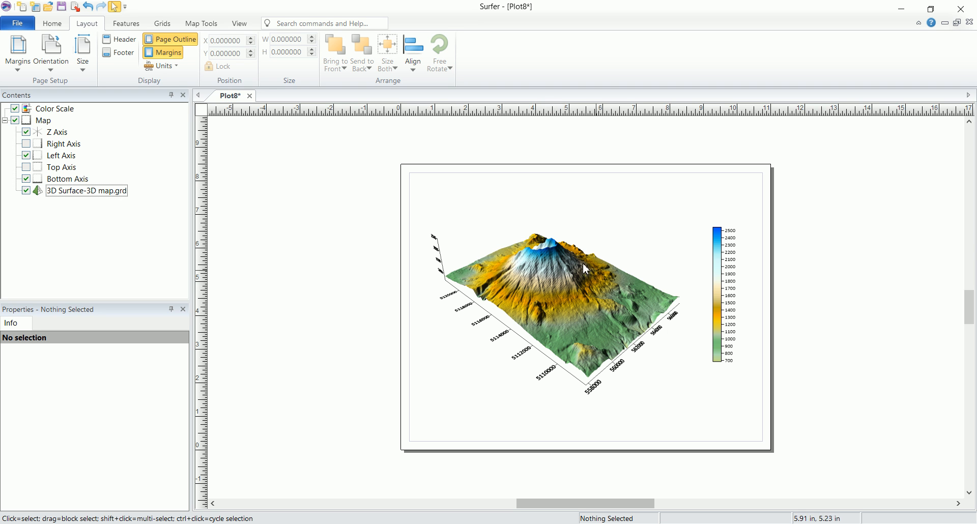
{"action": "left_click", "coordinate": [125, 23]}
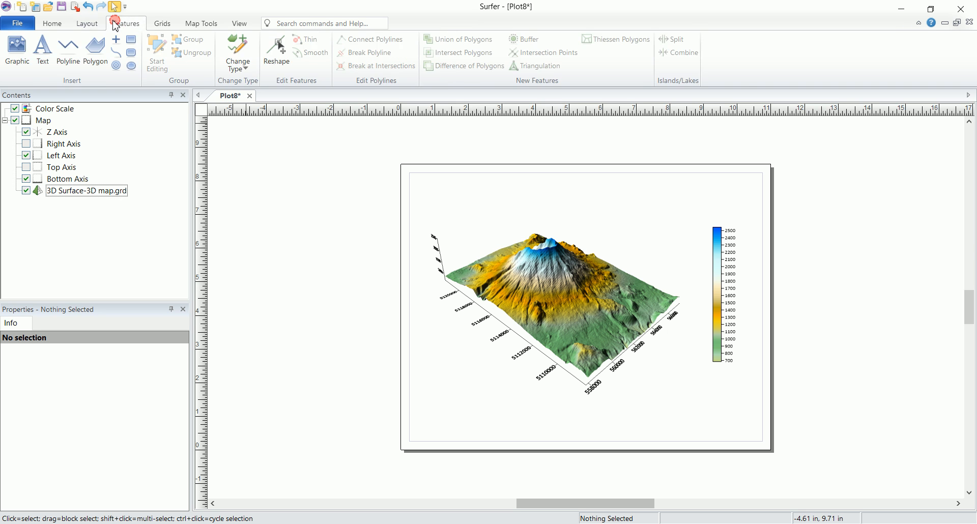
{"action": "left_click", "coordinate": [52, 24]}
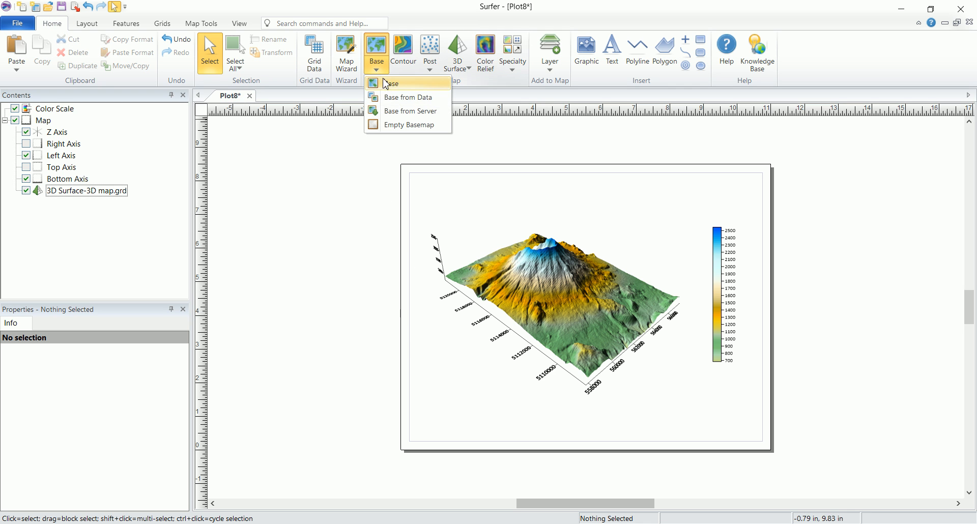
{"action": "mouse_move", "coordinate": [598, 269]}
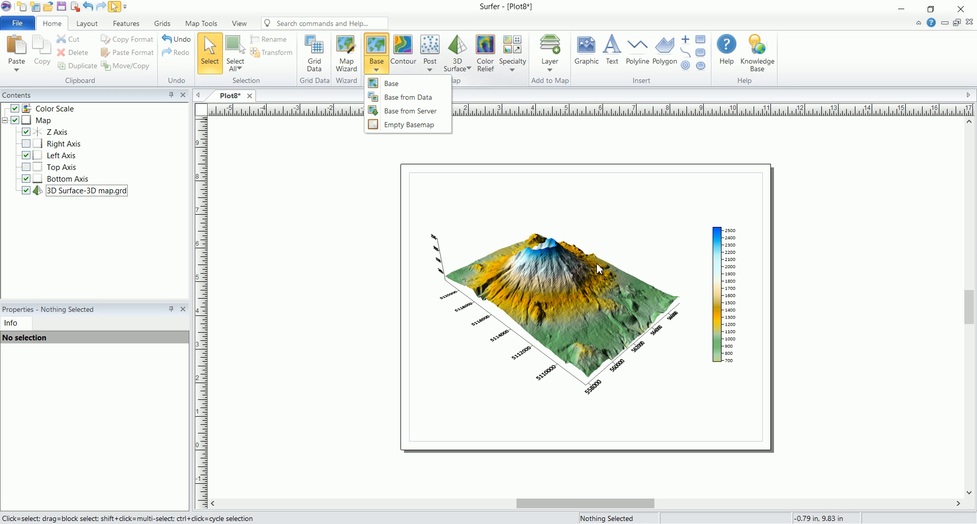
{"action": "mouse_move", "coordinate": [495, 231]}
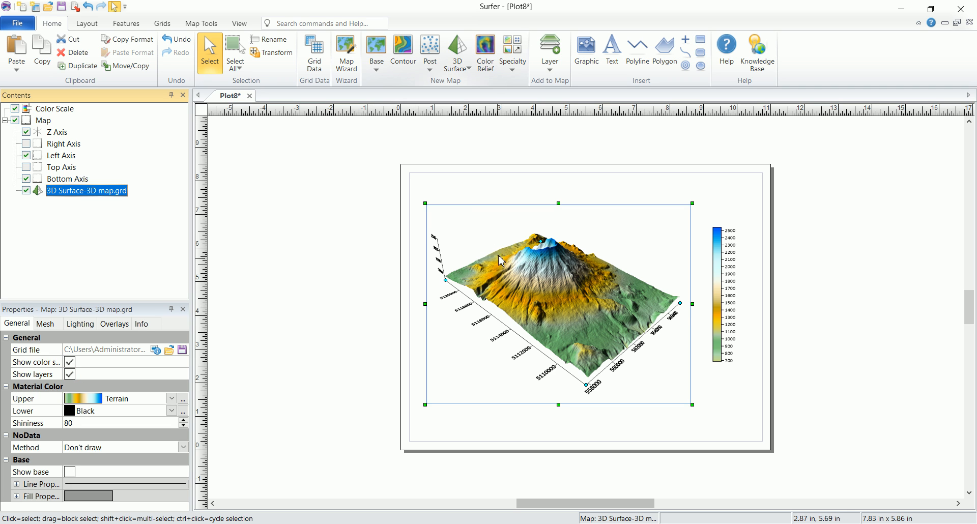
{"action": "mouse_move", "coordinate": [545, 239]}
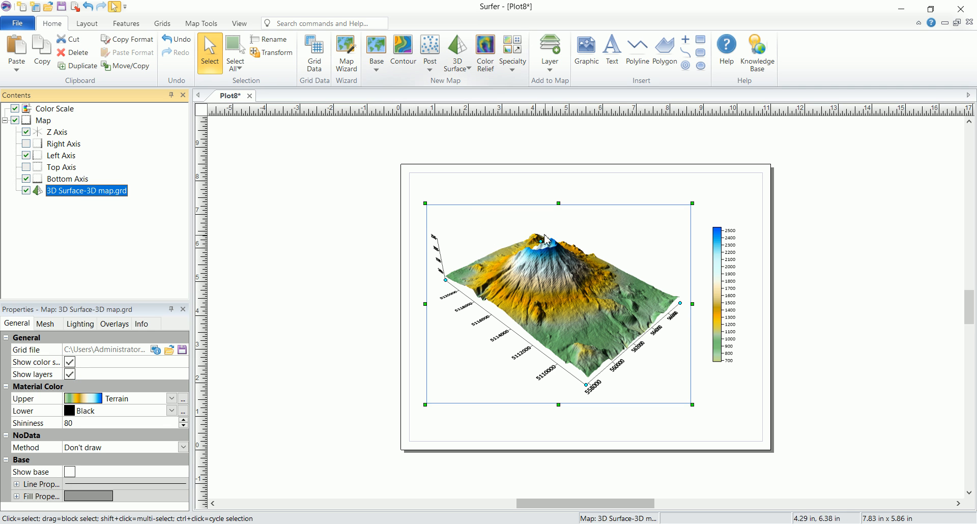
{"action": "mouse_move", "coordinate": [551, 276]}
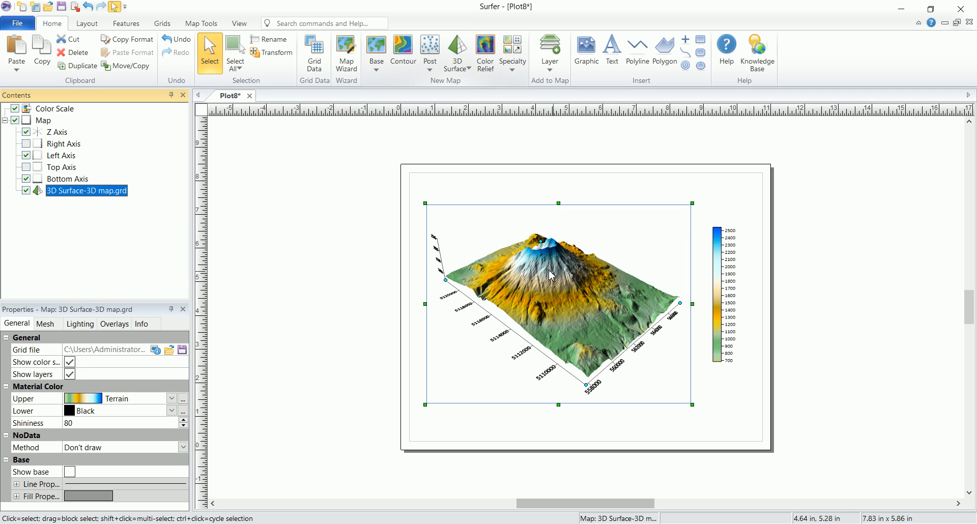
{"action": "mouse_move", "coordinate": [143, 379]}
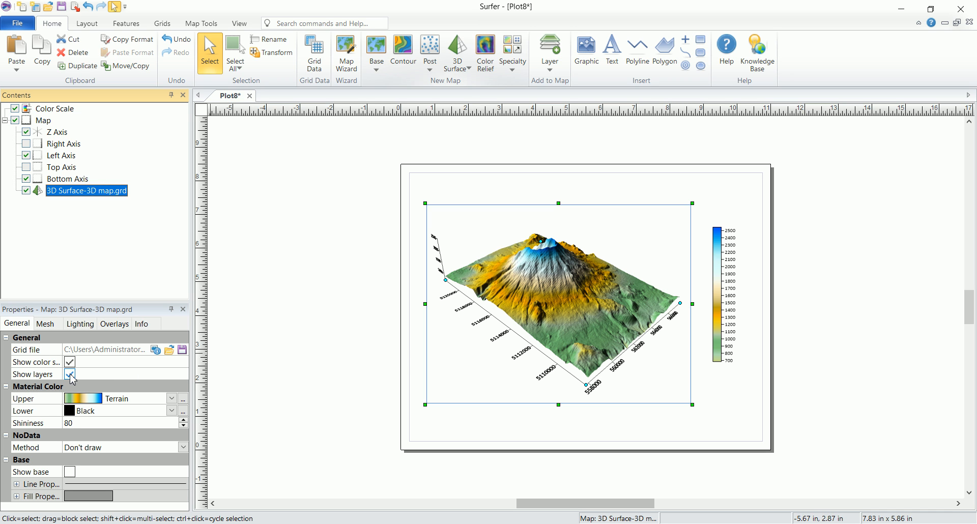
Hide other layers on the surface and set its upper colour to ChromaDepth, then Rainbow.
{"action": "left_click", "coordinate": [70, 374]}
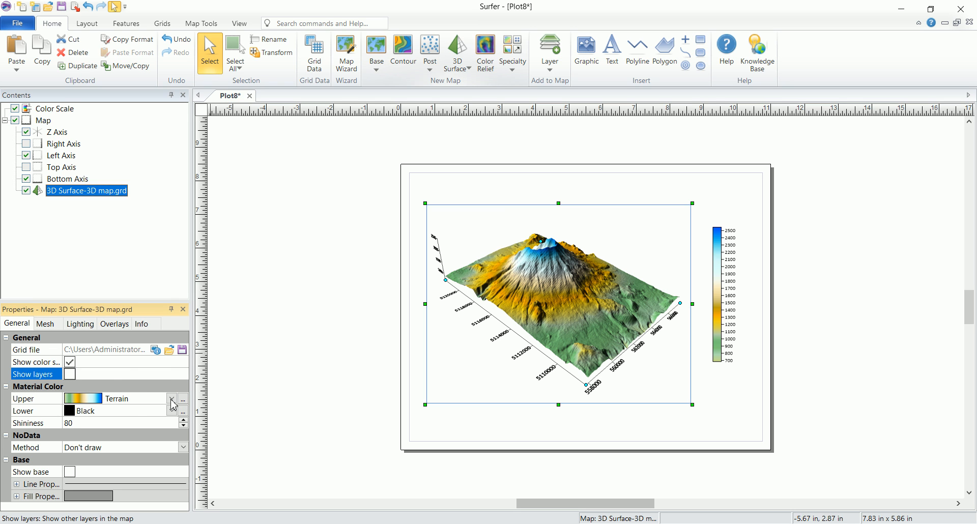
{"action": "left_click", "coordinate": [499, 203]}
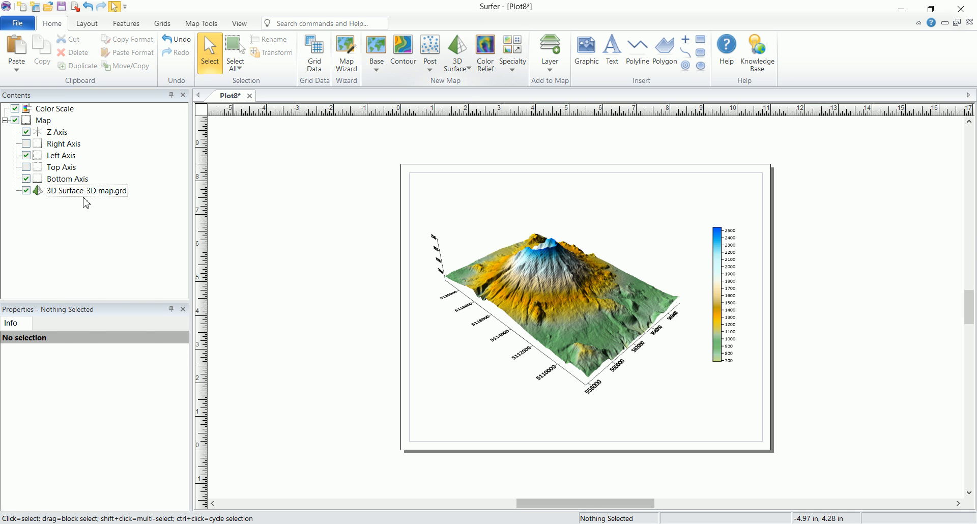
{"action": "left_click", "coordinate": [85, 191]}
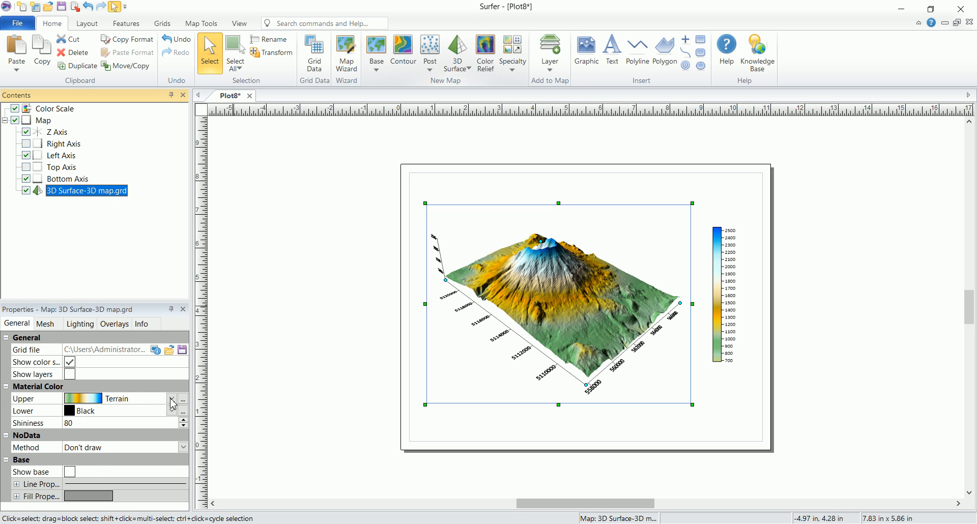
{"action": "left_click", "coordinate": [173, 399]}
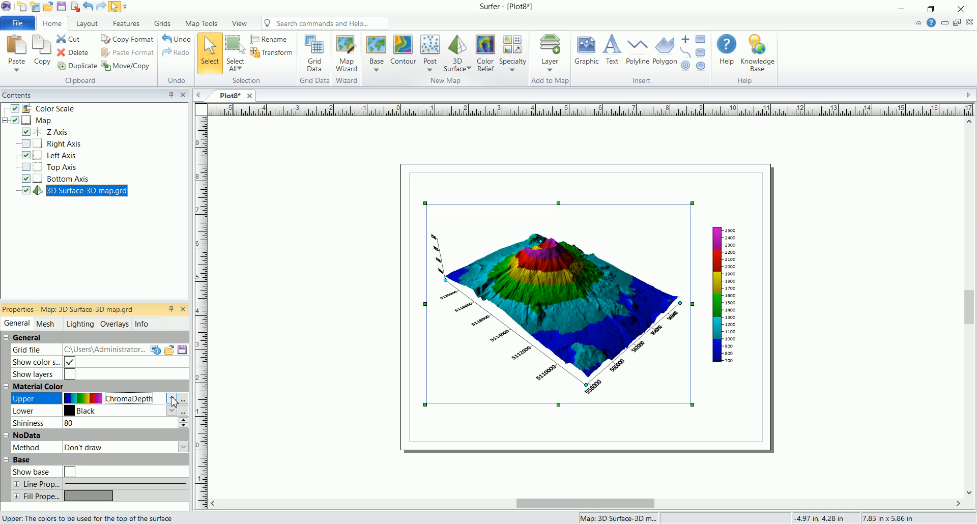
{"action": "left_click", "coordinate": [172, 398]}
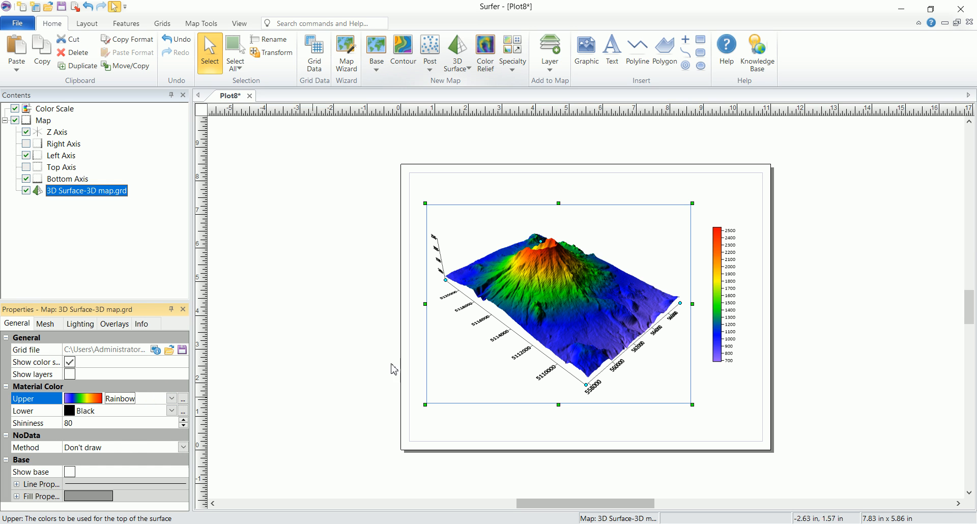
{"action": "mouse_move", "coordinate": [183, 399]}
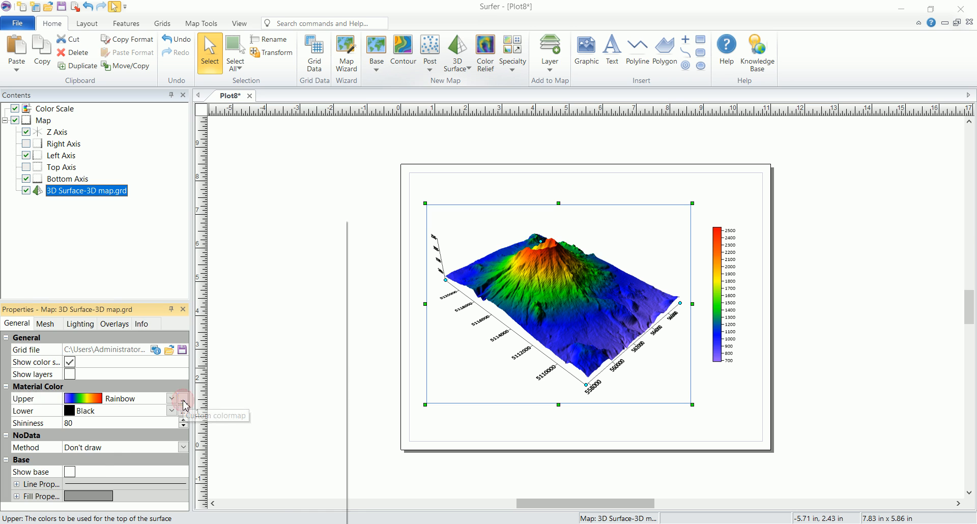
In the Colormap Editor, change the green node at 40% to yellow.
{"action": "left_click", "coordinate": [182, 403]}
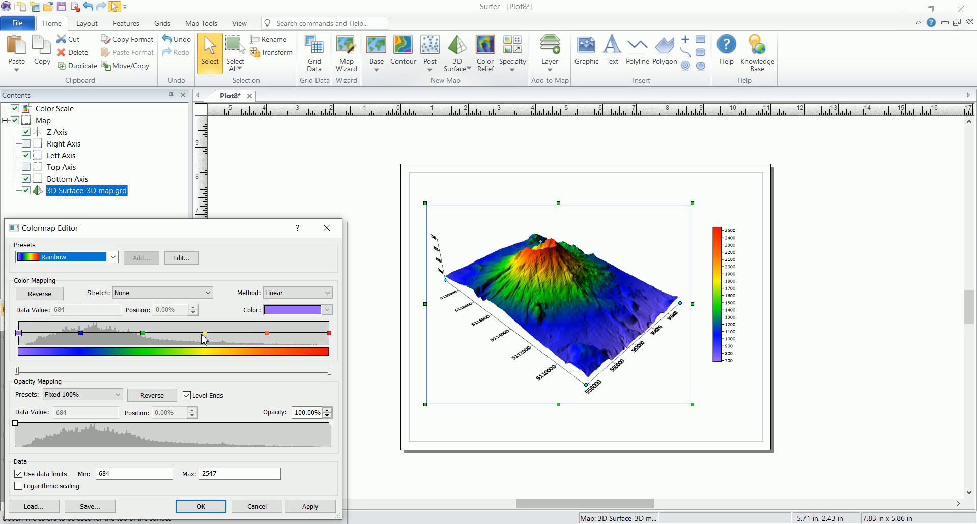
{"action": "left_click", "coordinate": [142, 333]}
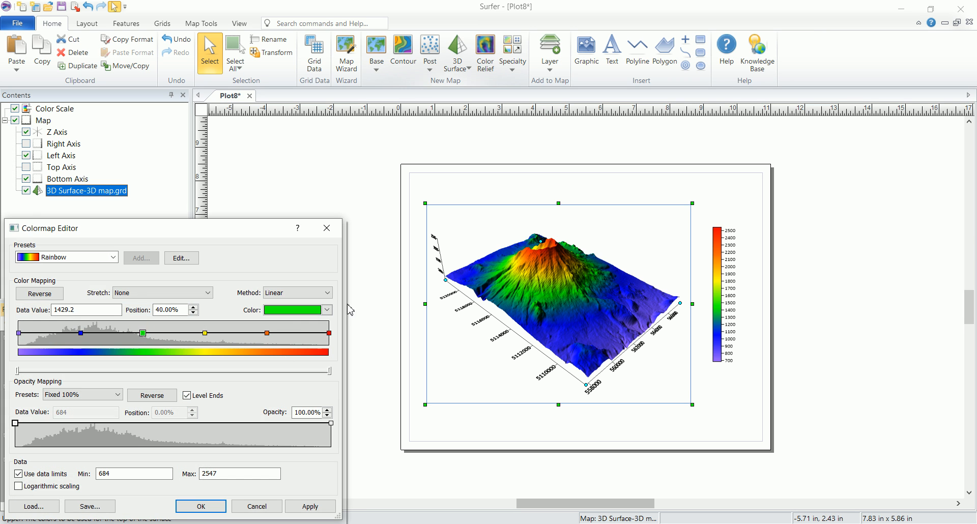
{"action": "left_click", "coordinate": [327, 310]}
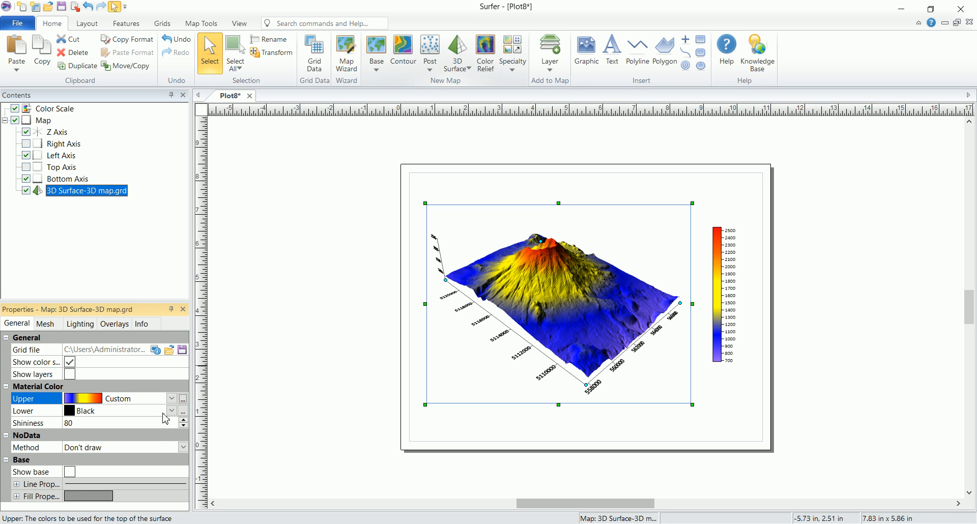
{"action": "left_click", "coordinate": [171, 412]}
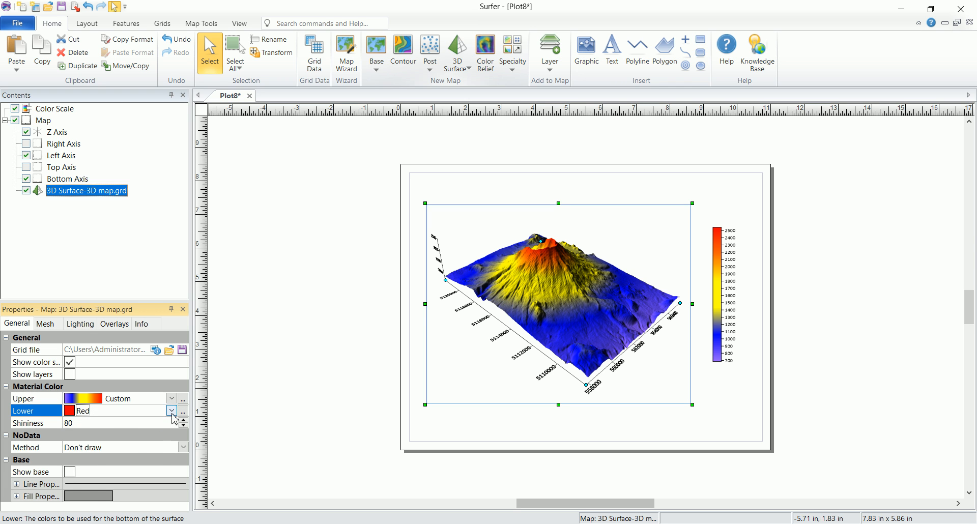
{"action": "left_click", "coordinate": [172, 412]}
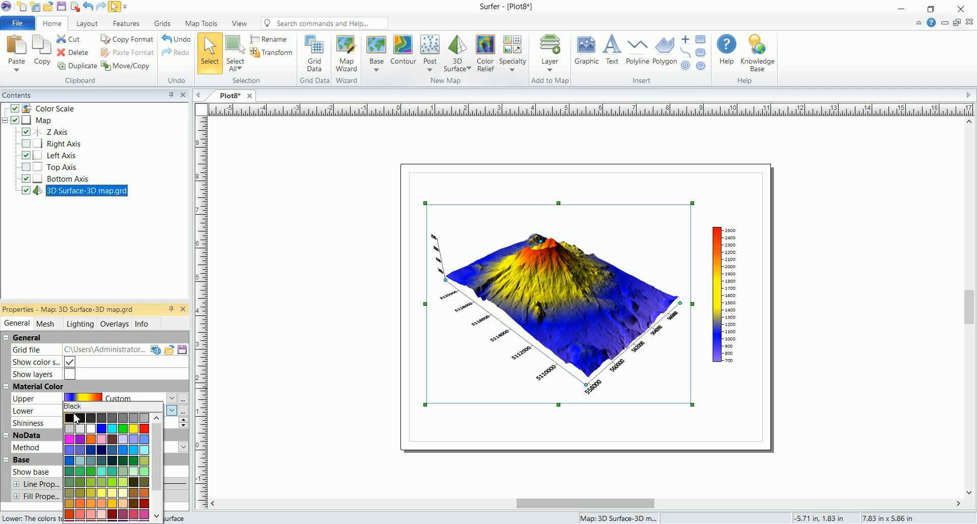
{"action": "left_click", "coordinate": [71, 418]}
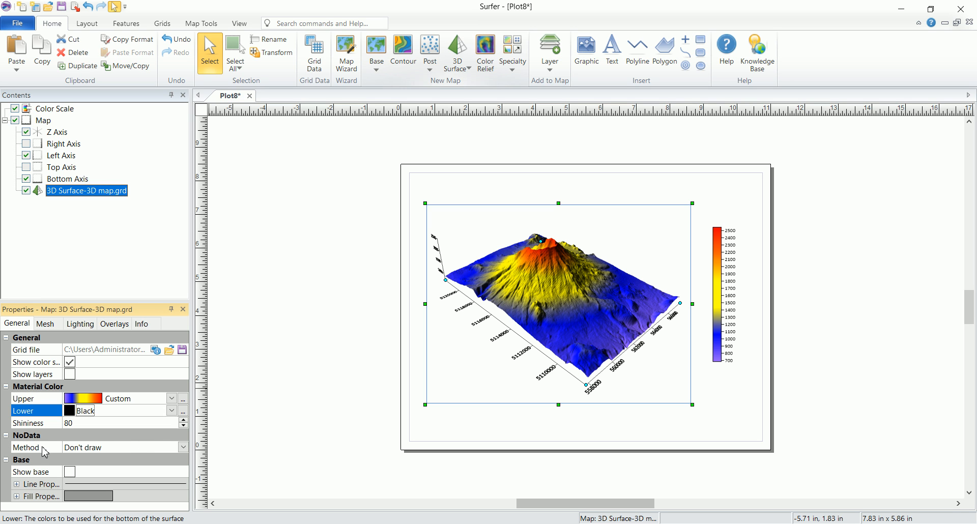
{"action": "mouse_move", "coordinate": [519, 254]}
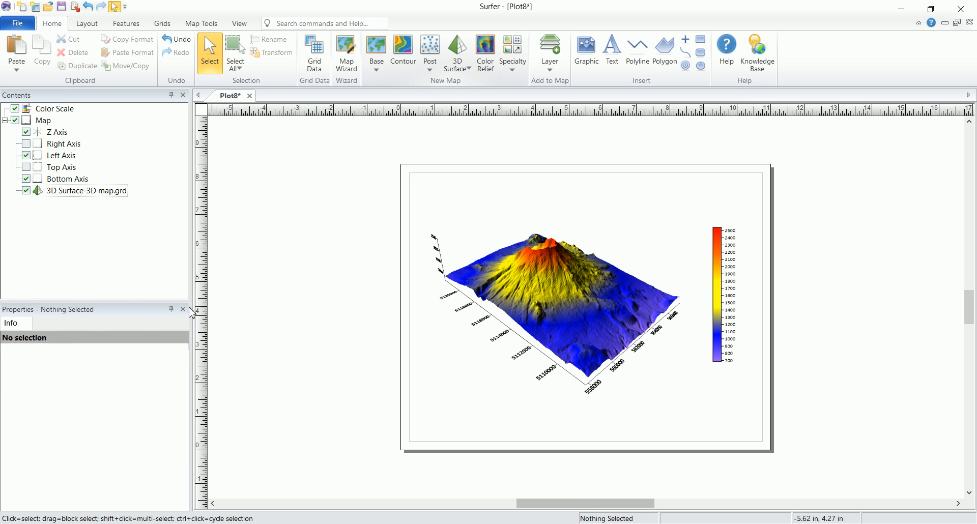
{"action": "left_click", "coordinate": [86, 190]}
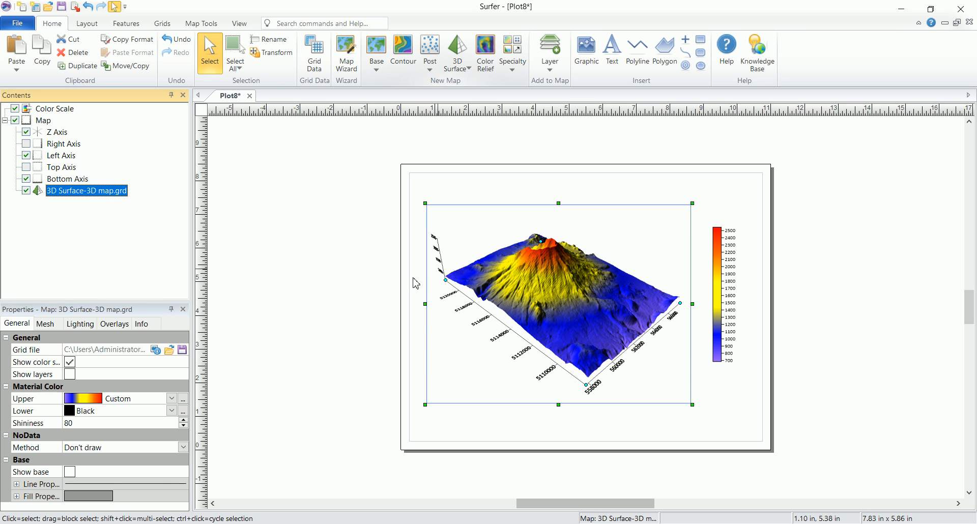
{"action": "mouse_move", "coordinate": [97, 457]}
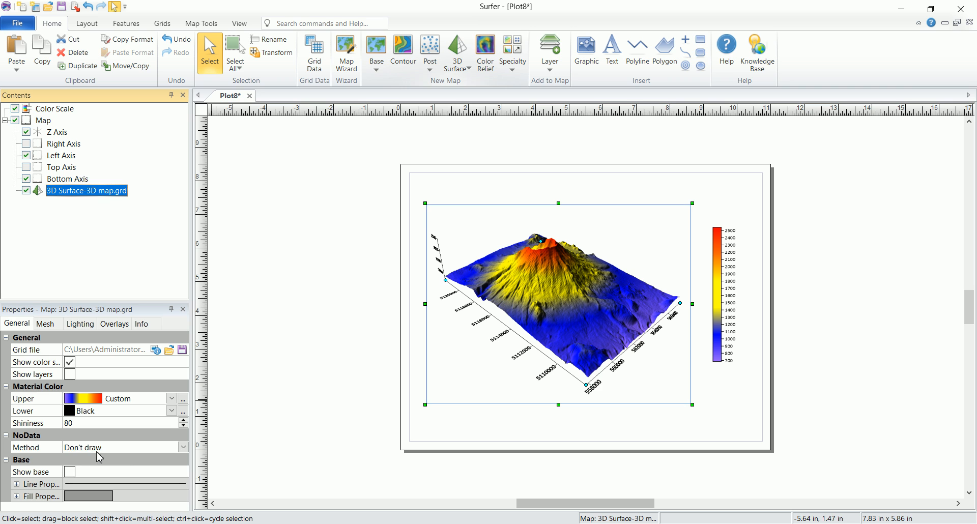
{"action": "left_click", "coordinate": [184, 447]}
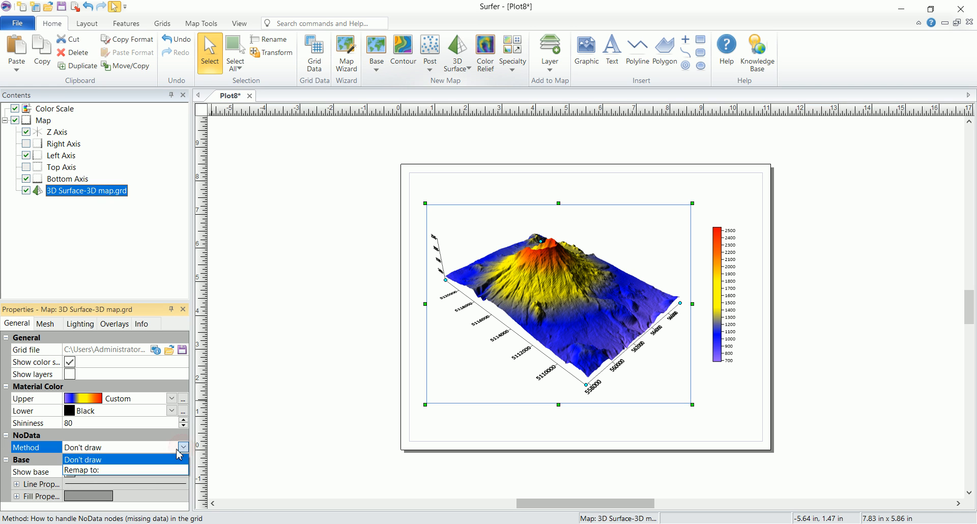
{"action": "left_click", "coordinate": [82, 459]}
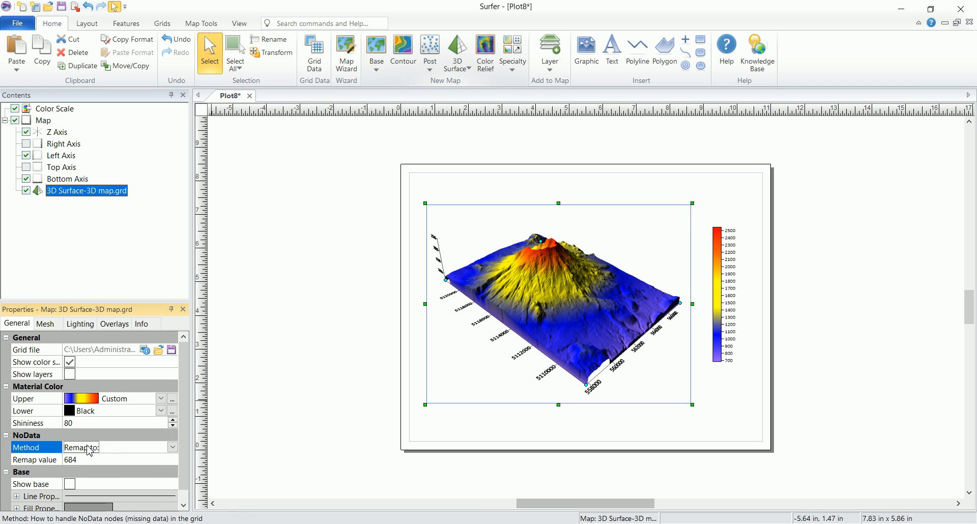
{"action": "mouse_move", "coordinate": [36, 467]}
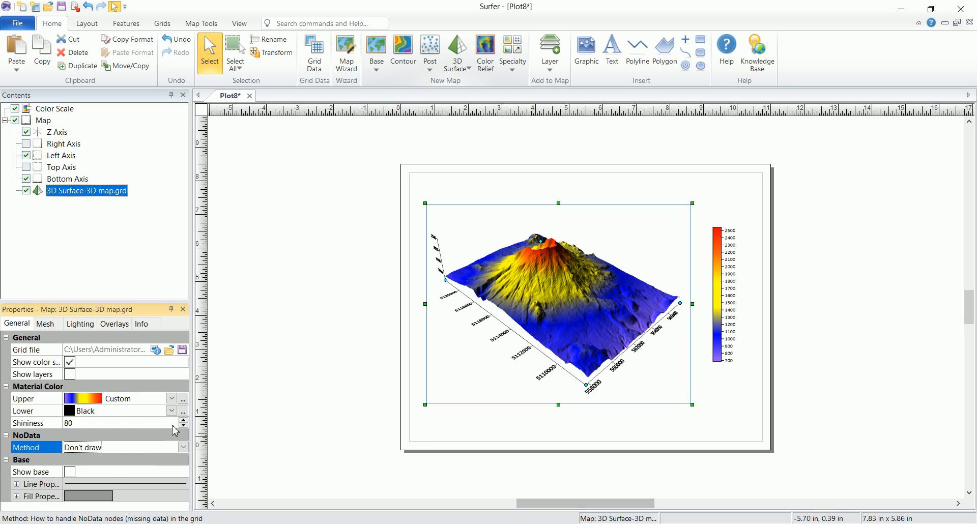
{"action": "mouse_move", "coordinate": [504, 293]}
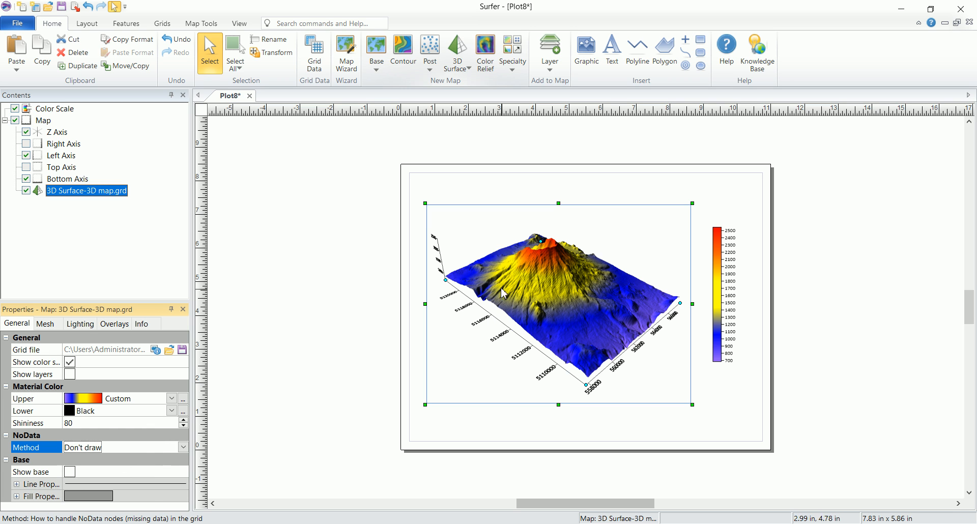
{"action": "mouse_move", "coordinate": [646, 361]}
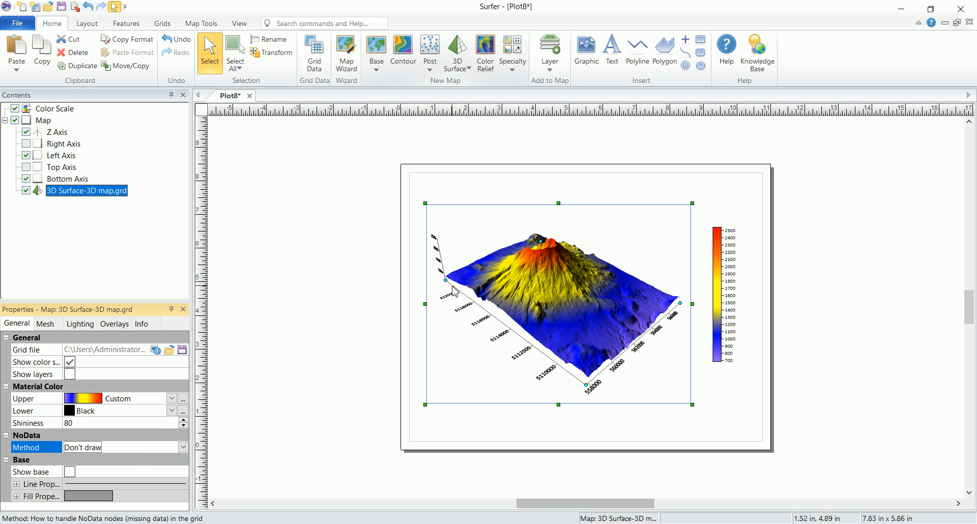
{"action": "mouse_move", "coordinate": [673, 318]}
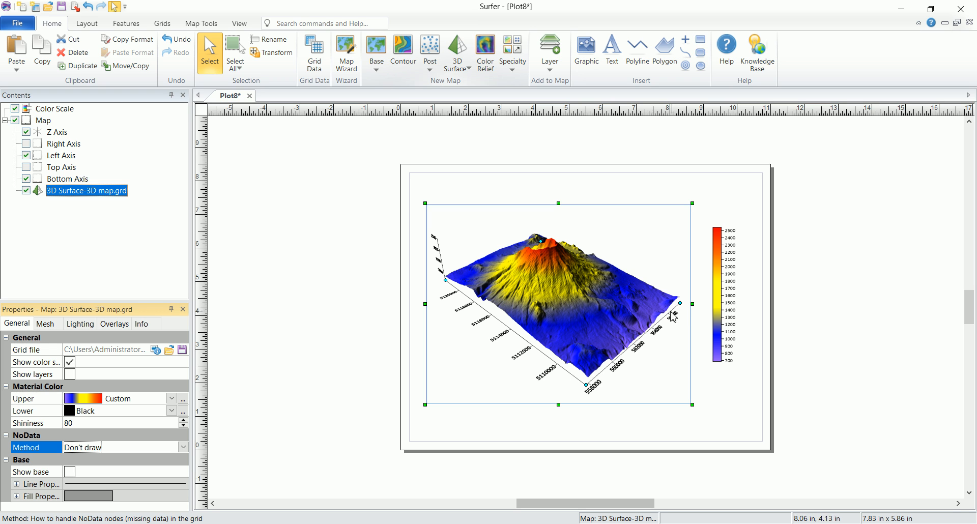
{"action": "mouse_move", "coordinate": [220, 408]}
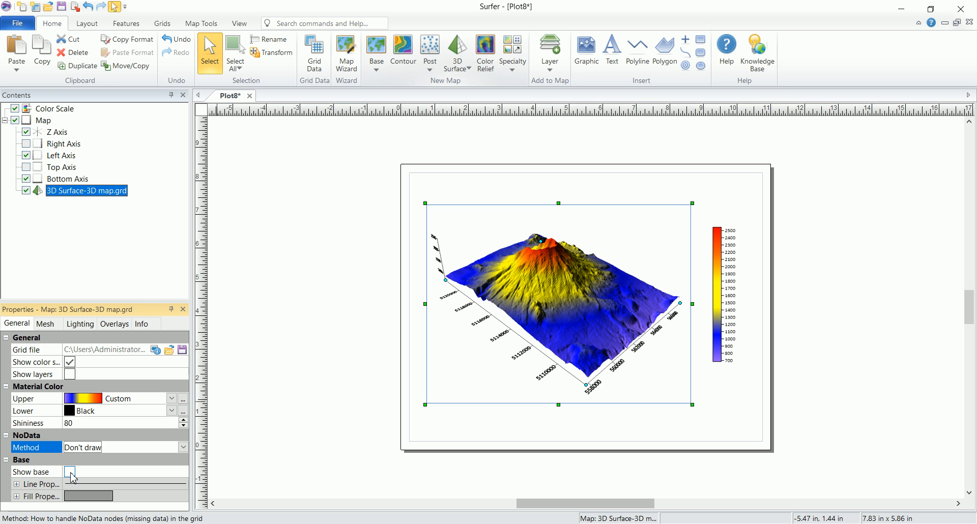
Show a base block under the surface with red outline and black fill, previewing it on the page.
{"action": "left_click", "coordinate": [70, 472]}
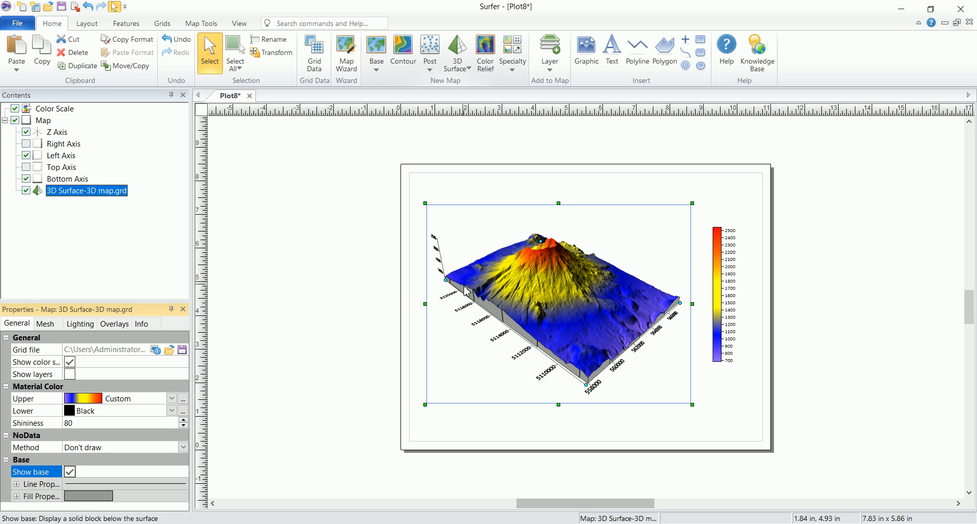
{"action": "mouse_move", "coordinate": [67, 490]}
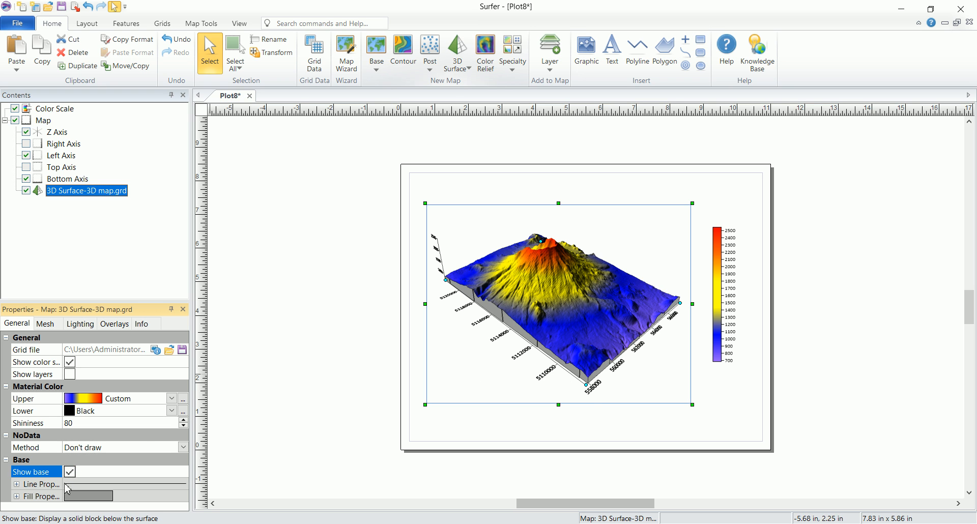
{"action": "left_click", "coordinate": [18, 485]}
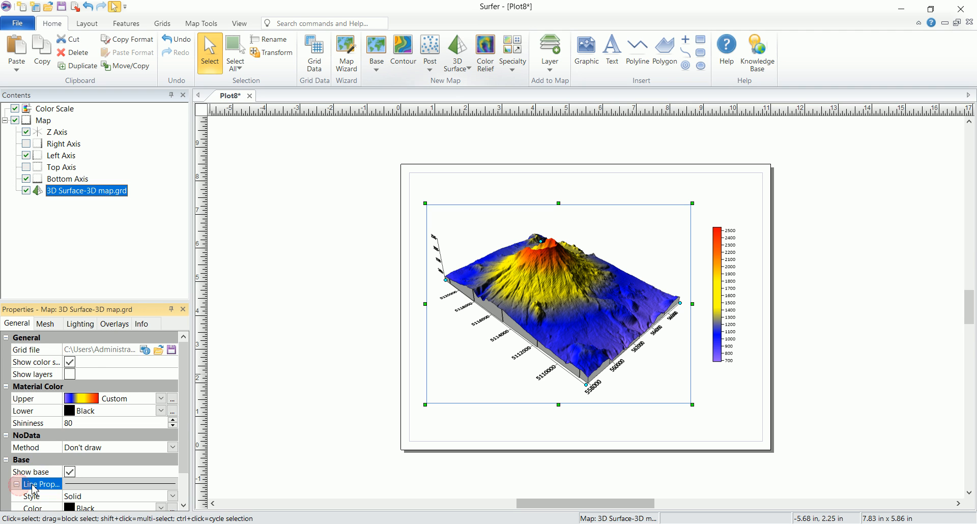
{"action": "scroll", "scroll_direction": "down", "scroll_amount": 3}
{"action": "type", "text": "Red"}
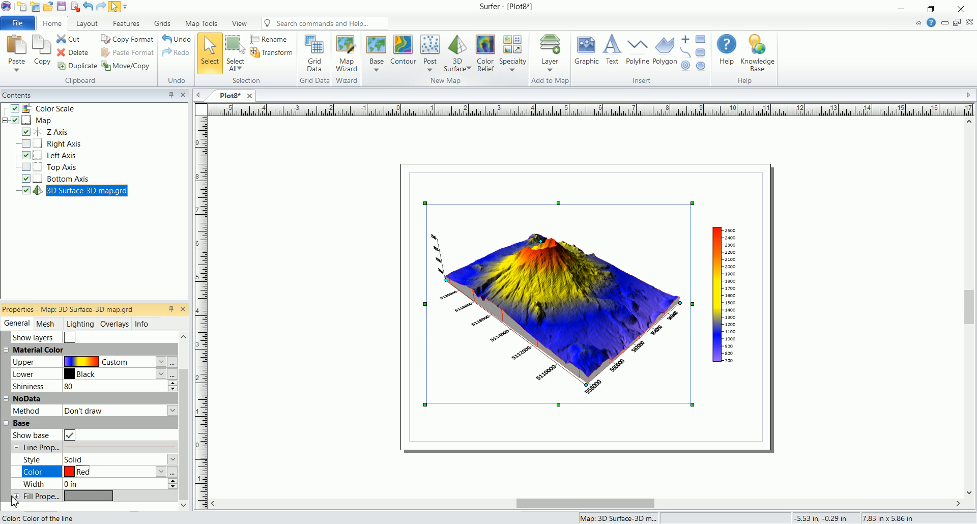
{"action": "left_click", "coordinate": [41, 496]}
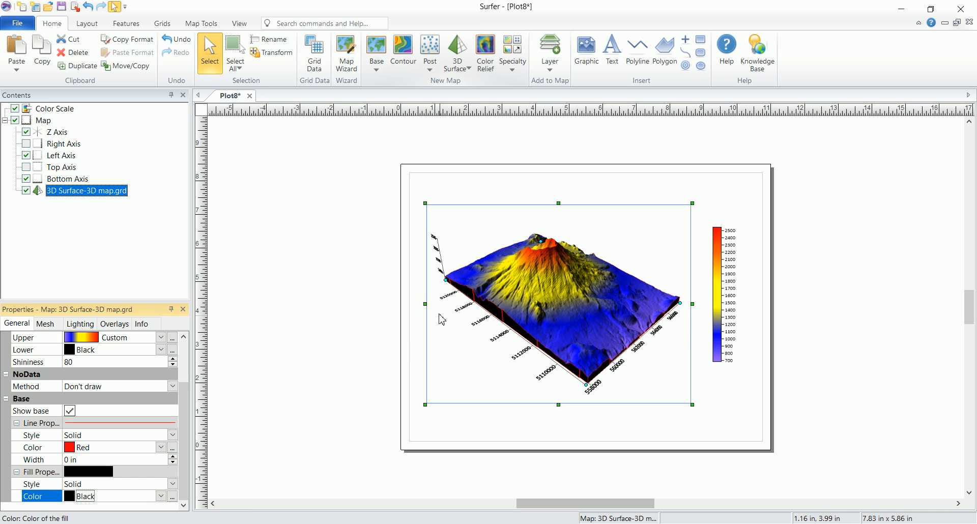
{"action": "left_click", "coordinate": [667, 305]}
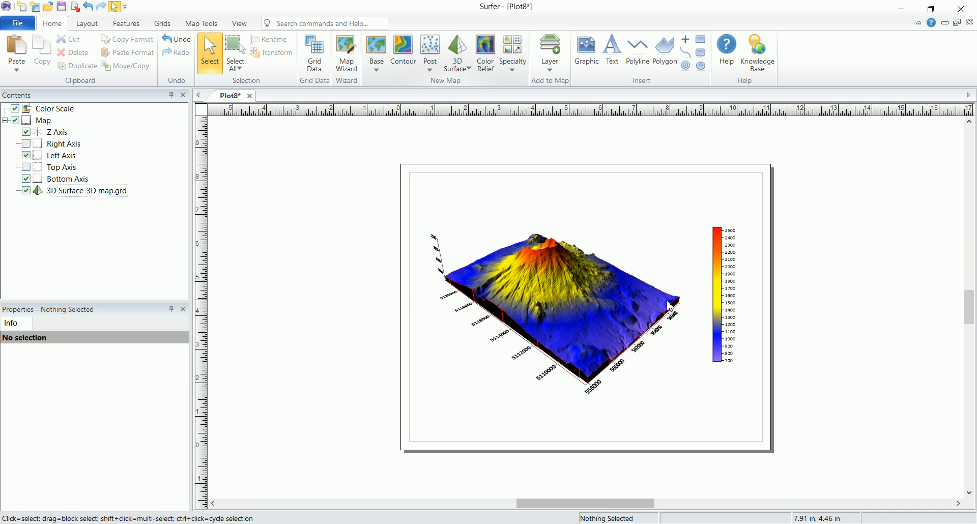
{"action": "mouse_move", "coordinate": [490, 270]}
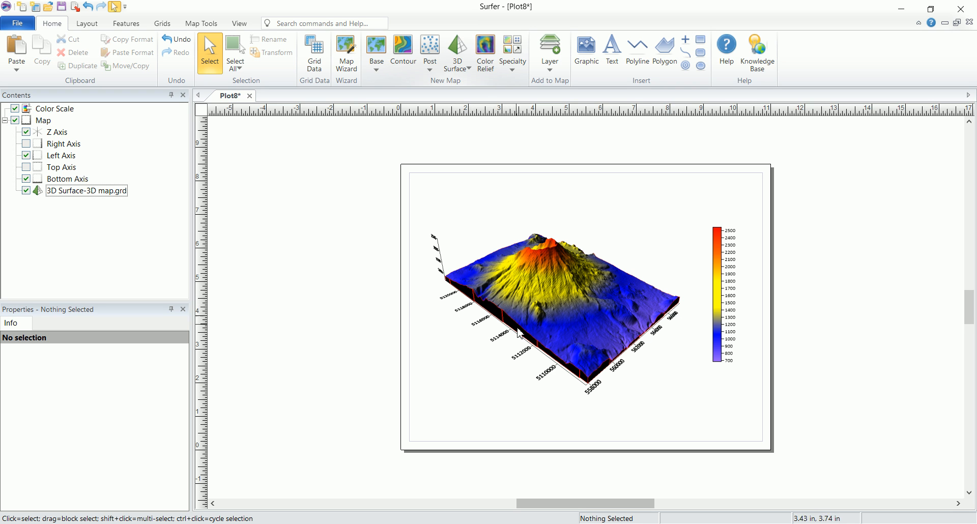
{"action": "mouse_move", "coordinate": [461, 305]}
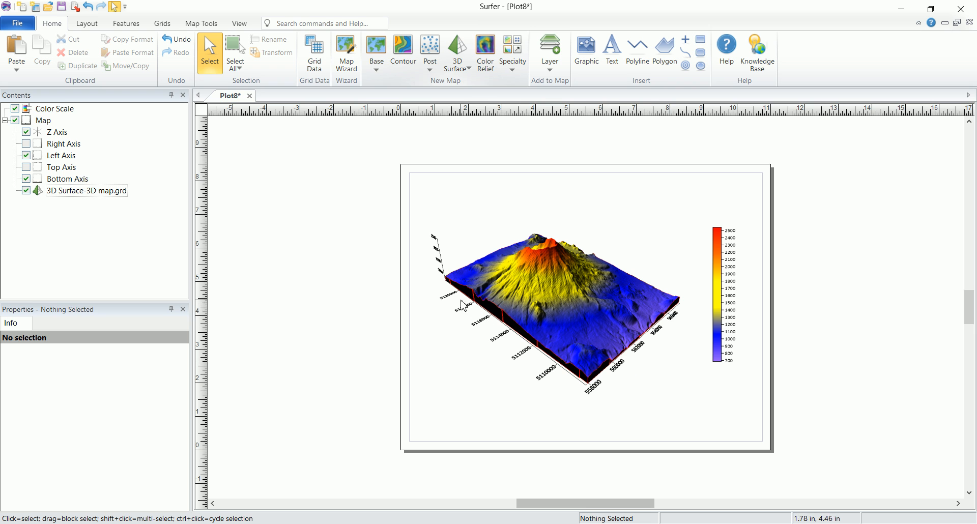
{"action": "mouse_move", "coordinate": [488, 334]}
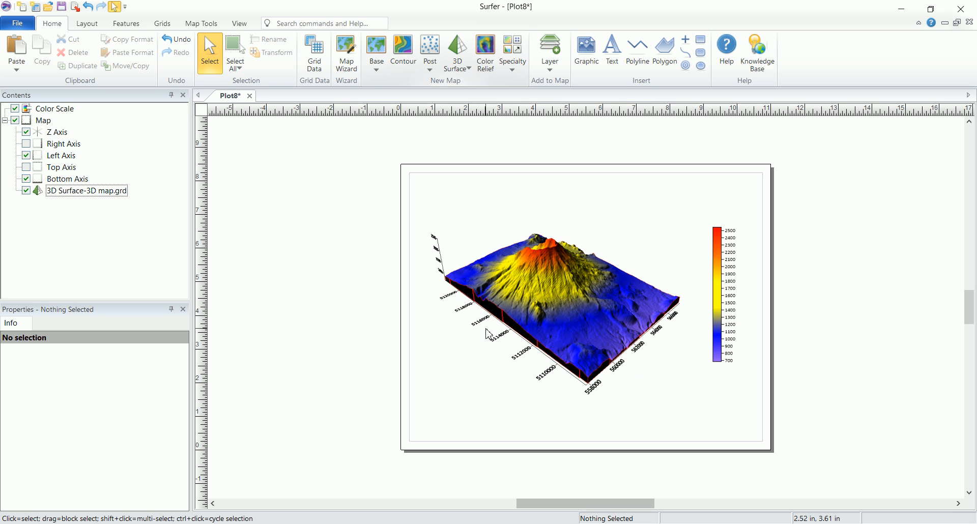
{"action": "mouse_move", "coordinate": [620, 389]}
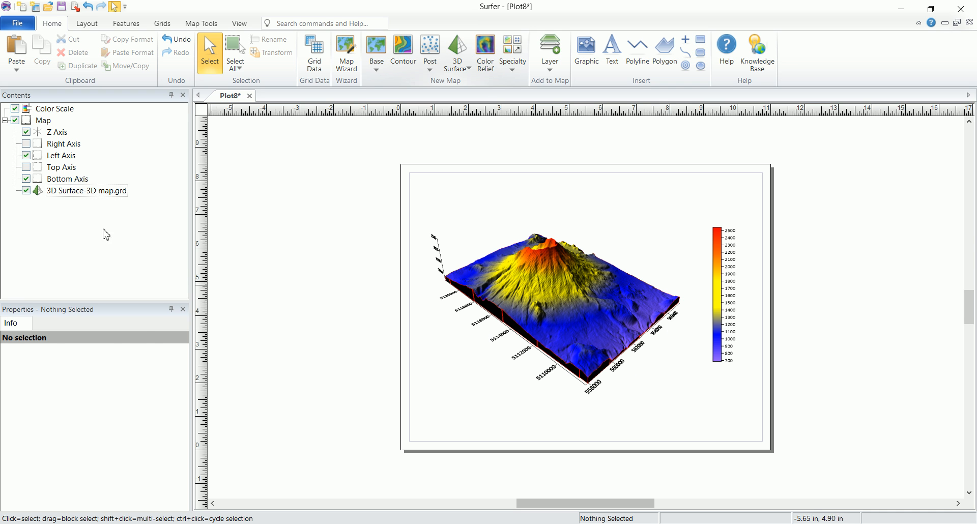
{"action": "left_click", "coordinate": [85, 191]}
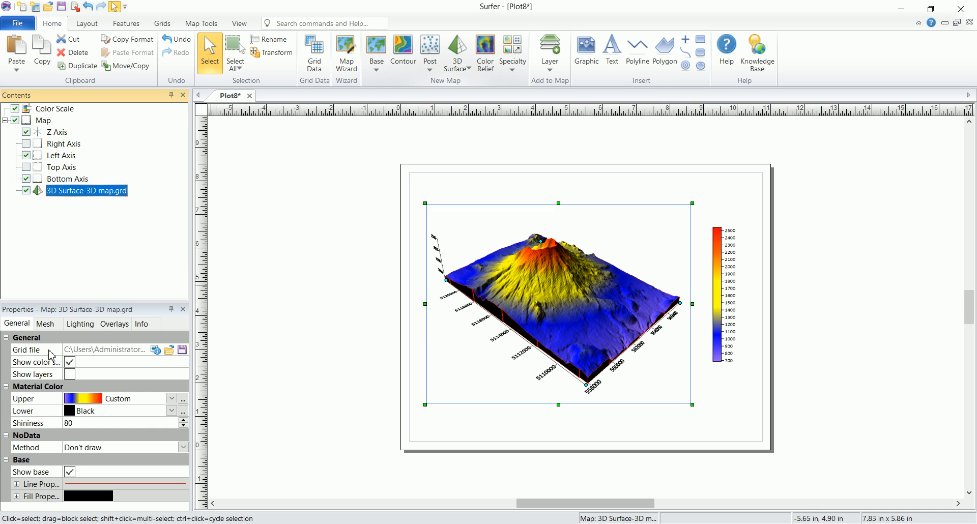
{"action": "mouse_move", "coordinate": [51, 335]}
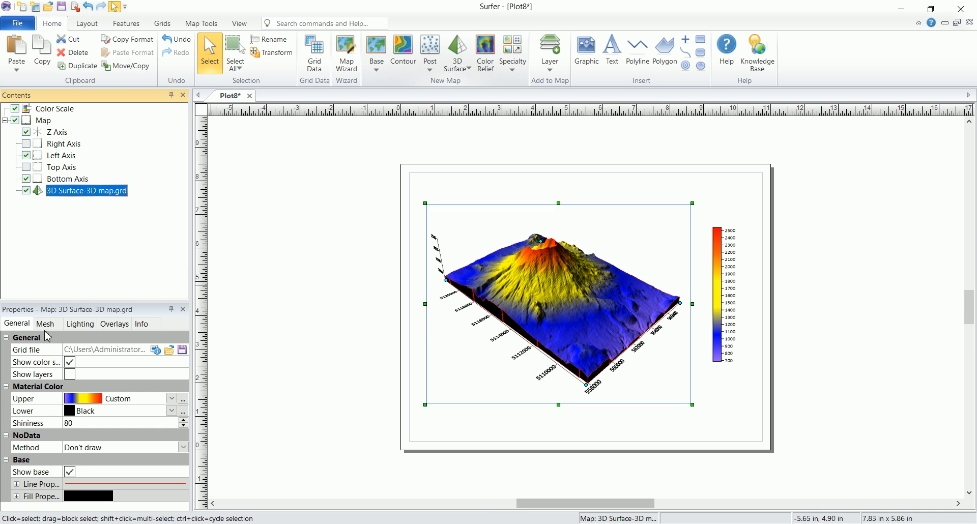
Enable mesh lines with constant-X frequency 15 and constant-Y frequency 11.
{"action": "left_click", "coordinate": [45, 324]}
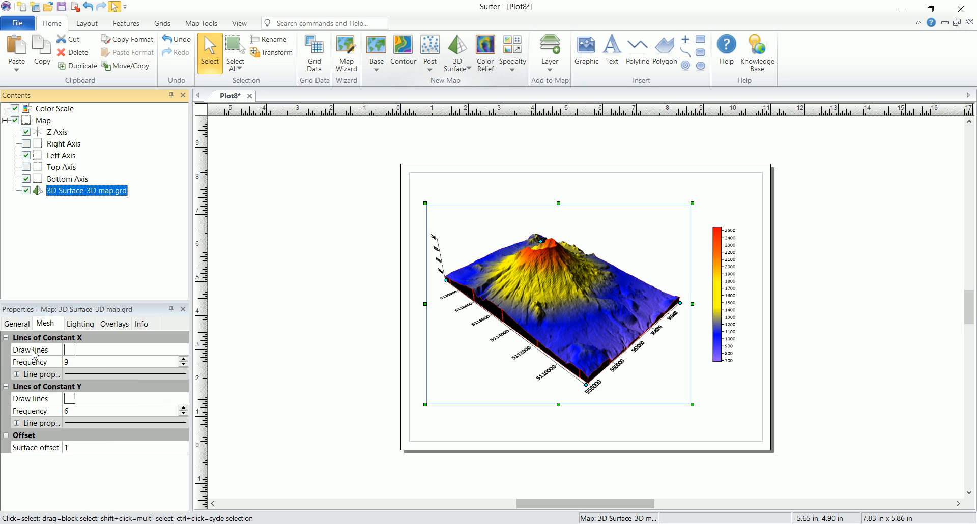
{"action": "mouse_move", "coordinate": [489, 301]}
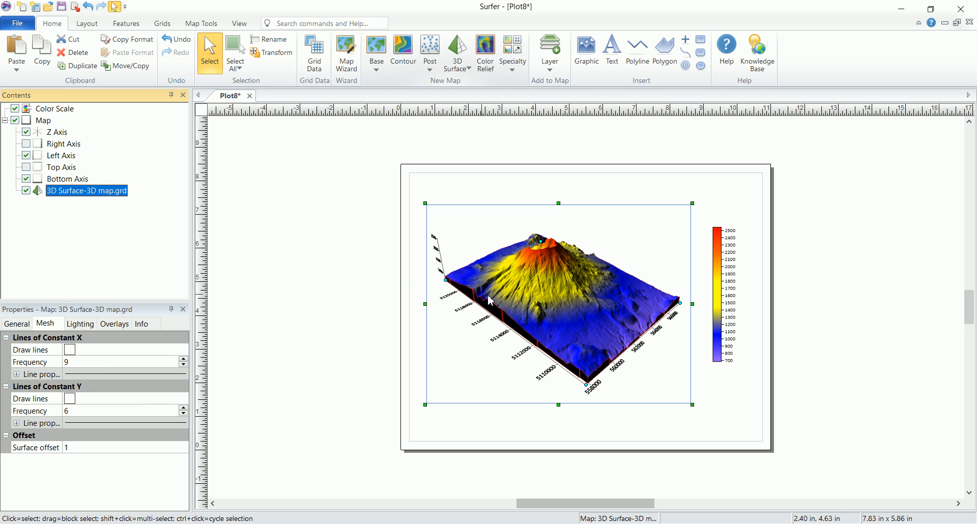
{"action": "mouse_move", "coordinate": [558, 299]}
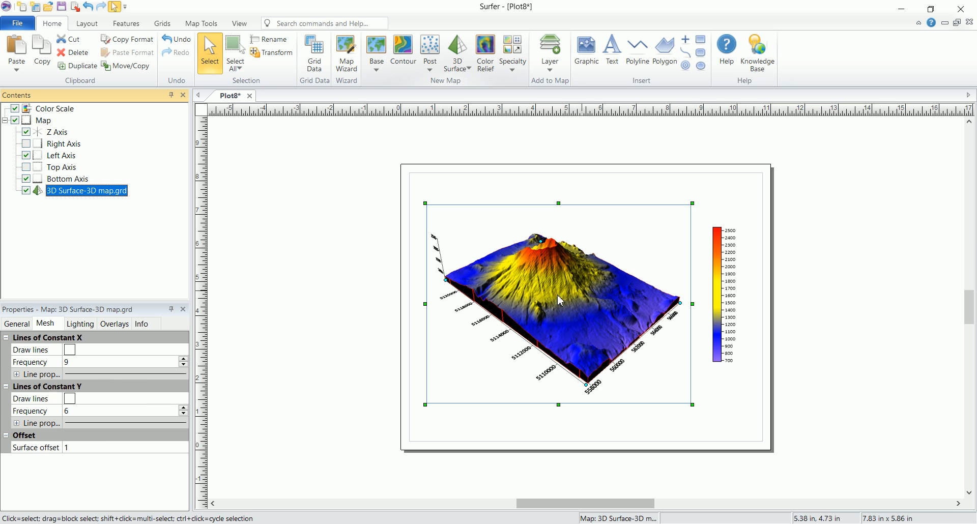
{"action": "left_click", "coordinate": [70, 350]}
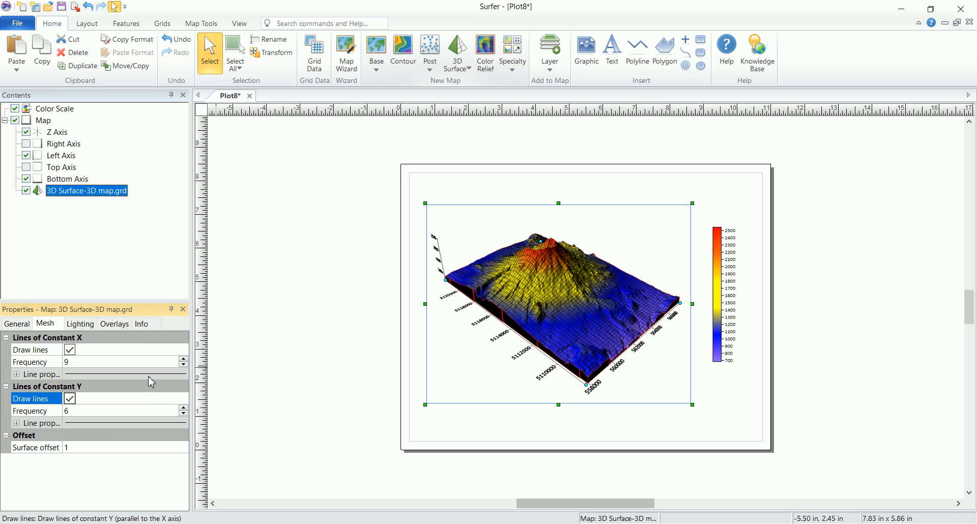
{"action": "left_click", "coordinate": [183, 358]}
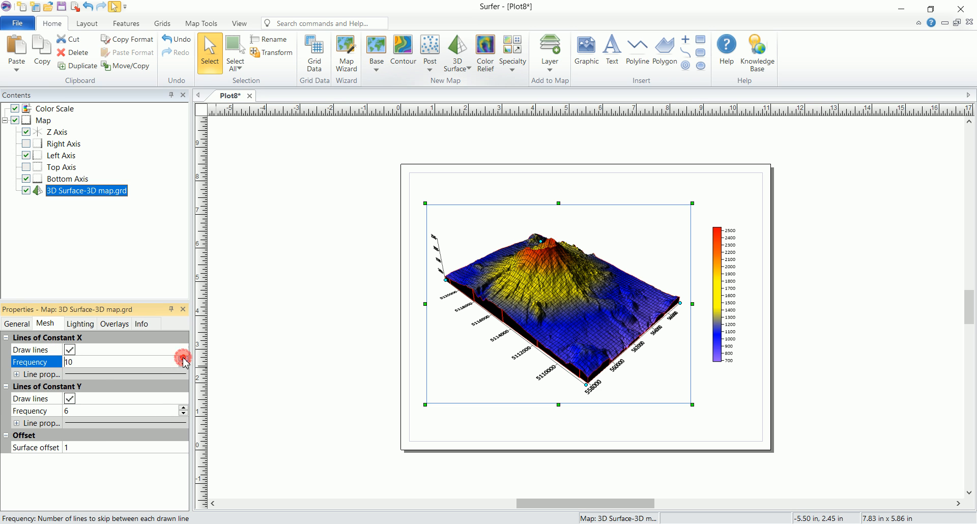
{"action": "left_click", "coordinate": [184, 408]}
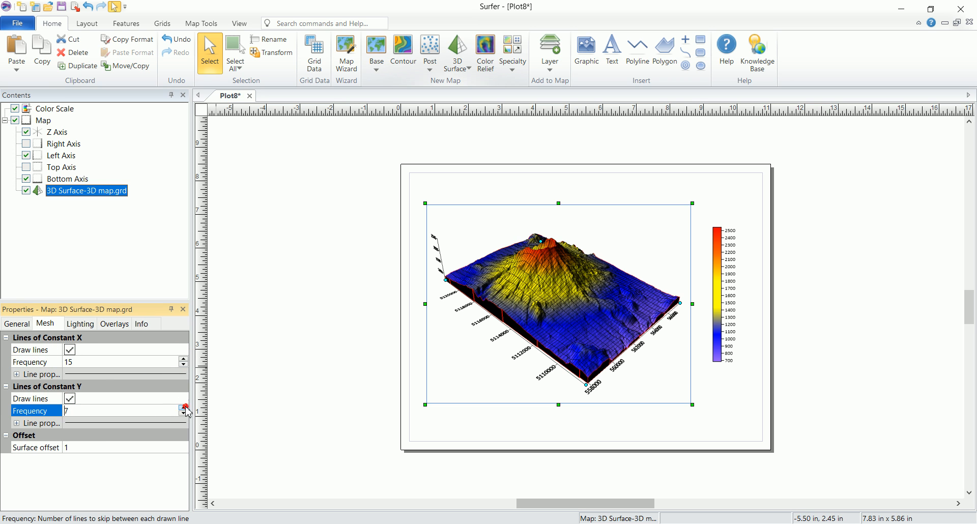
{"action": "left_click", "coordinate": [183, 407]}
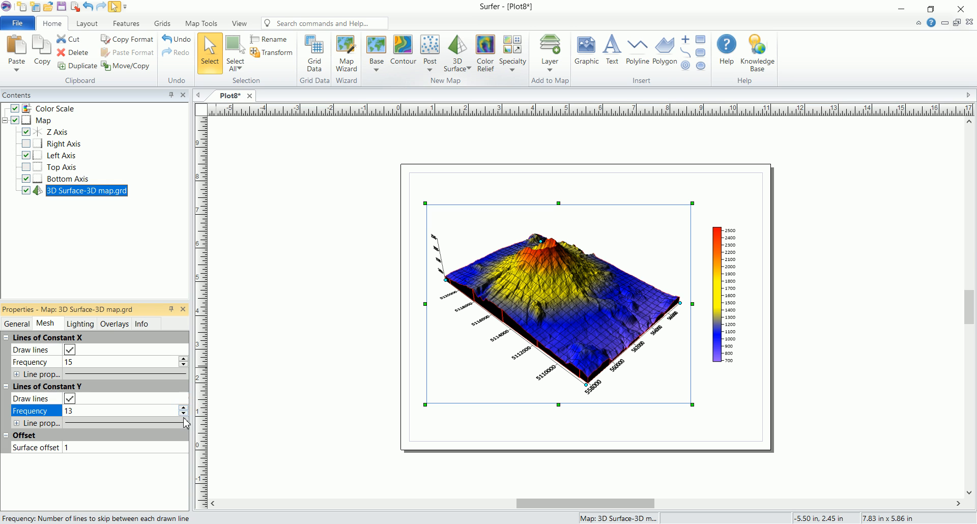
{"action": "left_click", "coordinate": [183, 414]}
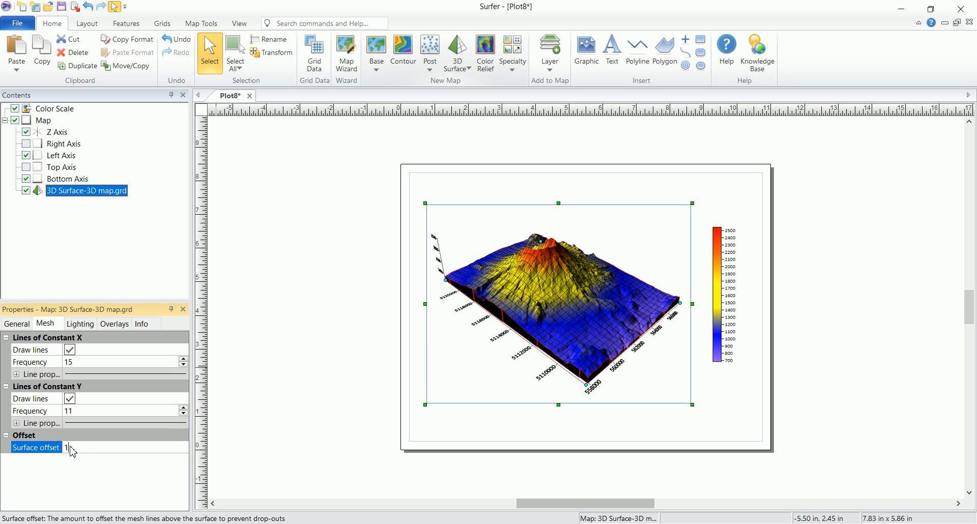
Colour the constant-Y mesh lines yellow, leaving the surface without drawn mesh lines.
{"action": "left_click", "coordinate": [41, 423]}
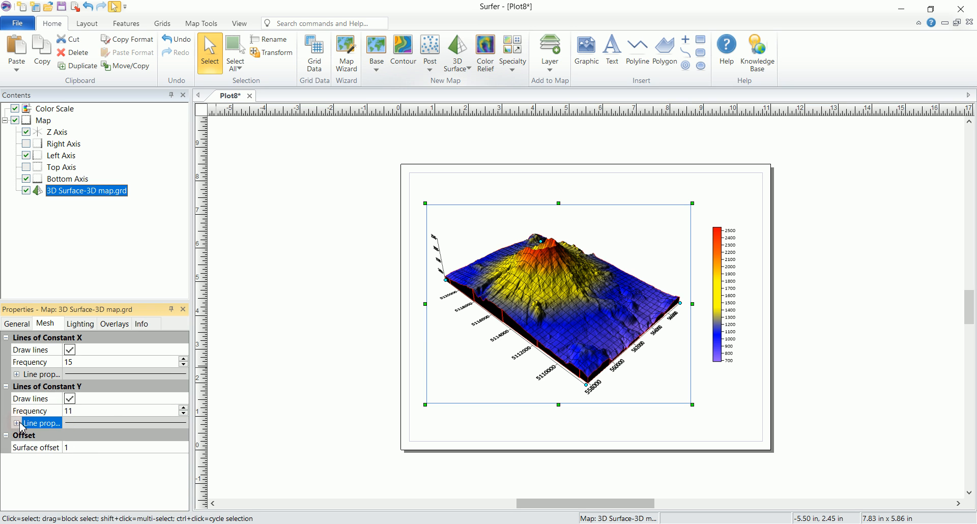
{"action": "left_click", "coordinate": [17, 423]}
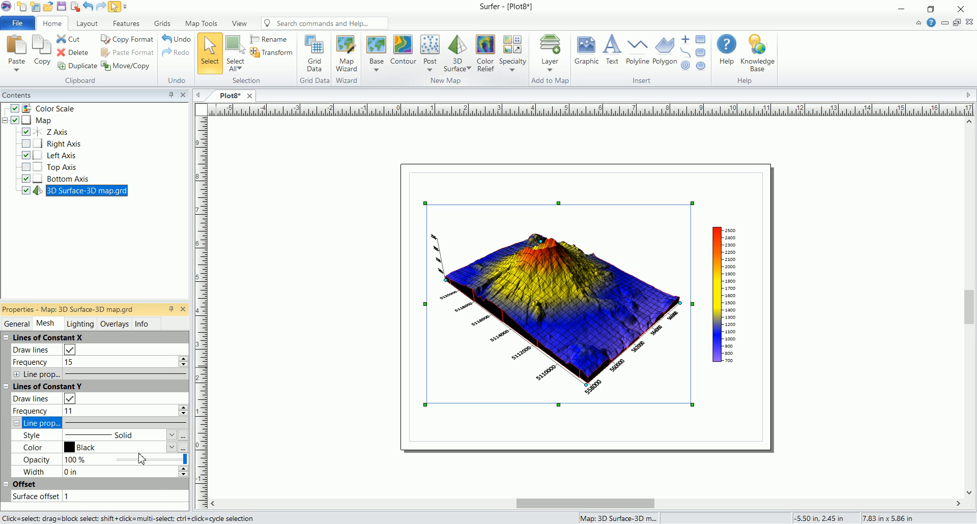
{"action": "left_click", "coordinate": [173, 448]}
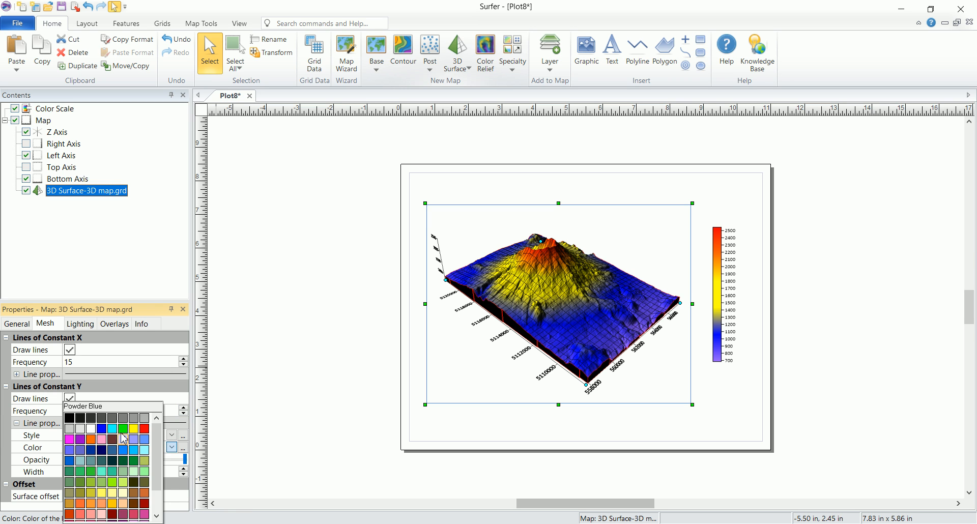
{"action": "left_click", "coordinate": [122, 429]}
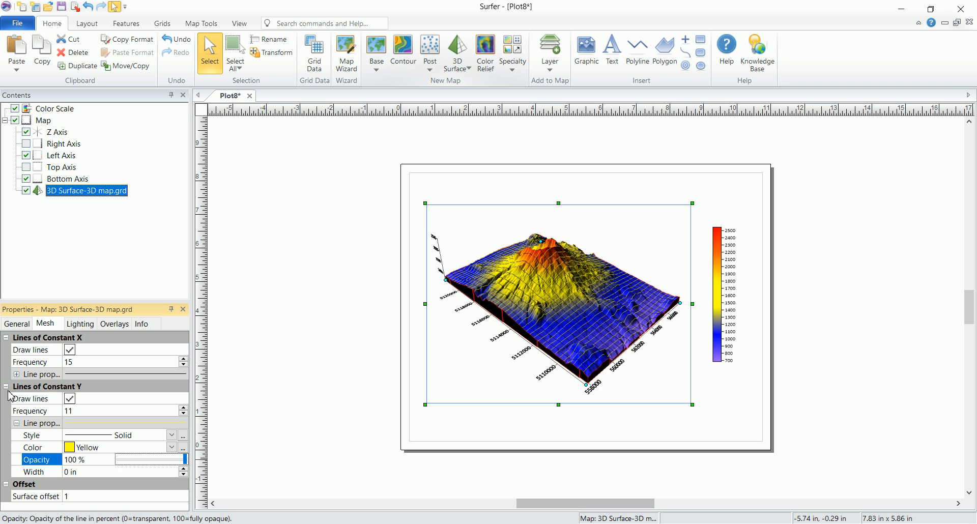
{"action": "left_click", "coordinate": [6, 386]}
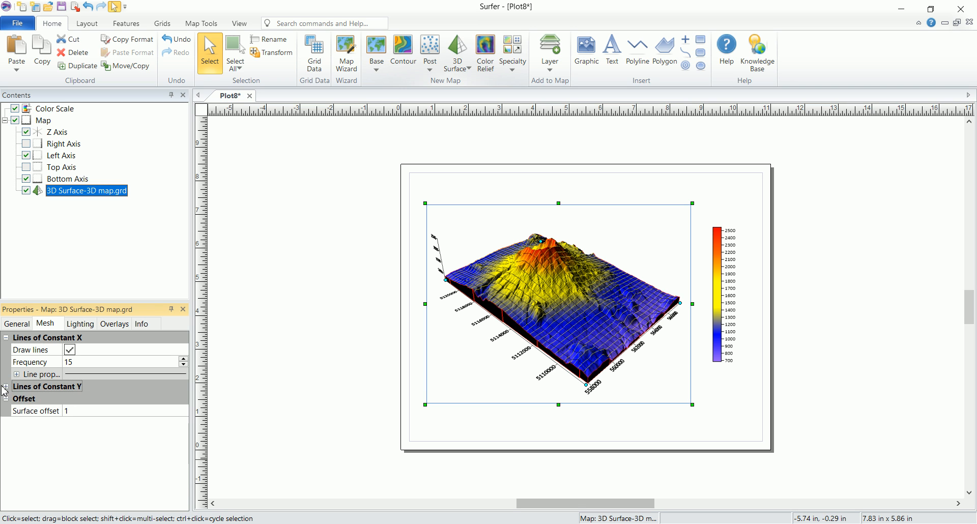
{"action": "left_click", "coordinate": [6, 386]}
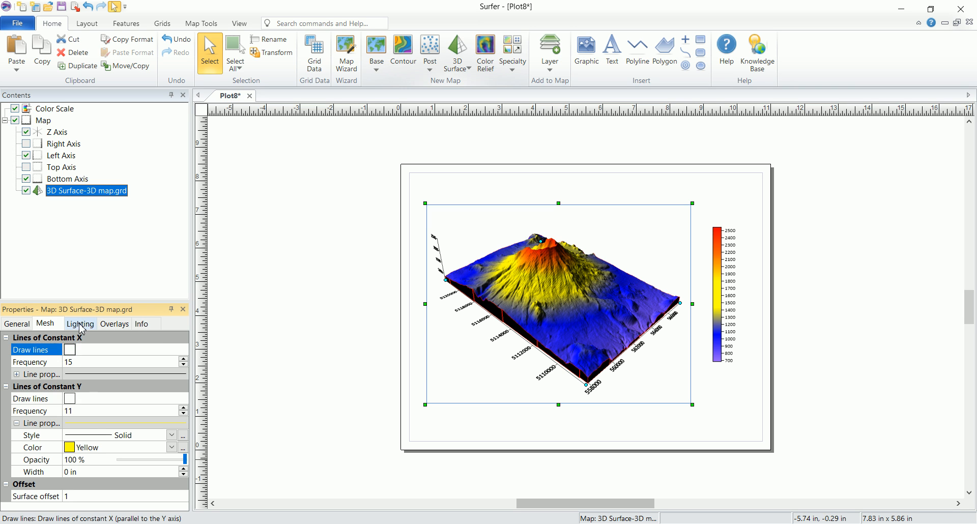
Toggle the surface lighting model to Flat and back to Smooth.
{"action": "left_click", "coordinate": [80, 324]}
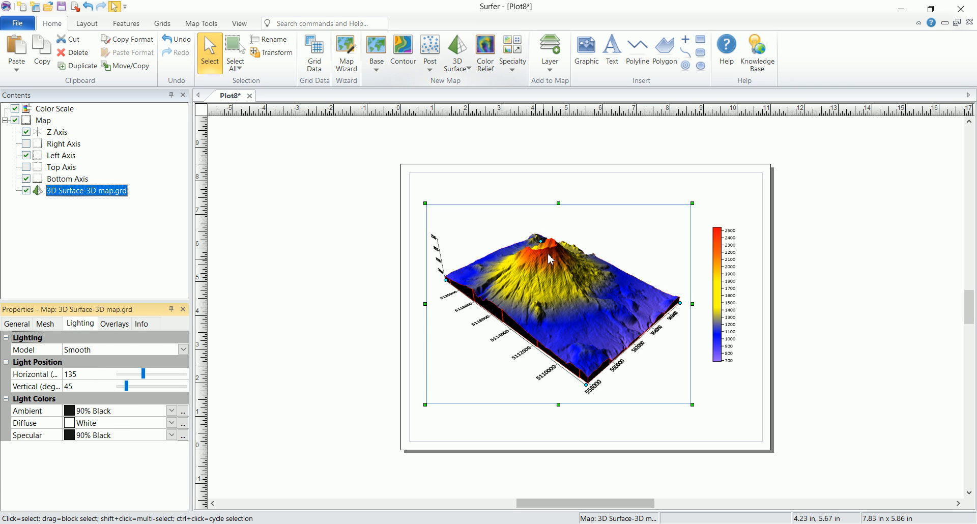
{"action": "mouse_move", "coordinate": [540, 232]}
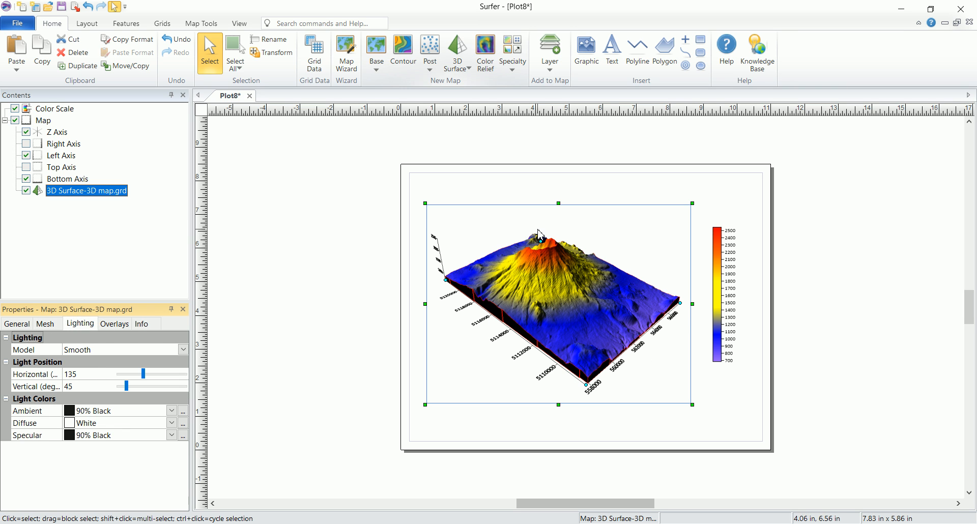
{"action": "mouse_move", "coordinate": [508, 239]}
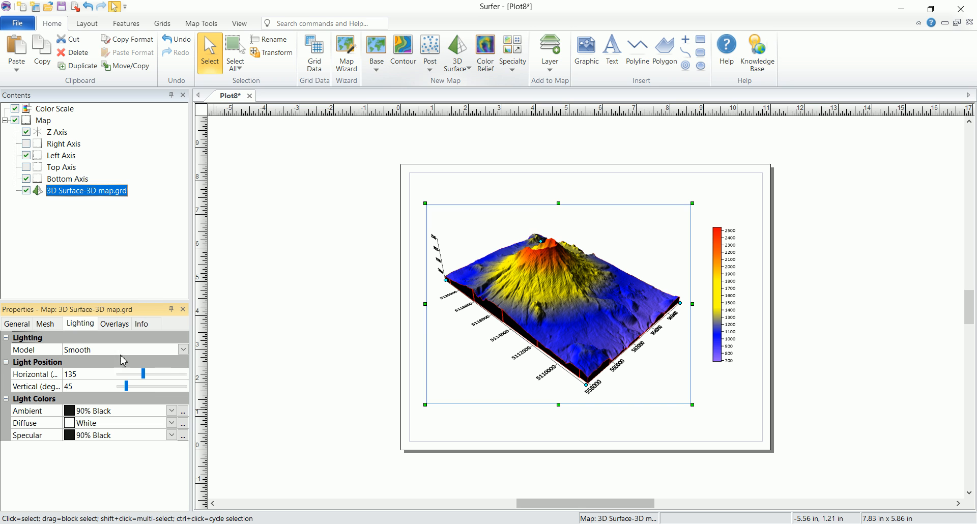
{"action": "left_click", "coordinate": [182, 350]}
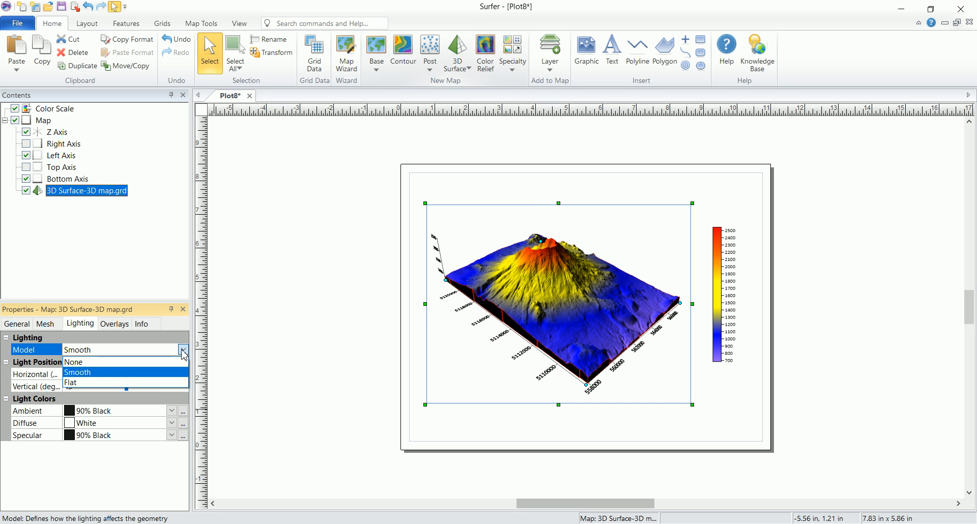
{"action": "left_click", "coordinate": [70, 382]}
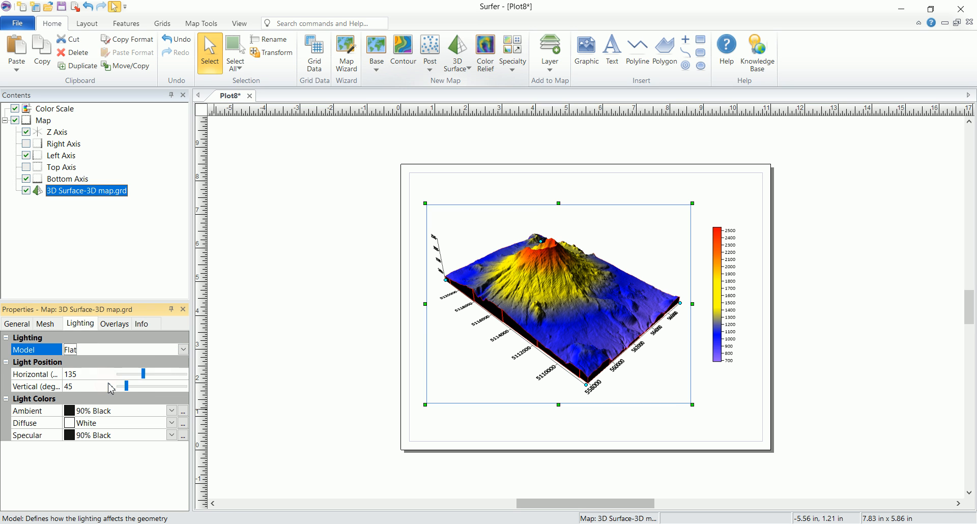
{"action": "left_click", "coordinate": [183, 349]}
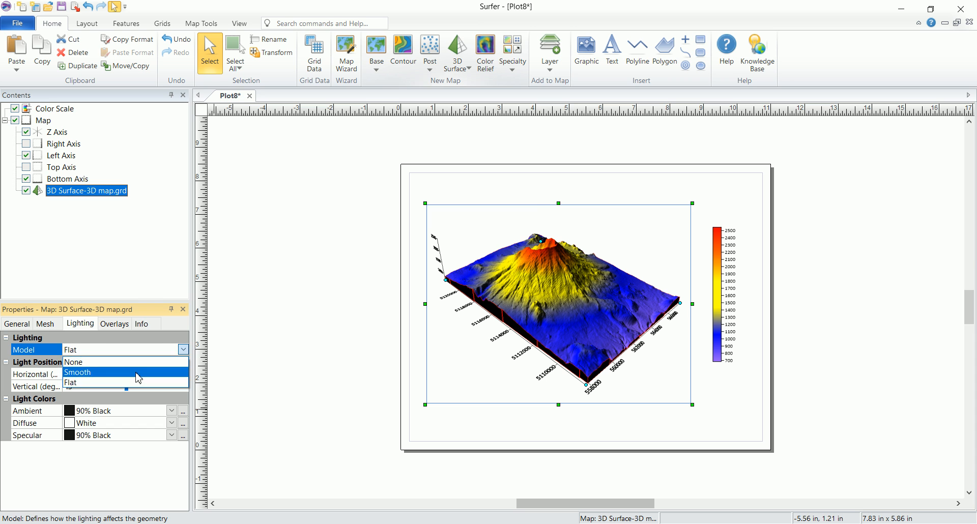
{"action": "left_click", "coordinate": [78, 373]}
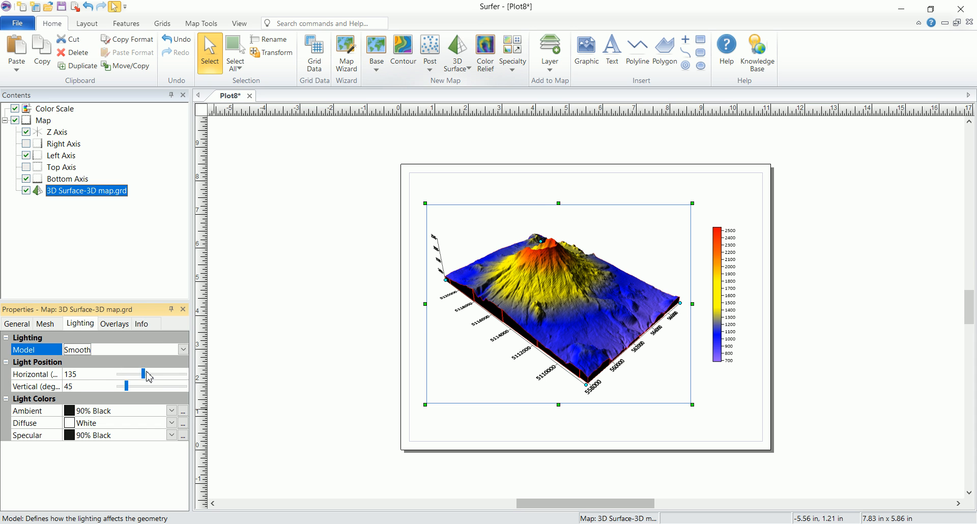
Move the light source to about 184° horizontal and 107° vertical.
{"action": "left_click_drag", "start_coordinate": [147, 374], "coordinate": [132, 373]}
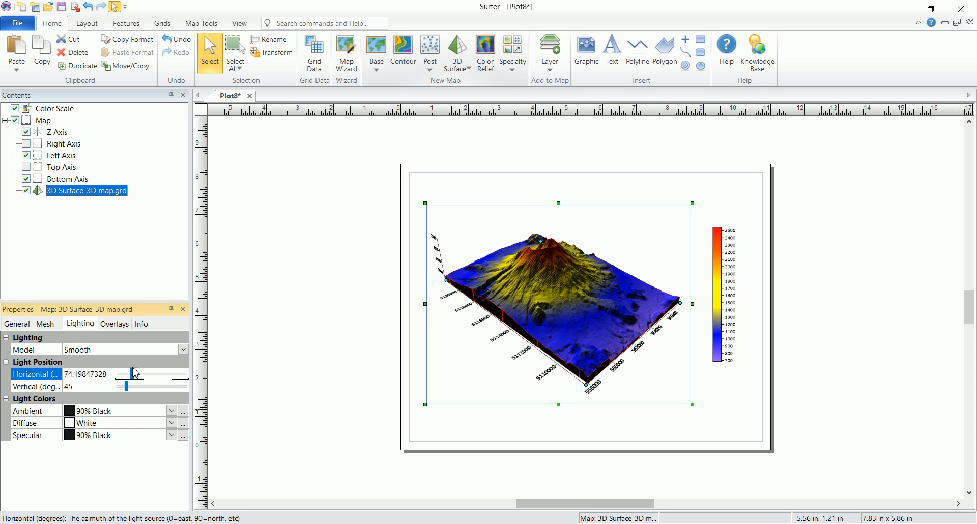
{"action": "left_click_drag", "start_coordinate": [132, 374], "coordinate": [145, 373]}
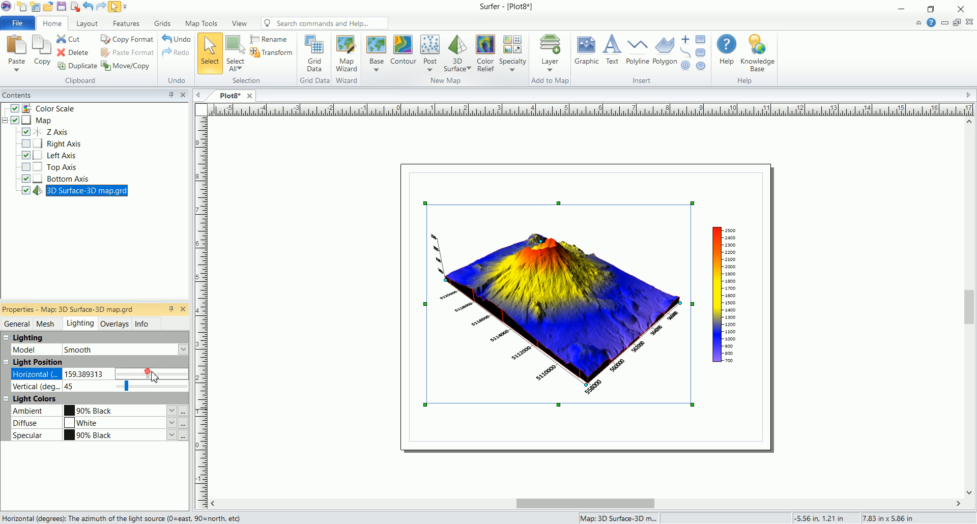
{"action": "left_click_drag", "start_coordinate": [152, 373], "coordinate": [154, 373]}
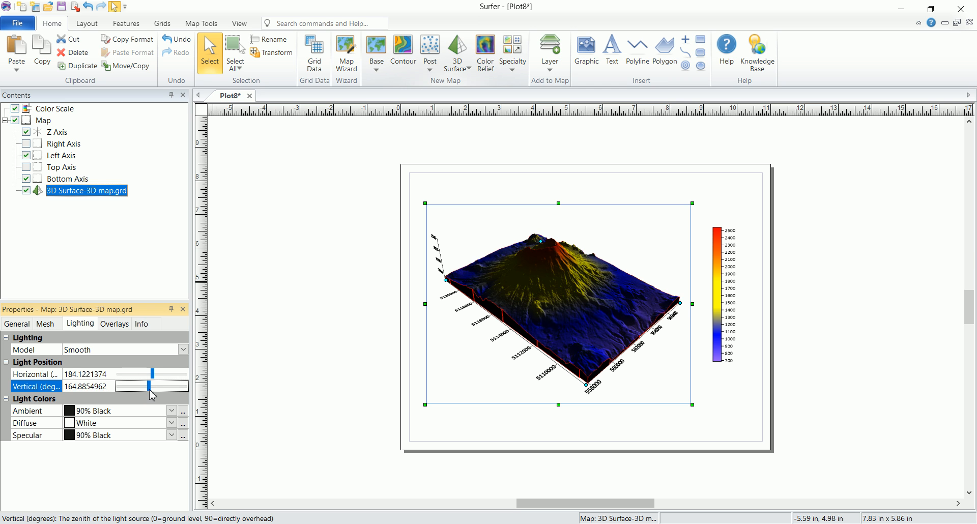
{"action": "left_click_drag", "start_coordinate": [148, 387], "coordinate": [129, 387]}
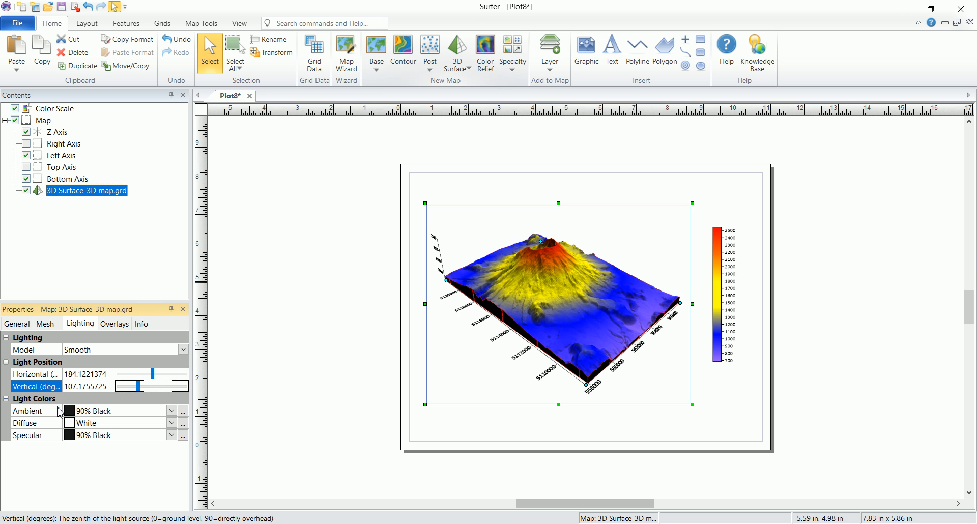
{"action": "mouse_move", "coordinate": [650, 319]}
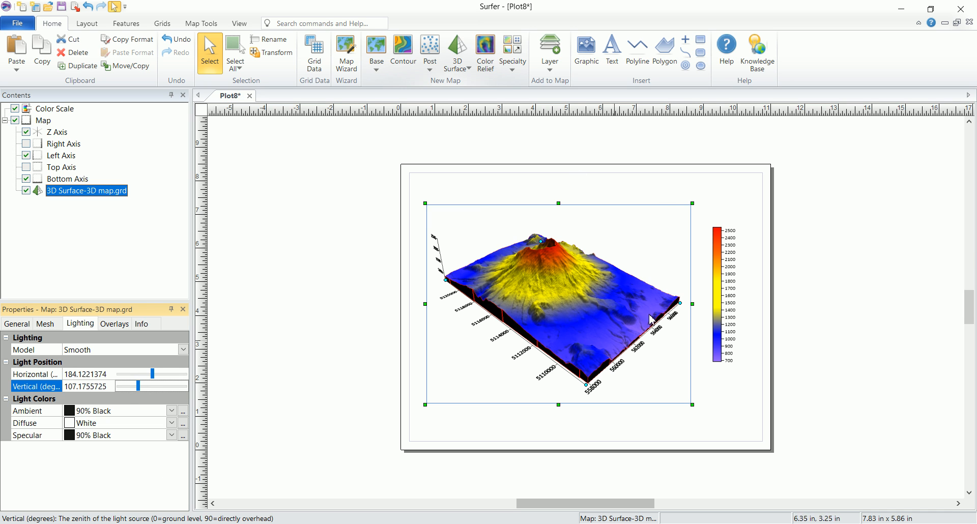
Preview several ambient light colours, including red and 20% black.
{"action": "left_click", "coordinate": [231, 362]}
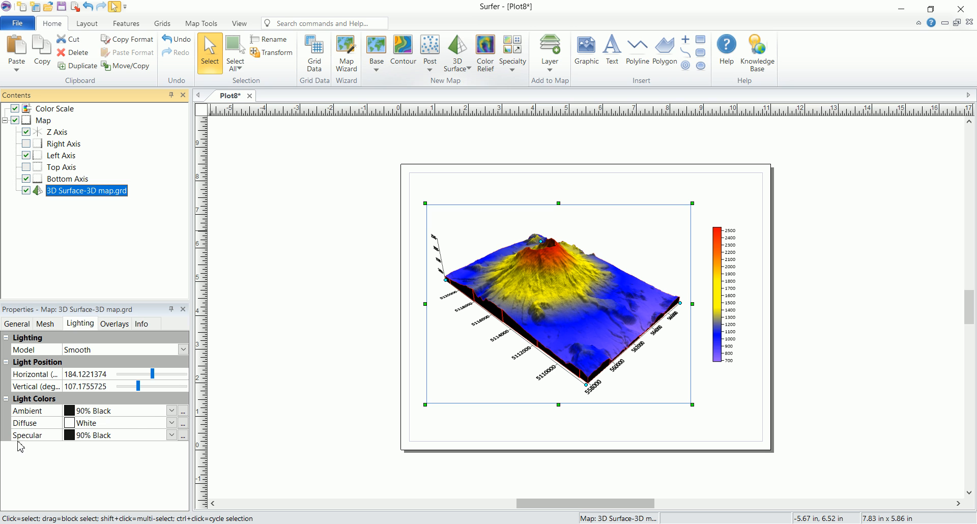
{"action": "left_click", "coordinate": [172, 410]}
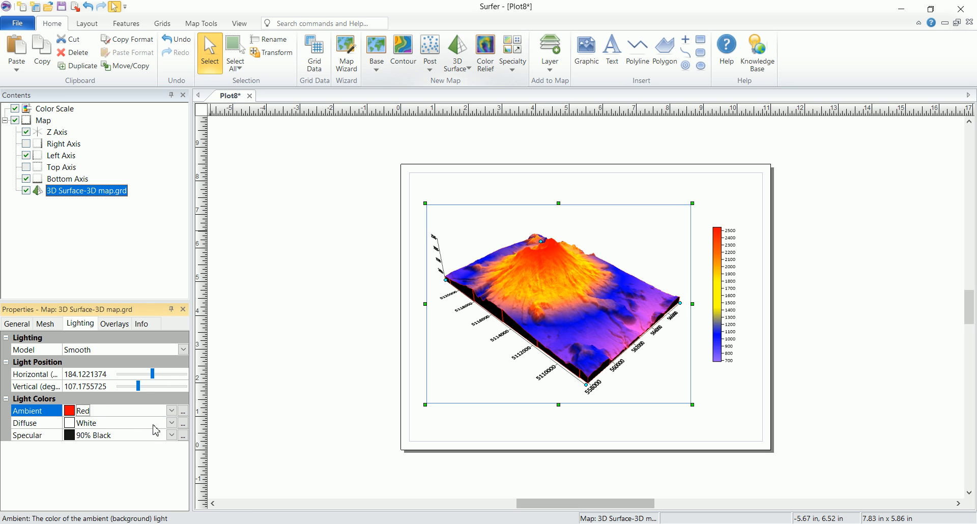
{"action": "left_click", "coordinate": [171, 410]}
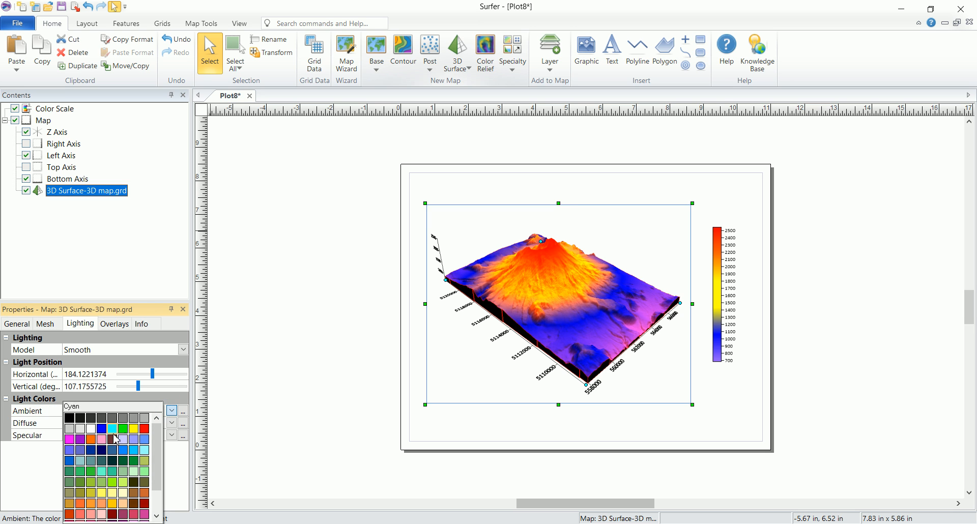
{"action": "left_click", "coordinate": [122, 429]}
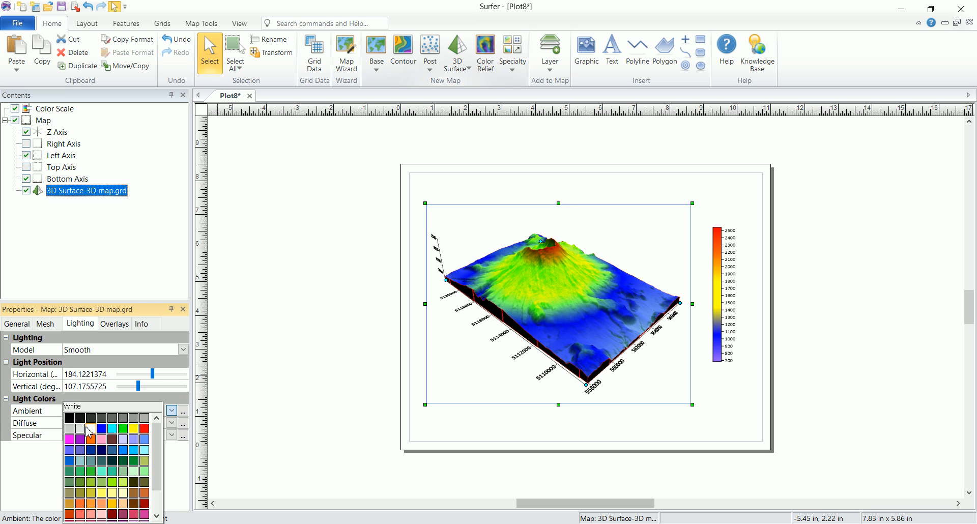
{"action": "left_click", "coordinate": [89, 418]}
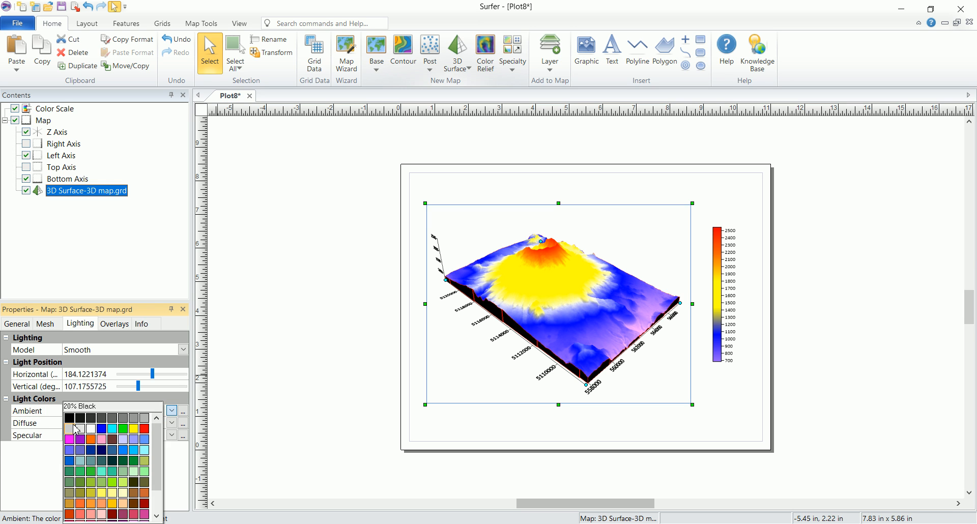
{"action": "left_click", "coordinate": [76, 428]}
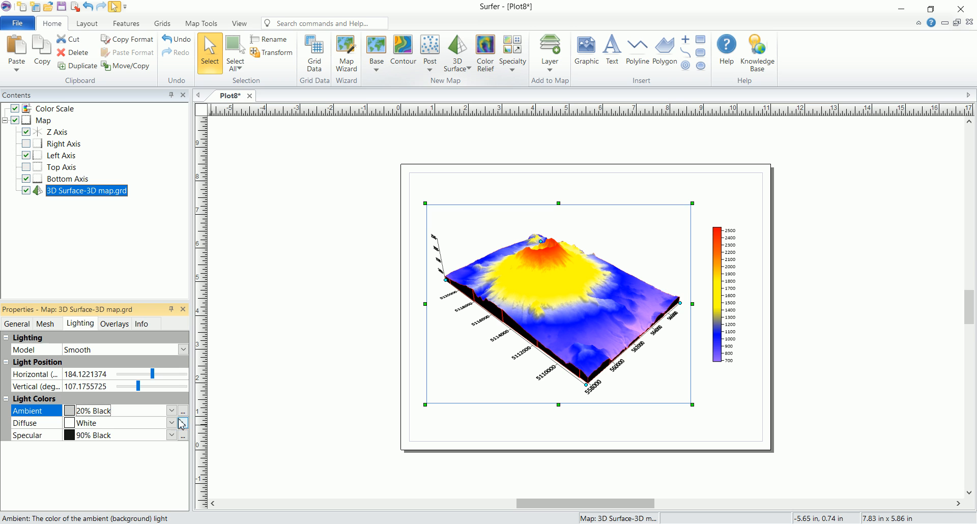
Set the ambient light colour to black and deselect the map.
{"action": "left_click", "coordinate": [181, 411]}
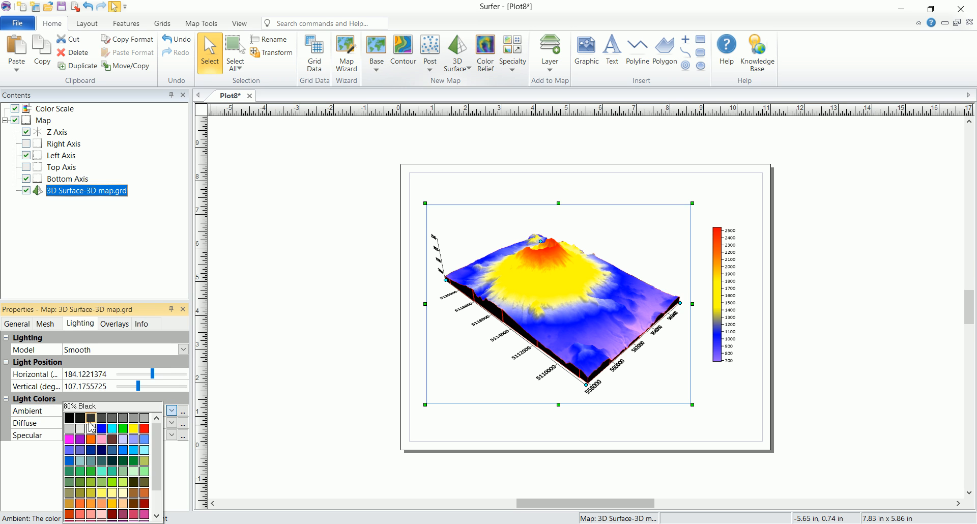
{"action": "left_click", "coordinate": [68, 418]}
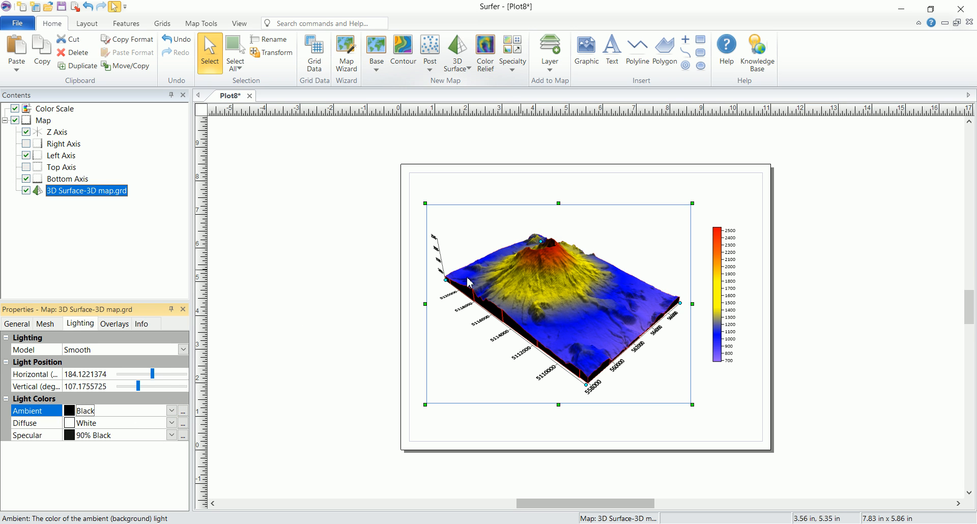
{"action": "mouse_move", "coordinate": [121, 314]}
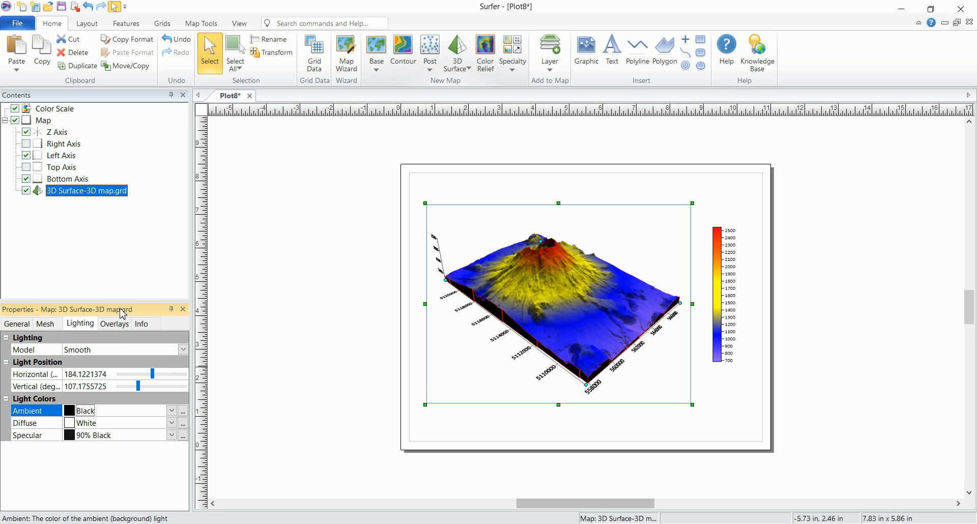
{"action": "left_click", "coordinate": [114, 324]}
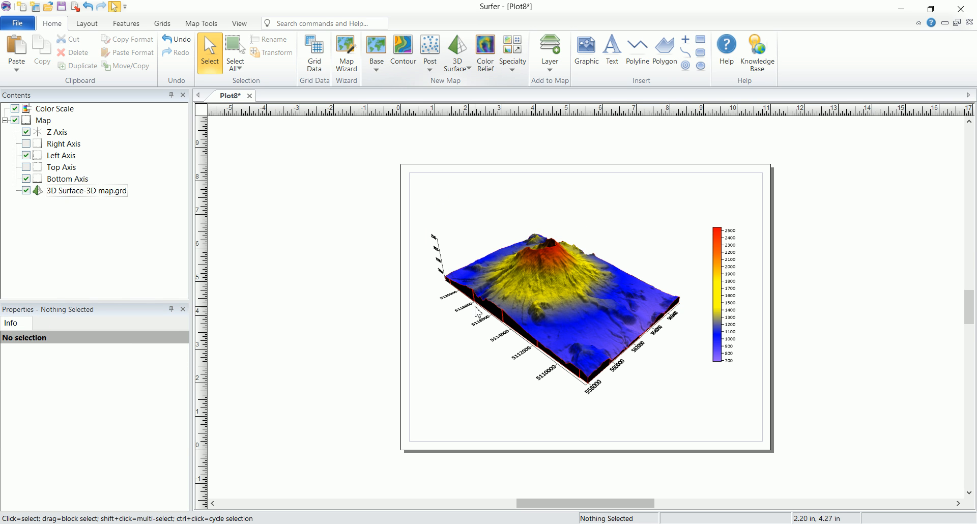
{"action": "mouse_move", "coordinate": [510, 229]}
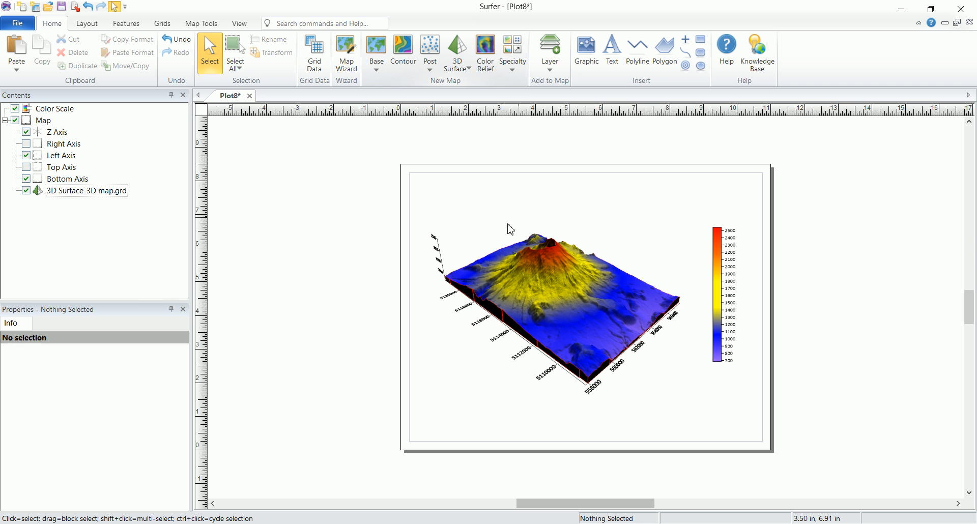
{"action": "mouse_move", "coordinate": [493, 226]}
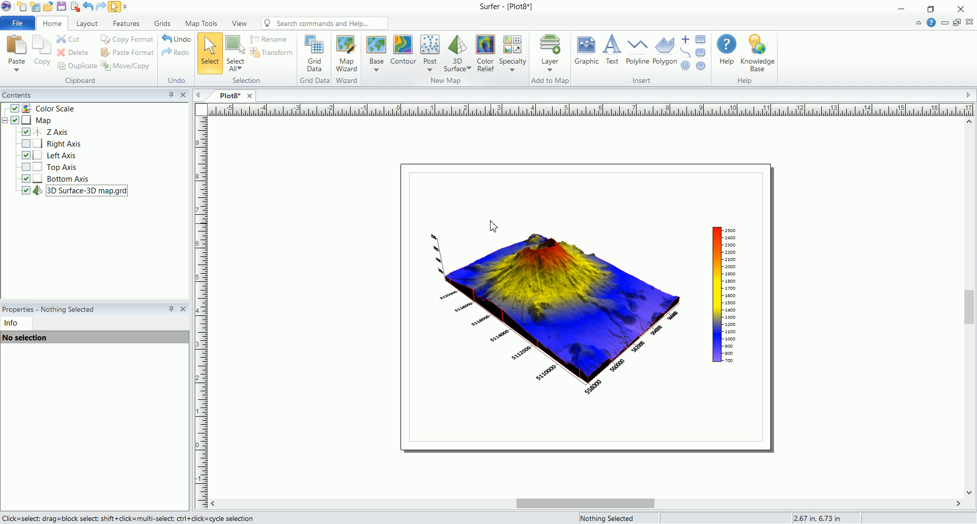
Select the 3D surface and review its overlay texture resolution setting.
{"action": "left_click", "coordinate": [86, 191]}
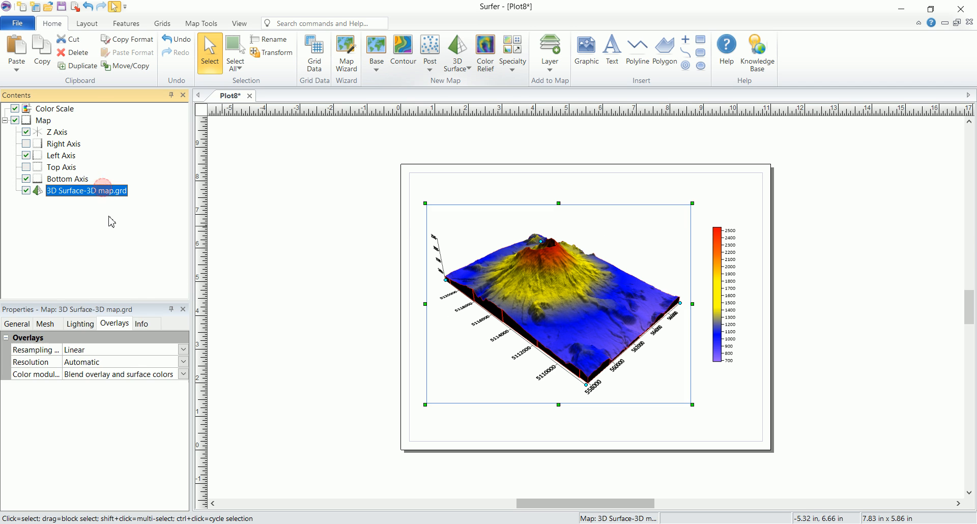
{"action": "mouse_move", "coordinate": [148, 379]}
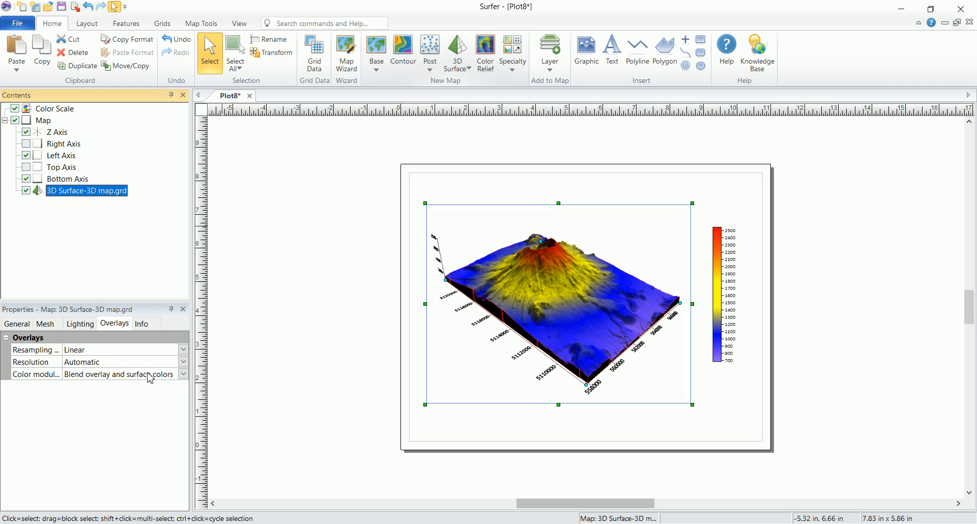
{"action": "left_click", "coordinate": [182, 362]}
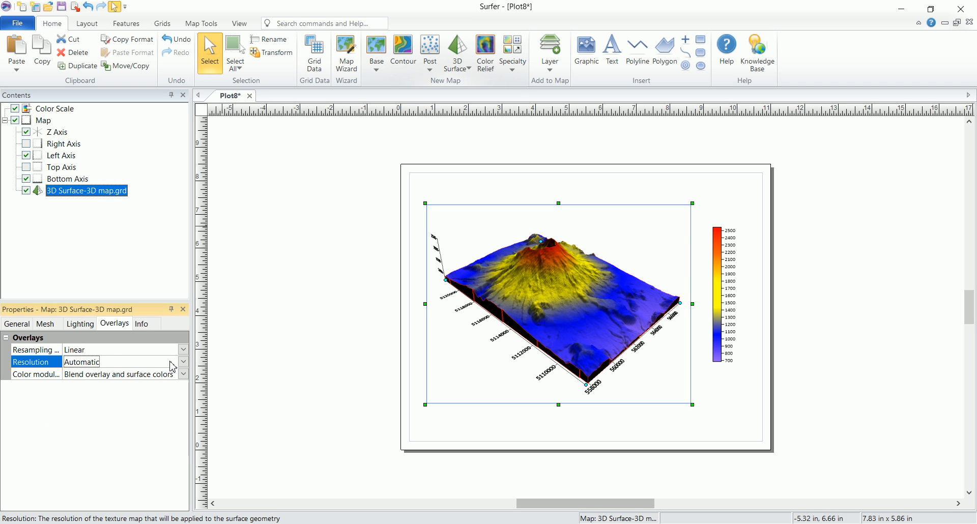
{"action": "left_click", "coordinate": [184, 362]}
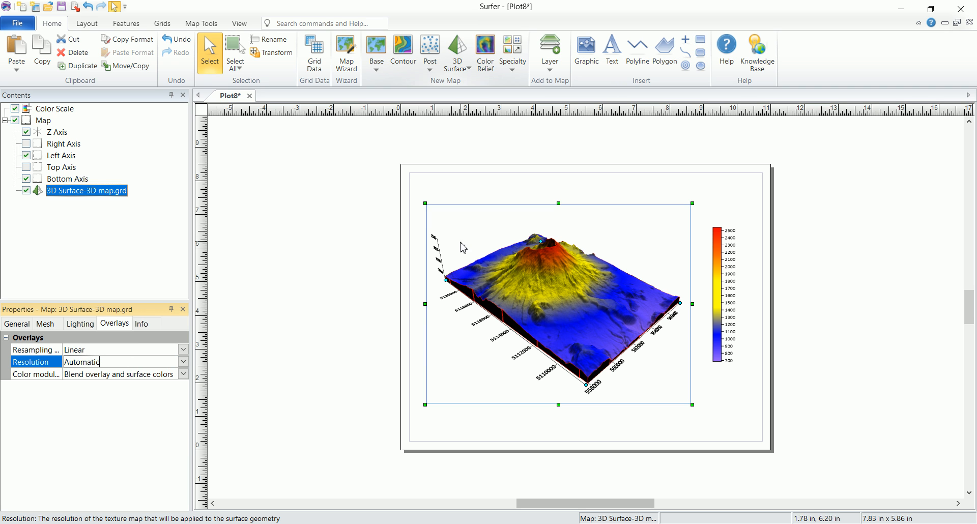
{"action": "mouse_move", "coordinate": [408, 271]}
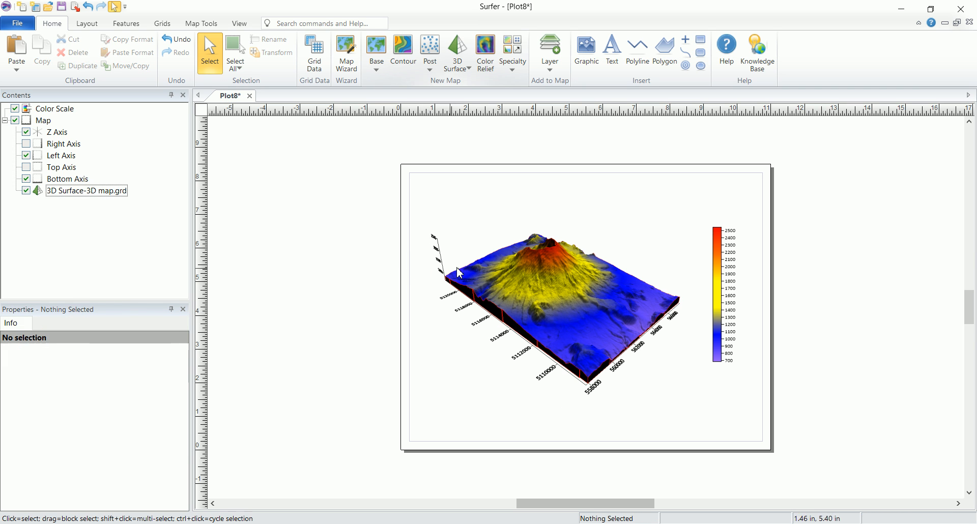
Keep the overlay colour modulation at Blend overlay and surface colors.
{"action": "left_click", "coordinate": [85, 191]}
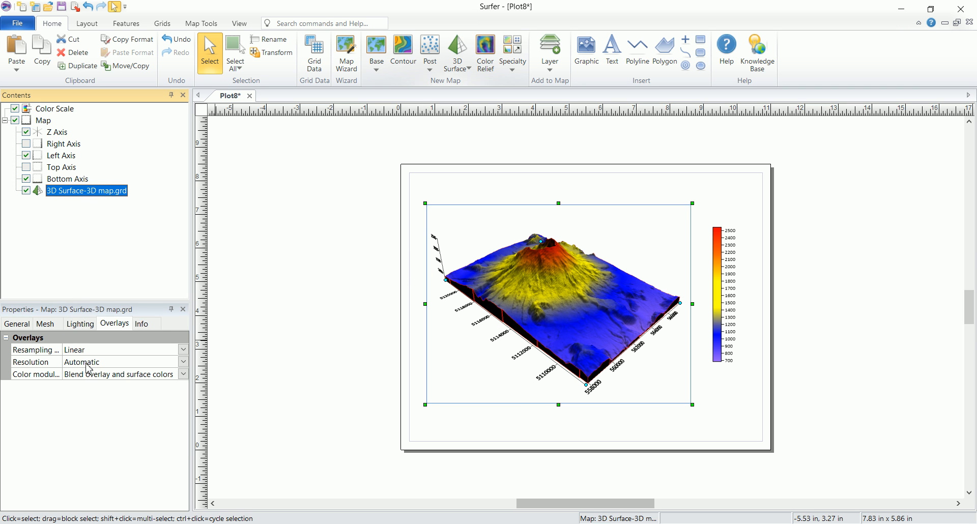
{"action": "mouse_move", "coordinate": [52, 373]}
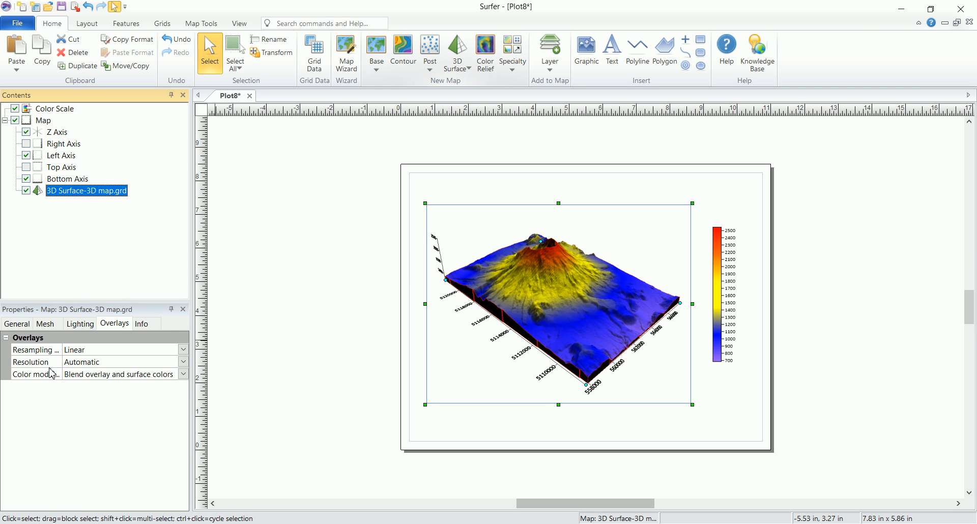
{"action": "mouse_move", "coordinate": [149, 383]}
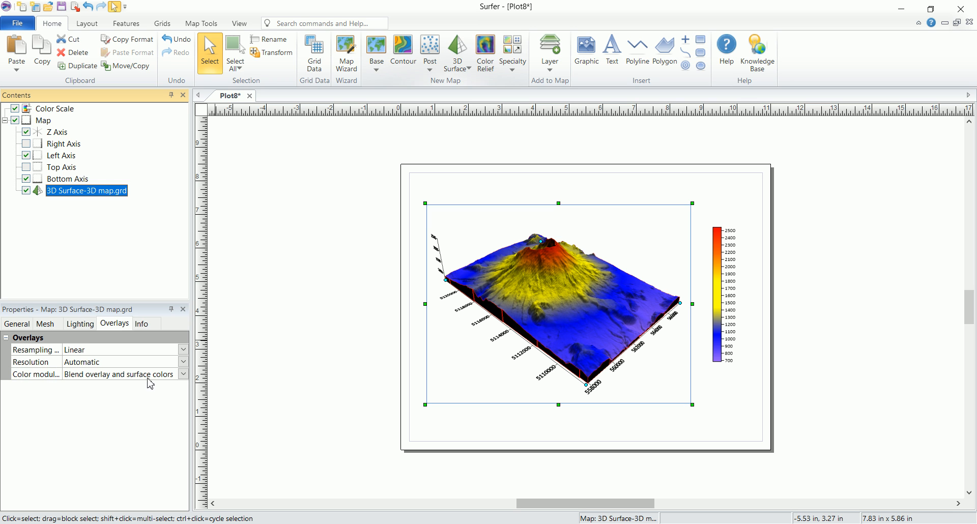
{"action": "mouse_move", "coordinate": [480, 267]}
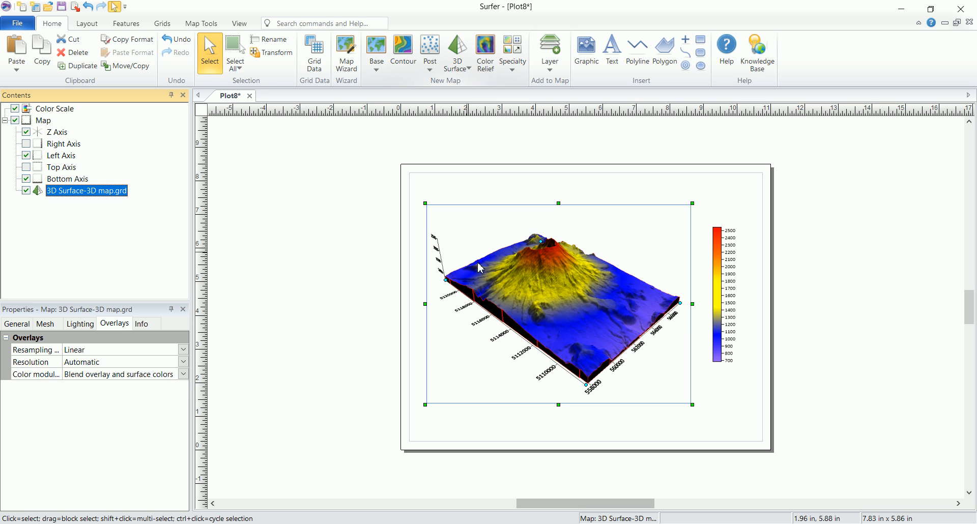
{"action": "left_click", "coordinate": [184, 374]}
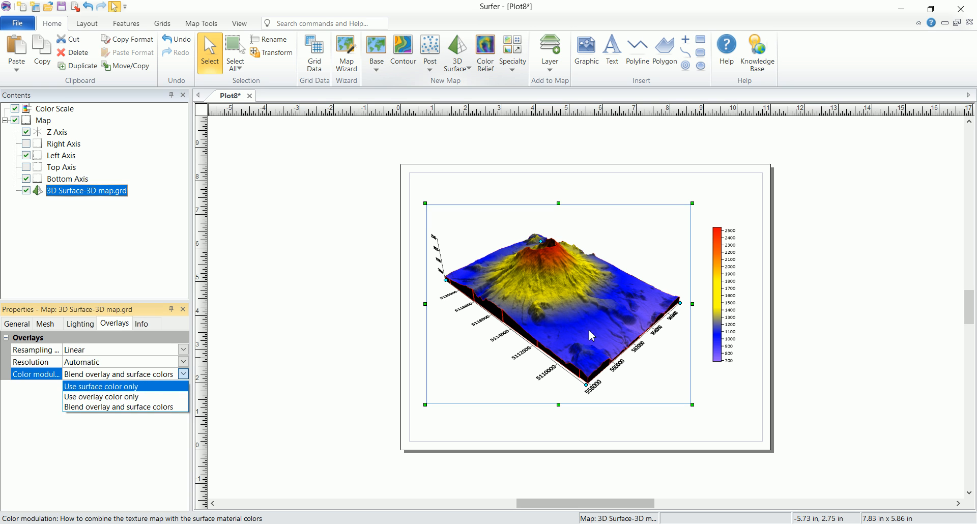
{"action": "mouse_move", "coordinate": [101, 397]}
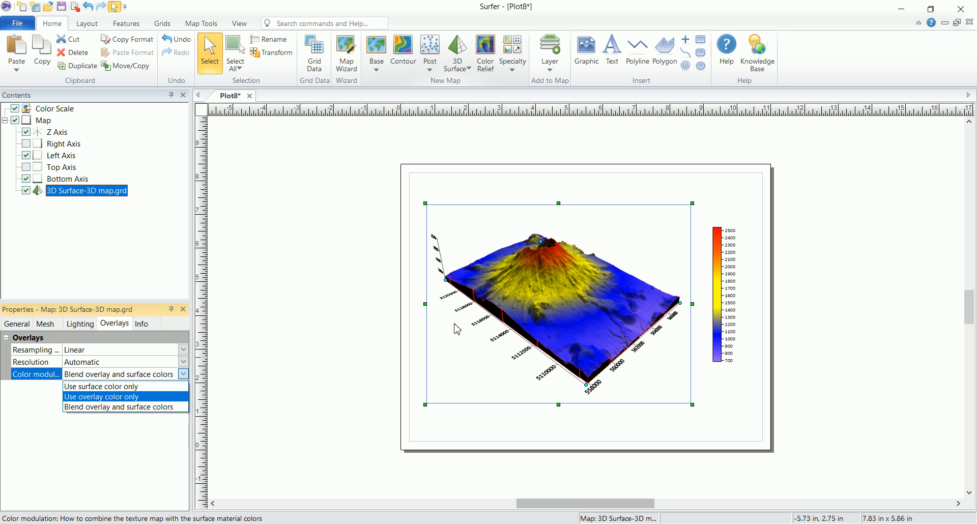
{"action": "mouse_move", "coordinate": [476, 254]}
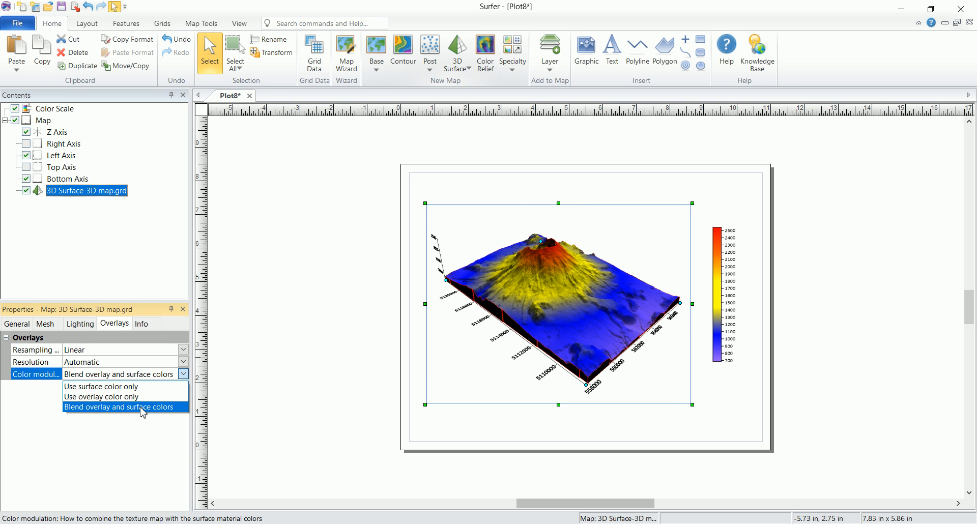
{"action": "left_click", "coordinate": [118, 408]}
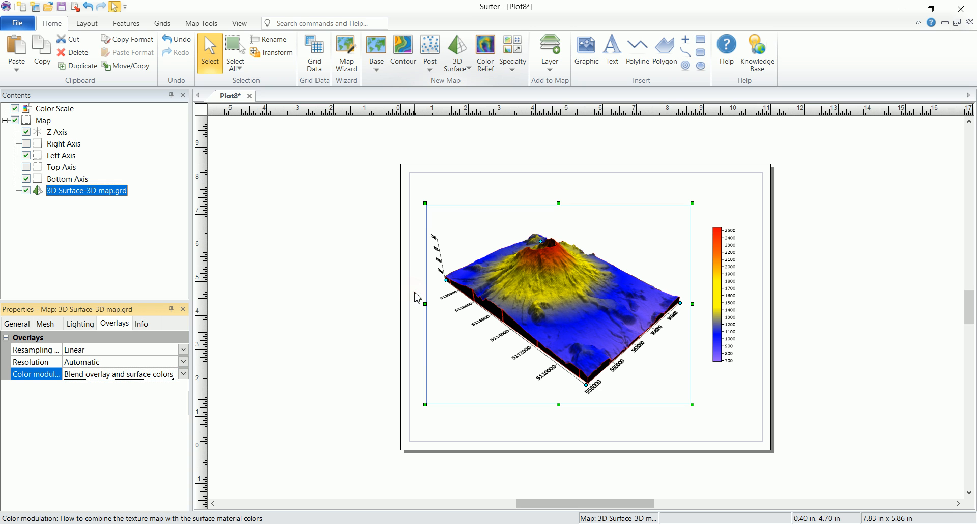
View the surface layer's Info page, then select the whole Map object.
{"action": "left_click", "coordinate": [141, 324]}
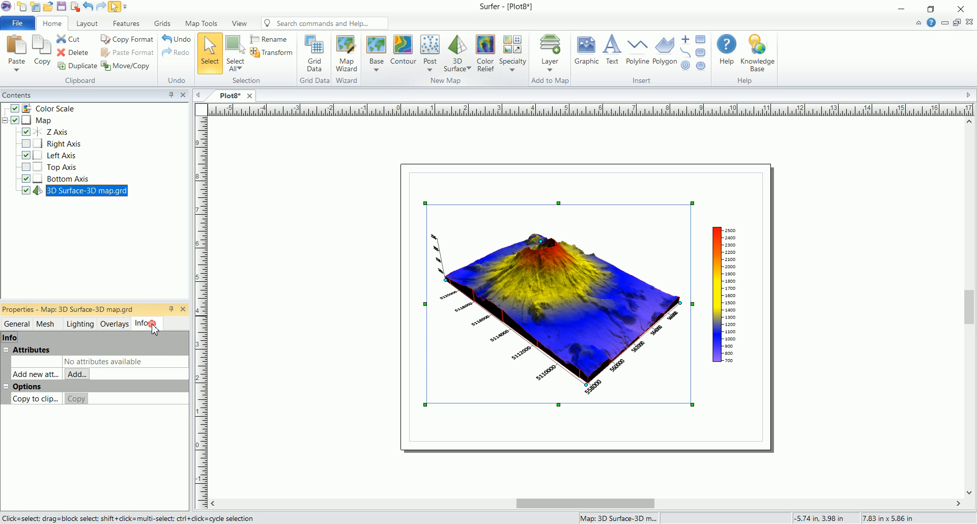
{"action": "mouse_move", "coordinate": [269, 384]}
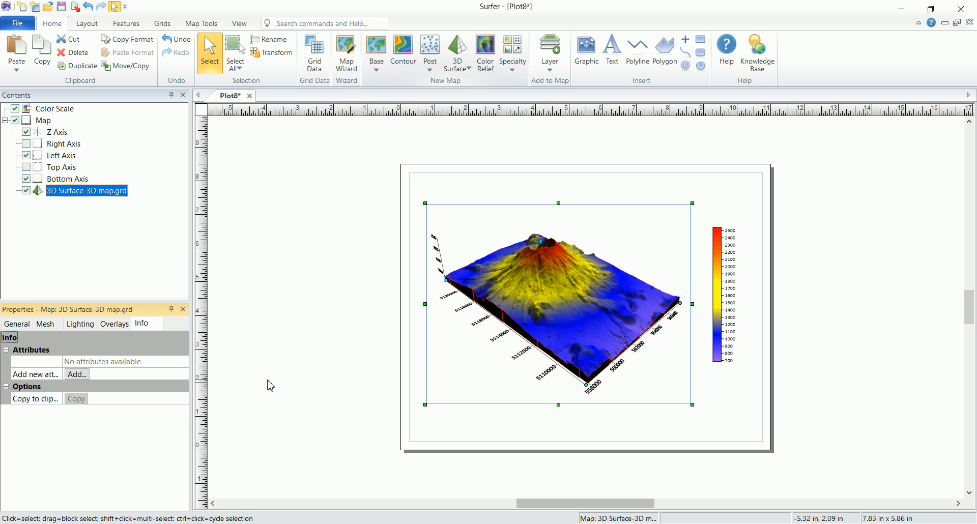
{"action": "mouse_move", "coordinate": [404, 277]}
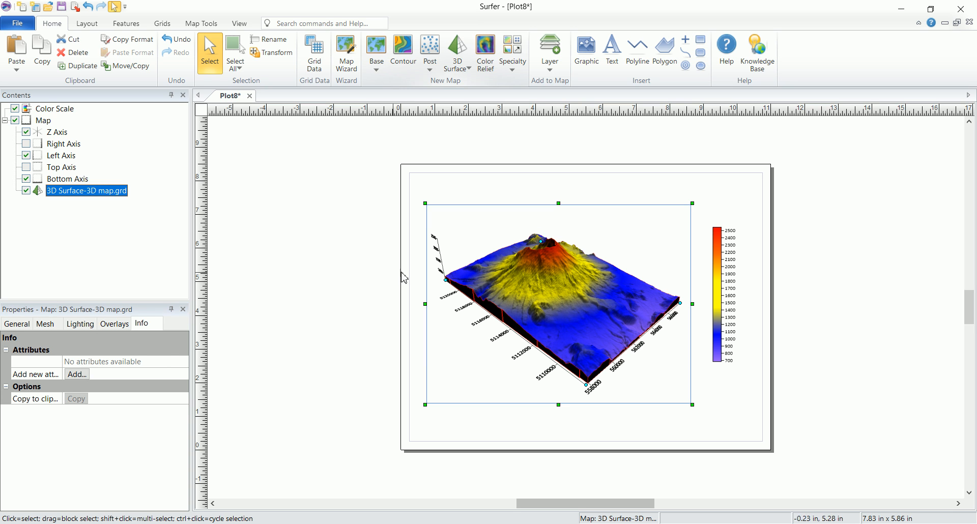
{"action": "mouse_move", "coordinate": [627, 320]}
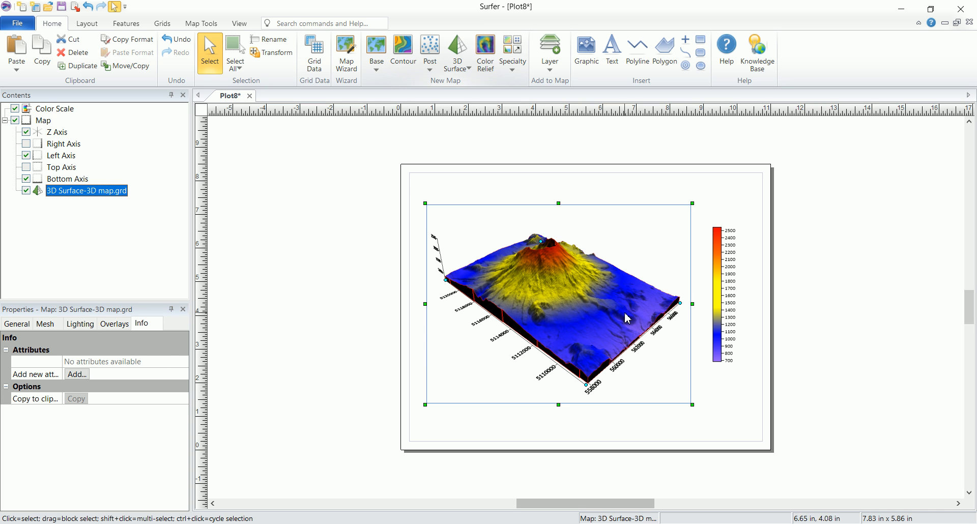
{"action": "mouse_move", "coordinate": [425, 120]}
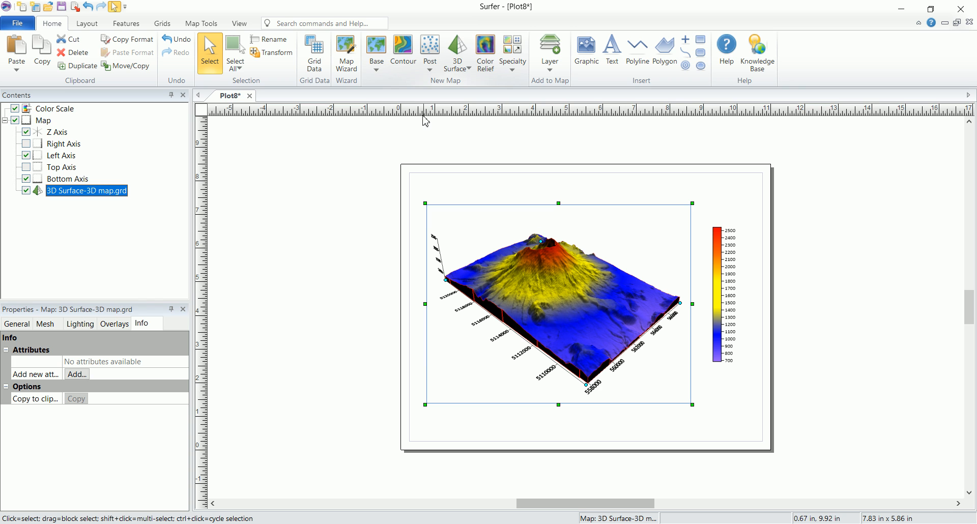
{"action": "mouse_move", "coordinate": [419, 300]}
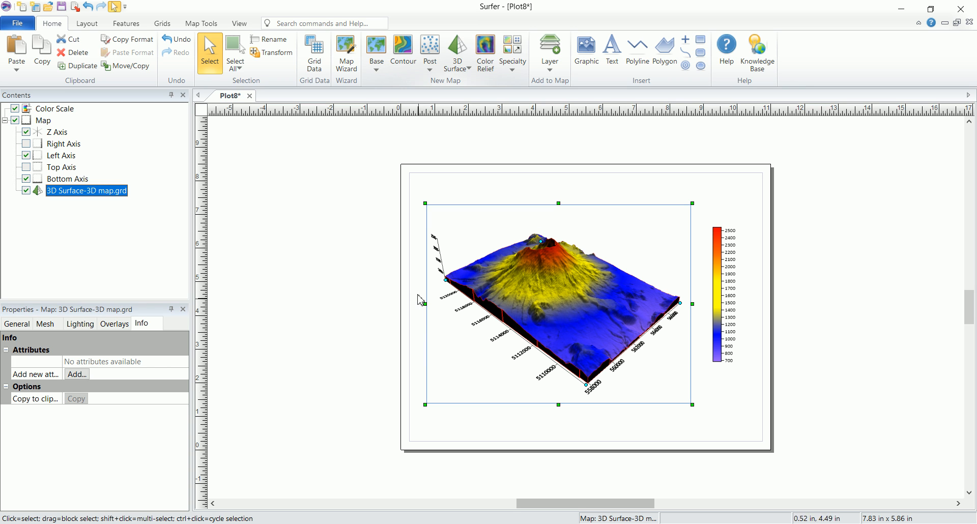
{"action": "mouse_move", "coordinate": [466, 285]}
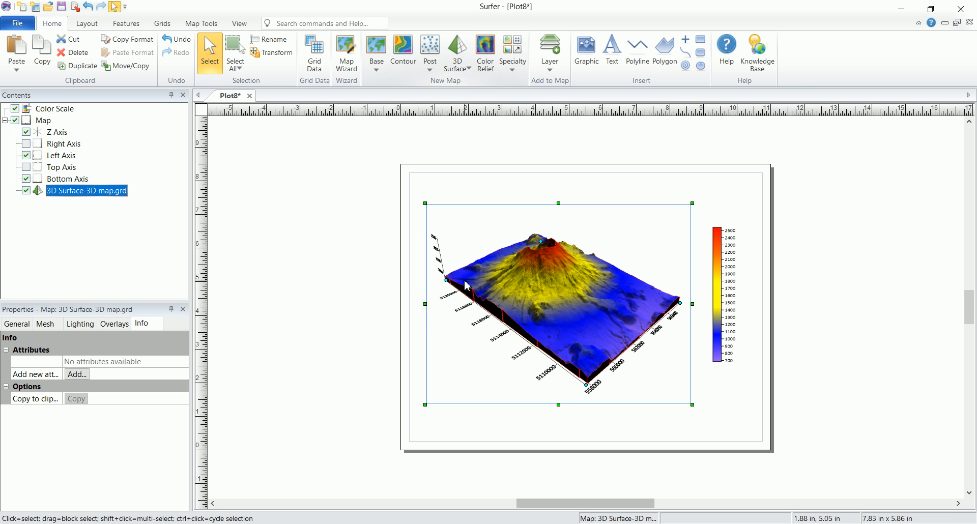
{"action": "left_click", "coordinate": [256, 298]}
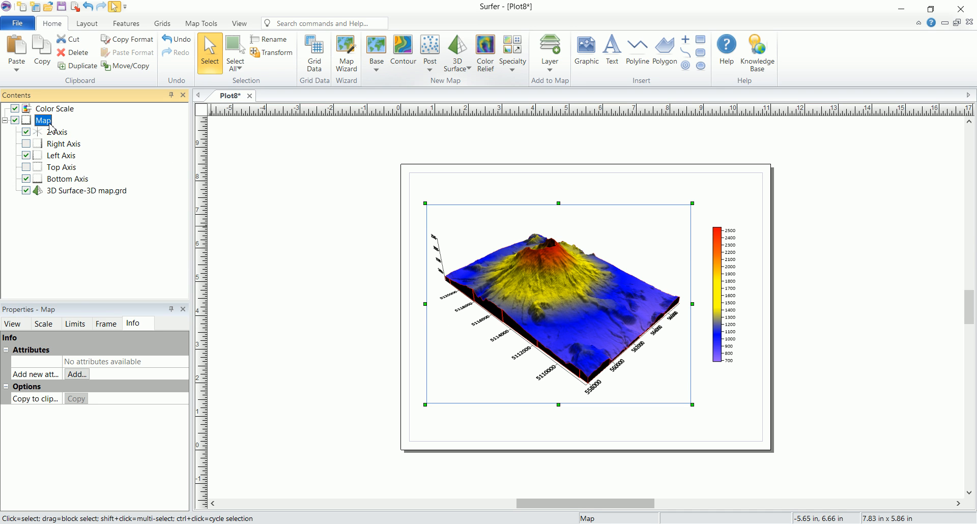
{"action": "mouse_move", "coordinate": [53, 129]}
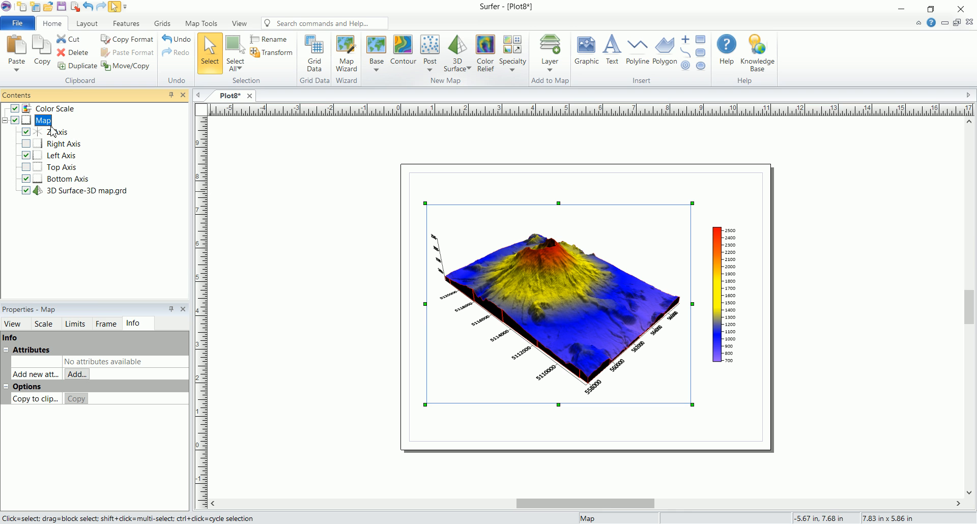
Set the map view to rotation about 85°, tilt about 40.5° and field of view about 80°.
{"action": "left_click", "coordinate": [12, 324]}
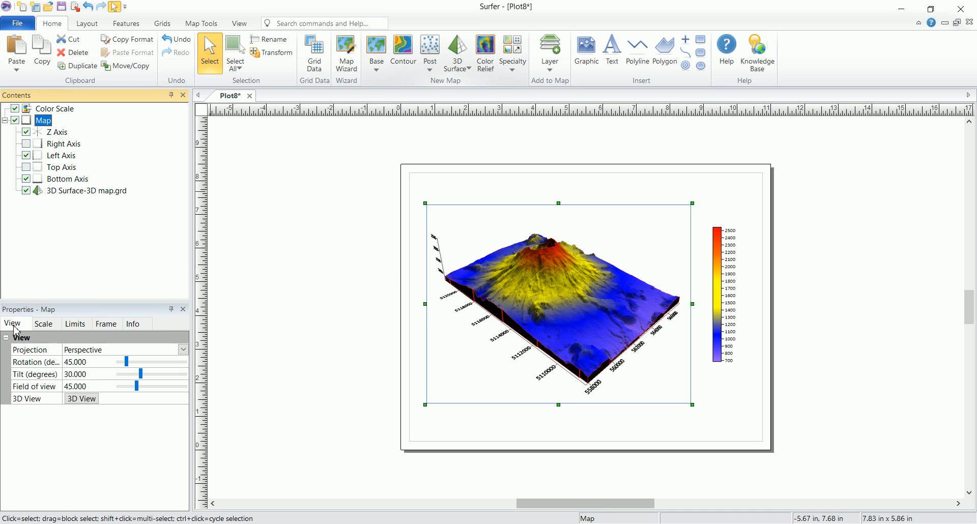
{"action": "left_click_drag", "start_coordinate": [128, 362], "coordinate": [139, 363]}
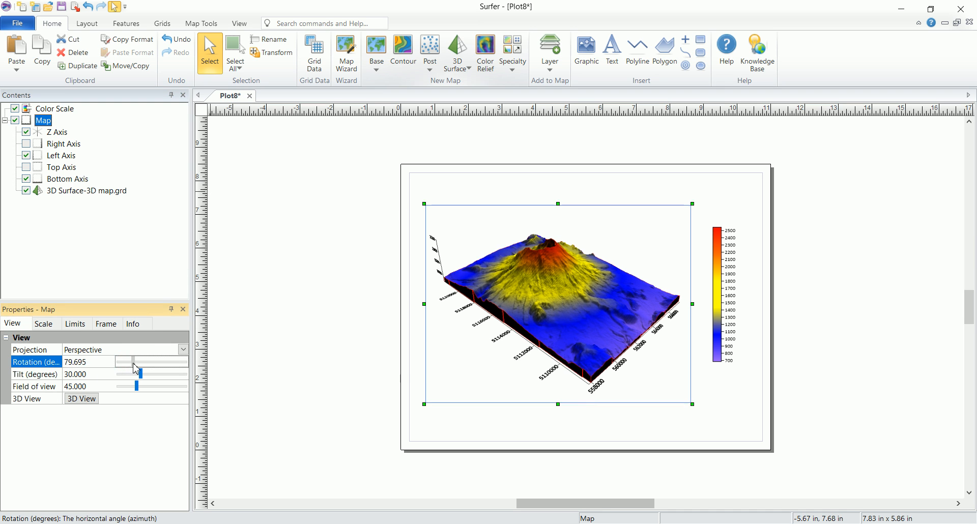
{"action": "left_click_drag", "start_coordinate": [123, 363], "coordinate": [140, 362]}
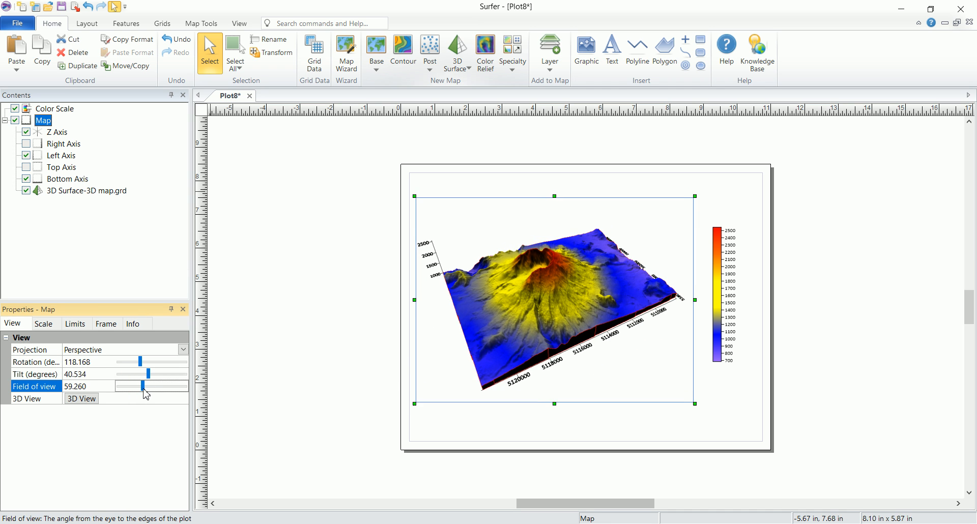
{"action": "left_click_drag", "start_coordinate": [142, 387], "coordinate": [152, 387]}
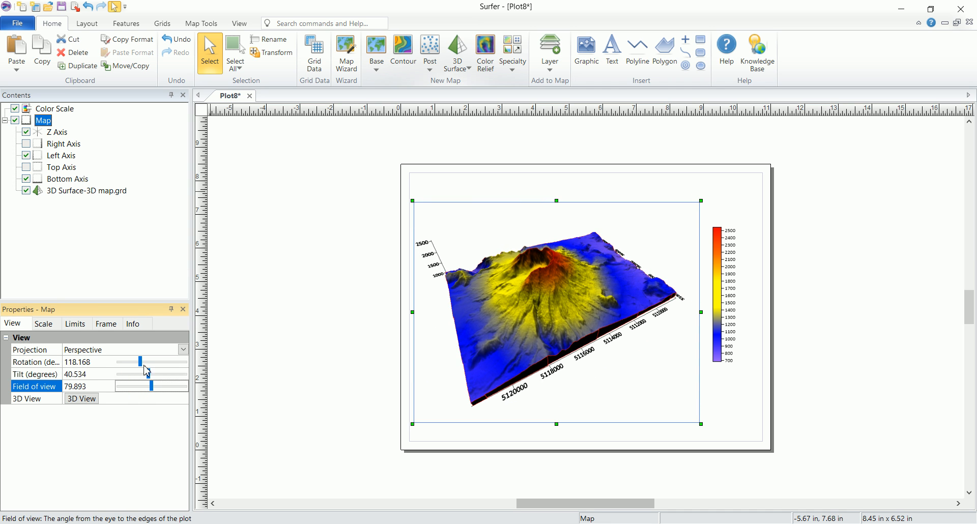
{"action": "left_click_drag", "start_coordinate": [139, 361], "coordinate": [132, 361]}
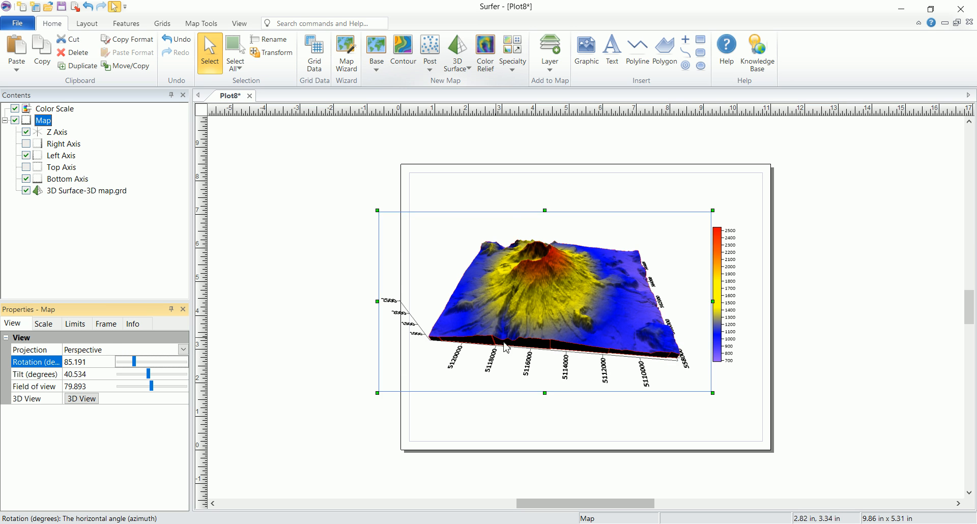
{"action": "mouse_move", "coordinate": [511, 307]}
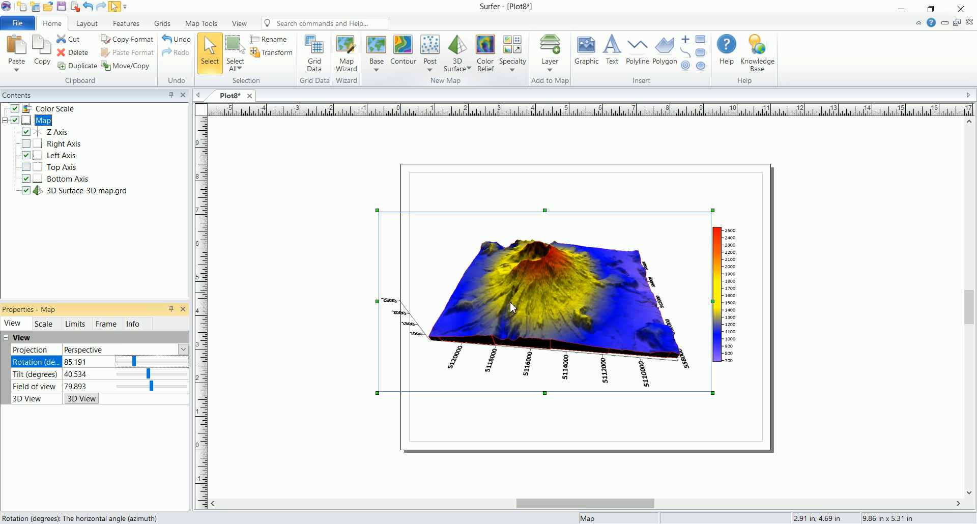
{"action": "mouse_move", "coordinate": [564, 309]}
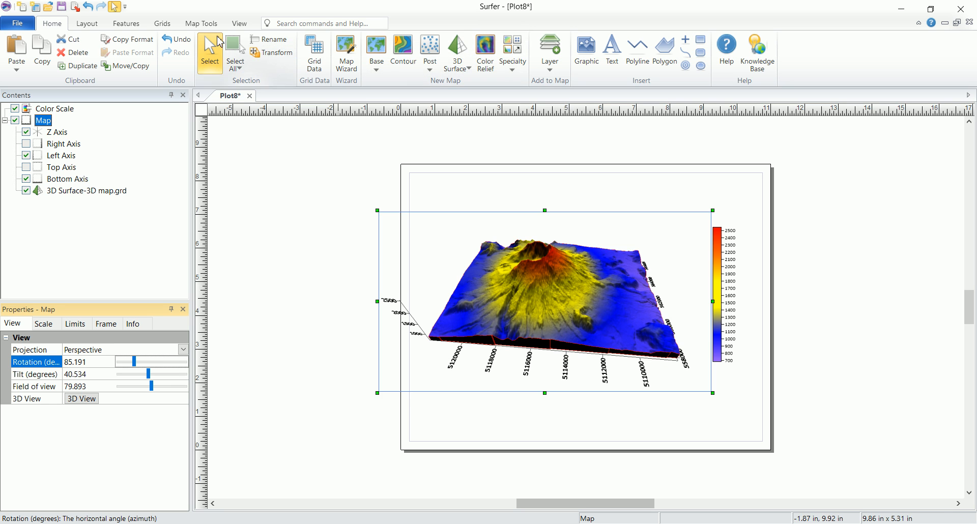
Activate the Trackball tool from Map Tools on the volcano map.
{"action": "left_click", "coordinate": [200, 24]}
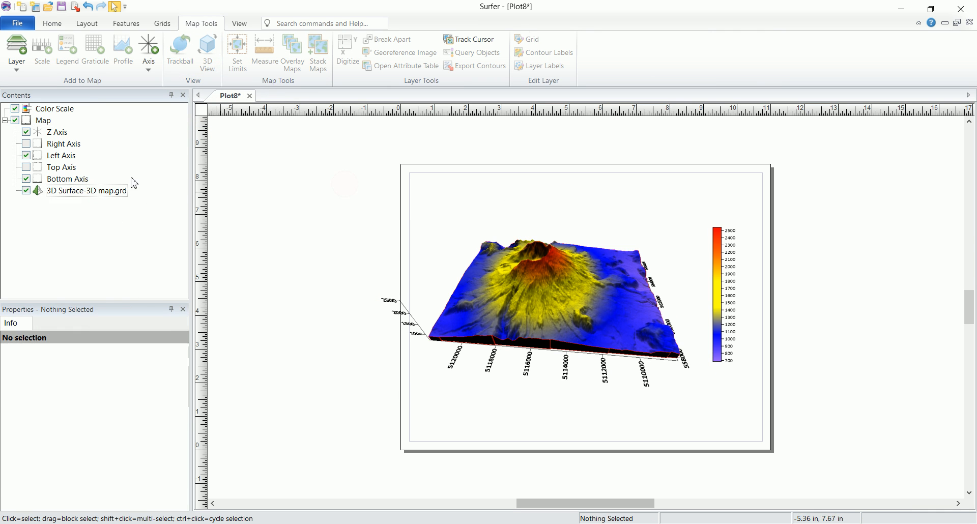
{"action": "mouse_move", "coordinate": [179, 50]}
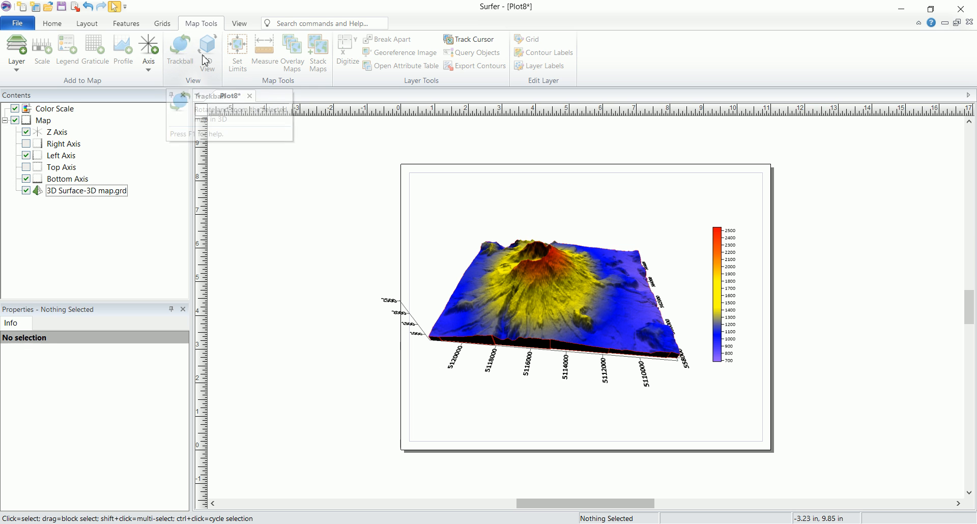
{"action": "mouse_move", "coordinate": [179, 50]}
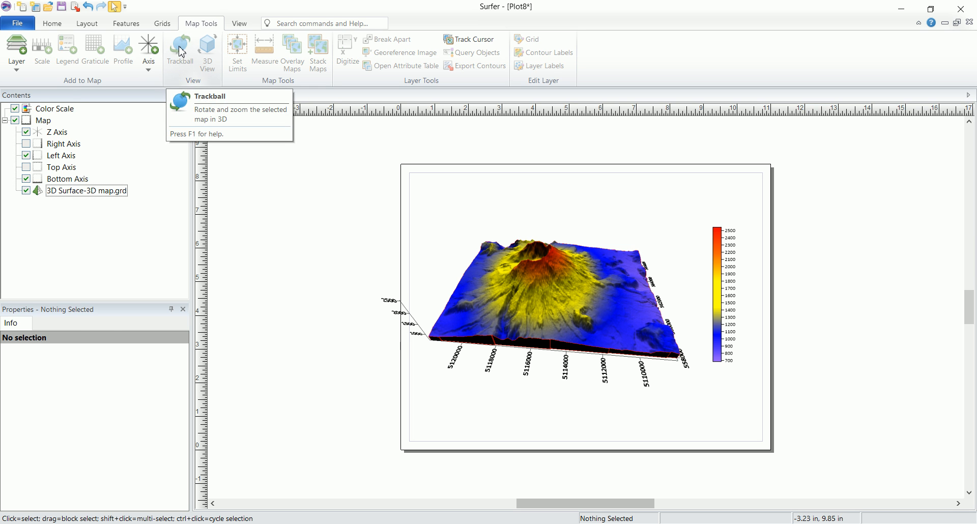
{"action": "left_click", "coordinate": [179, 50]}
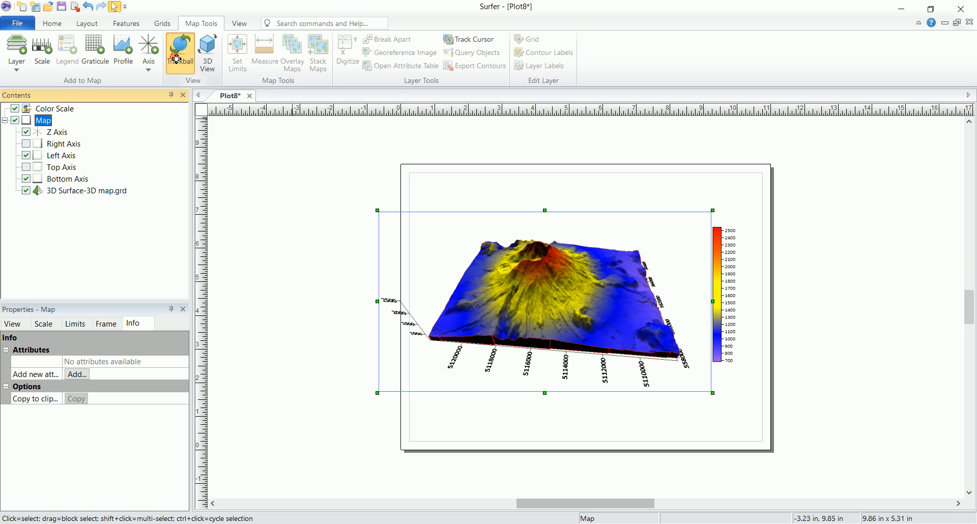
{"action": "left_click", "coordinate": [180, 51]}
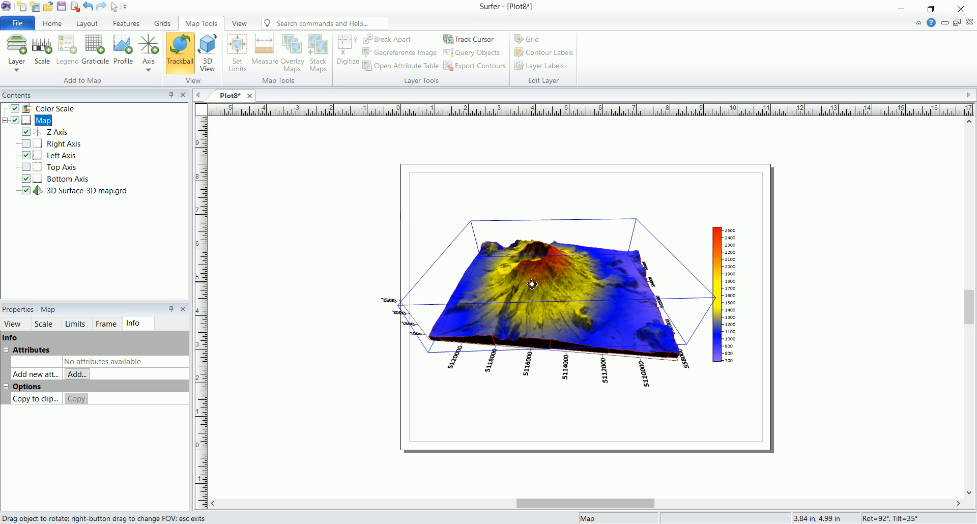
Spin the map interactively until the red summit sits near the top centre.
{"action": "left_click_drag", "start_coordinate": [531, 285], "coordinate": [653, 278]}
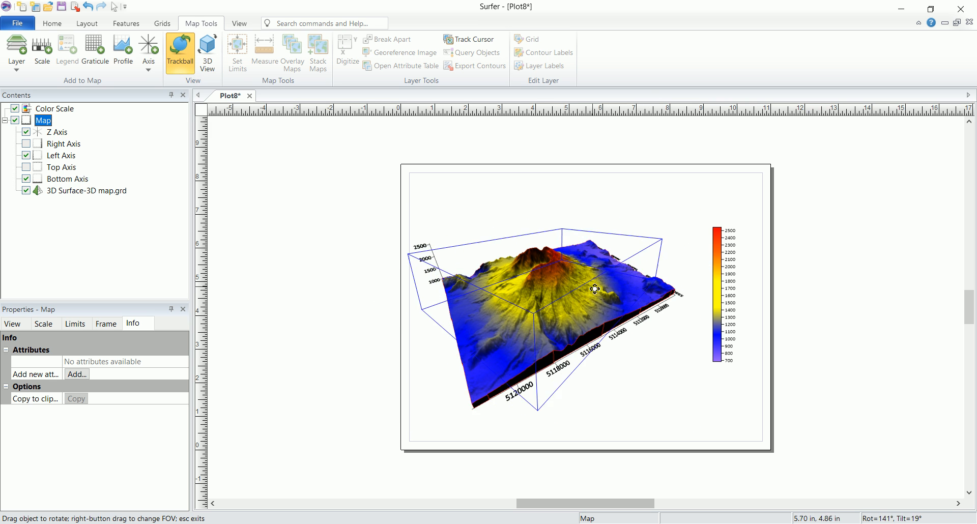
{"action": "left_click_drag", "start_coordinate": [596, 289], "coordinate": [554, 331]}
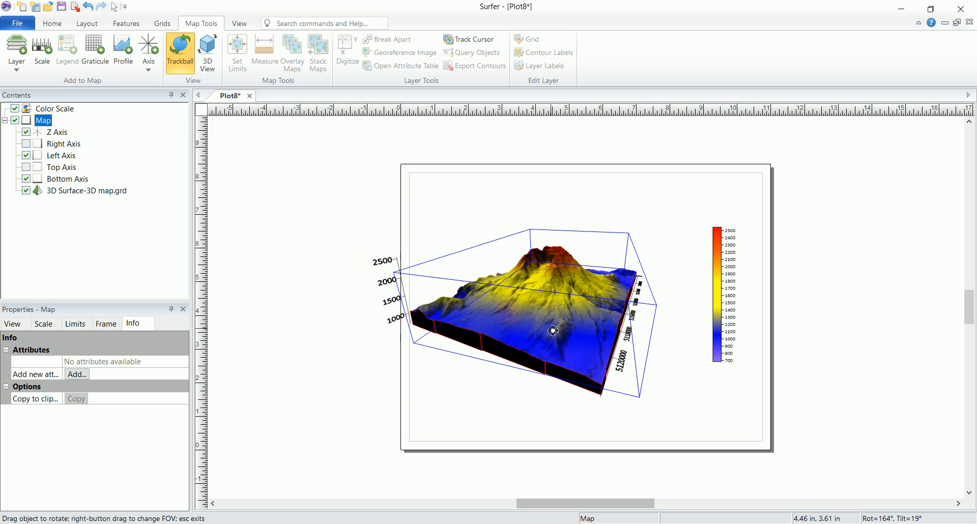
{"action": "left_click_drag", "start_coordinate": [552, 331], "coordinate": [592, 324]}
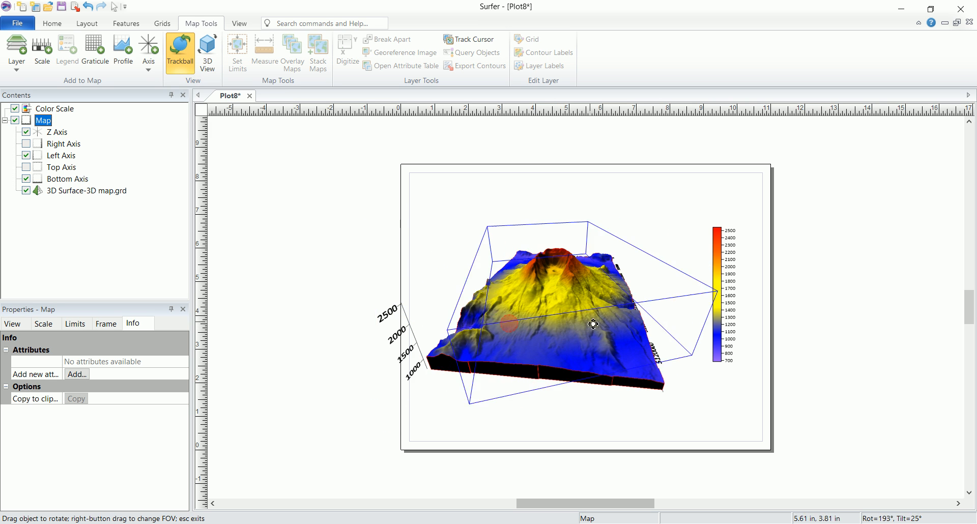
{"action": "left_click_drag", "start_coordinate": [594, 323], "coordinate": [553, 287]}
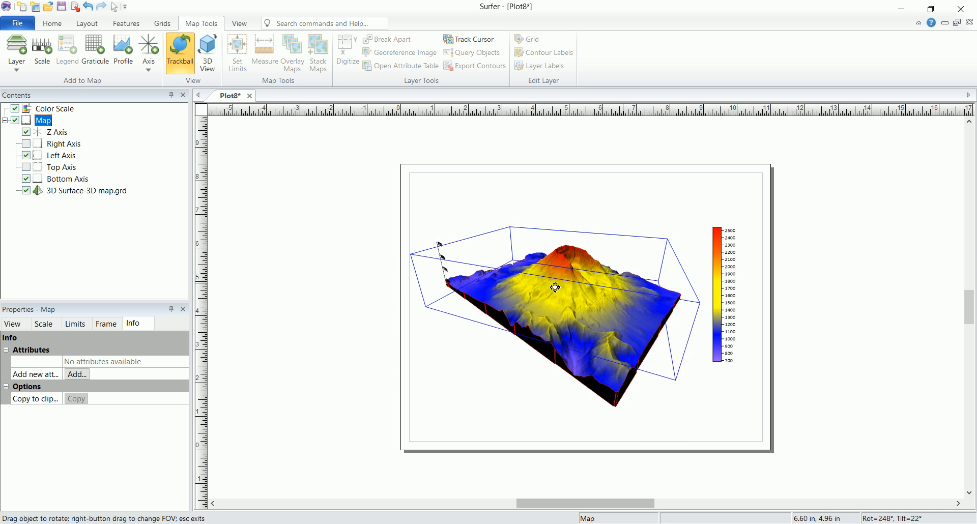
{"action": "left_click_drag", "start_coordinate": [555, 288], "coordinate": [559, 295]}
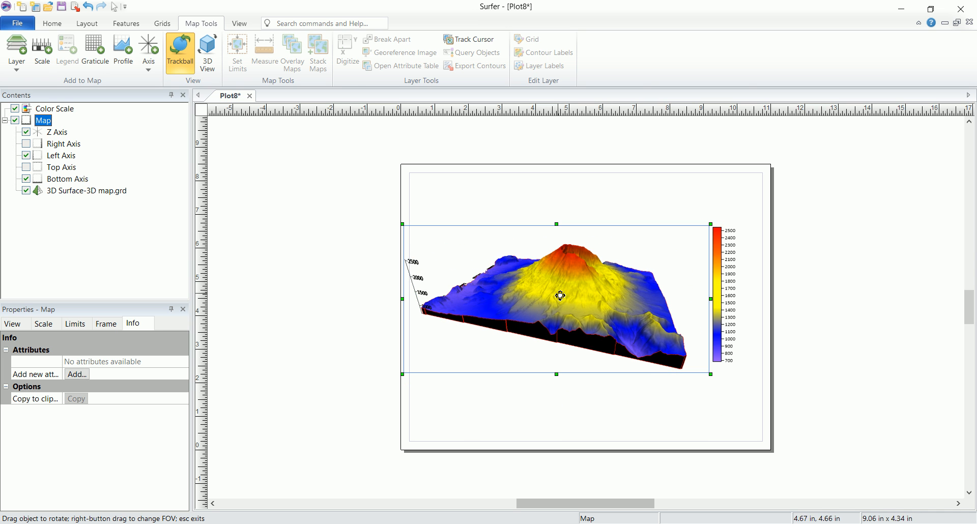
Exit Trackball mode and return to the Select tool, keeping the new view.
{"action": "left_click", "coordinate": [52, 23]}
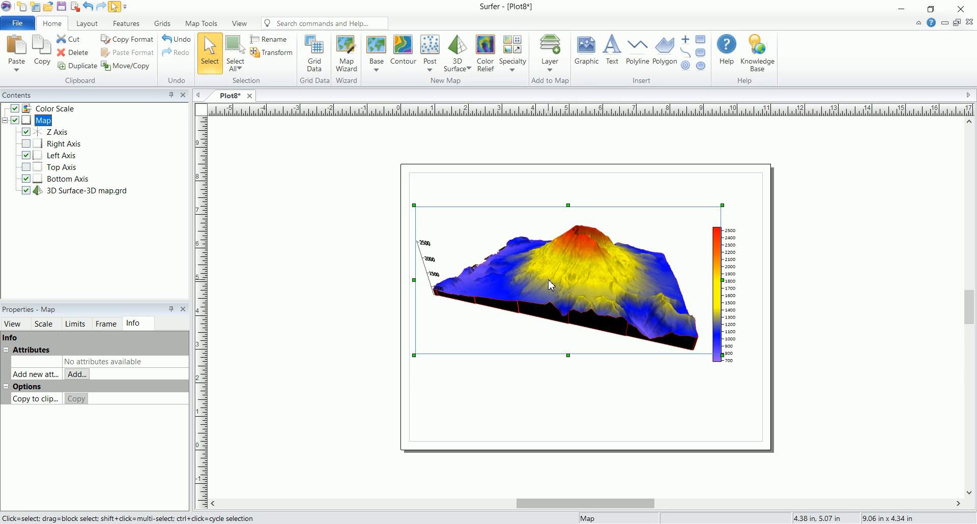
{"action": "mouse_move", "coordinate": [446, 274]}
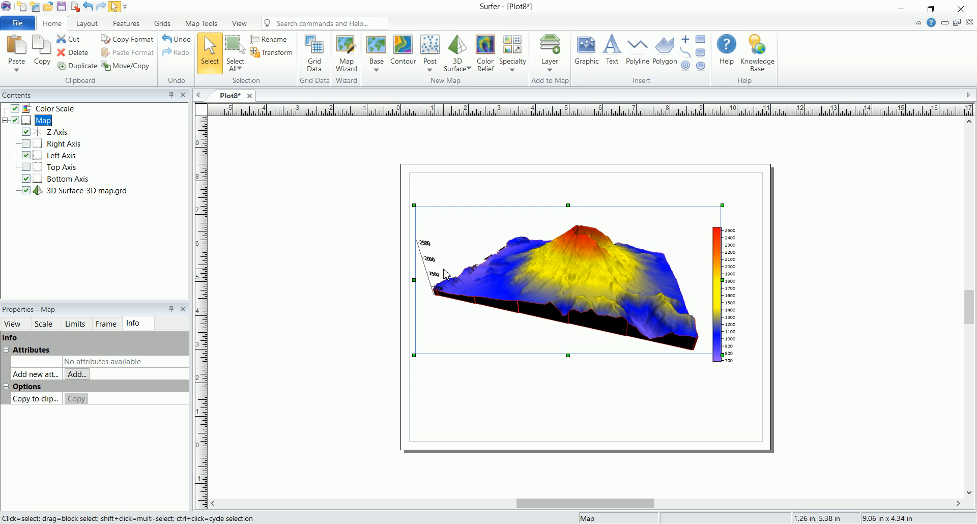